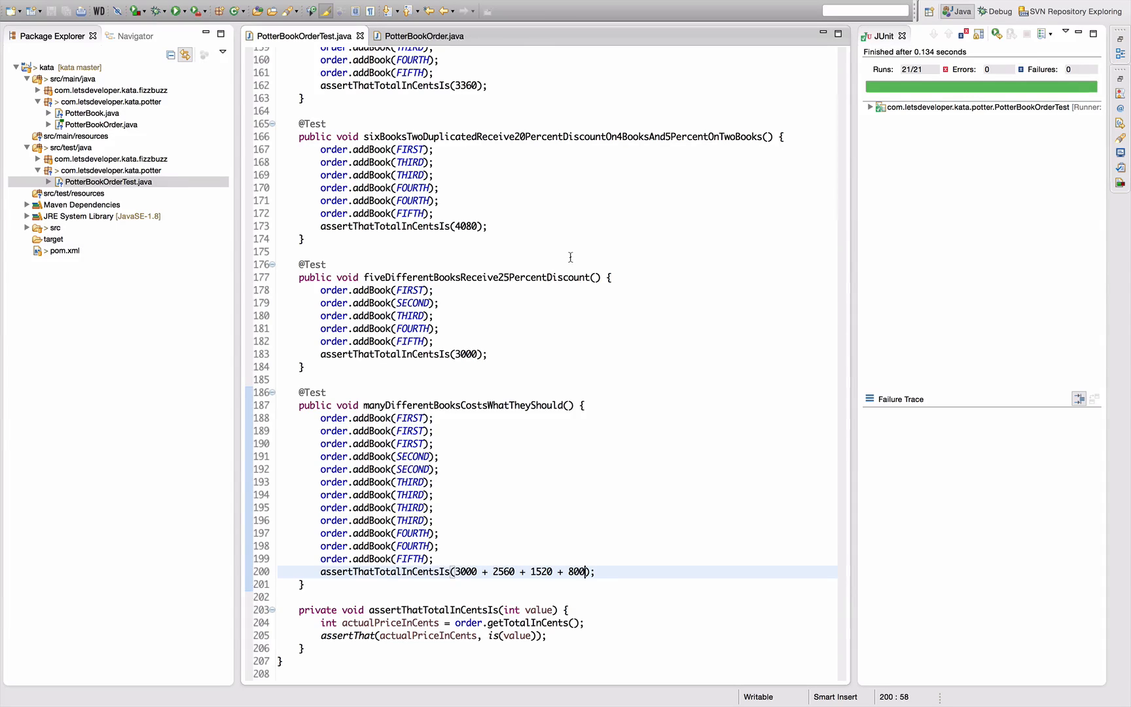
Review PotterBookOrder.java, scrolling from the HashMap-based getTotalInCents down to addBook
{"action": "left_click", "coordinate": [424, 37]}
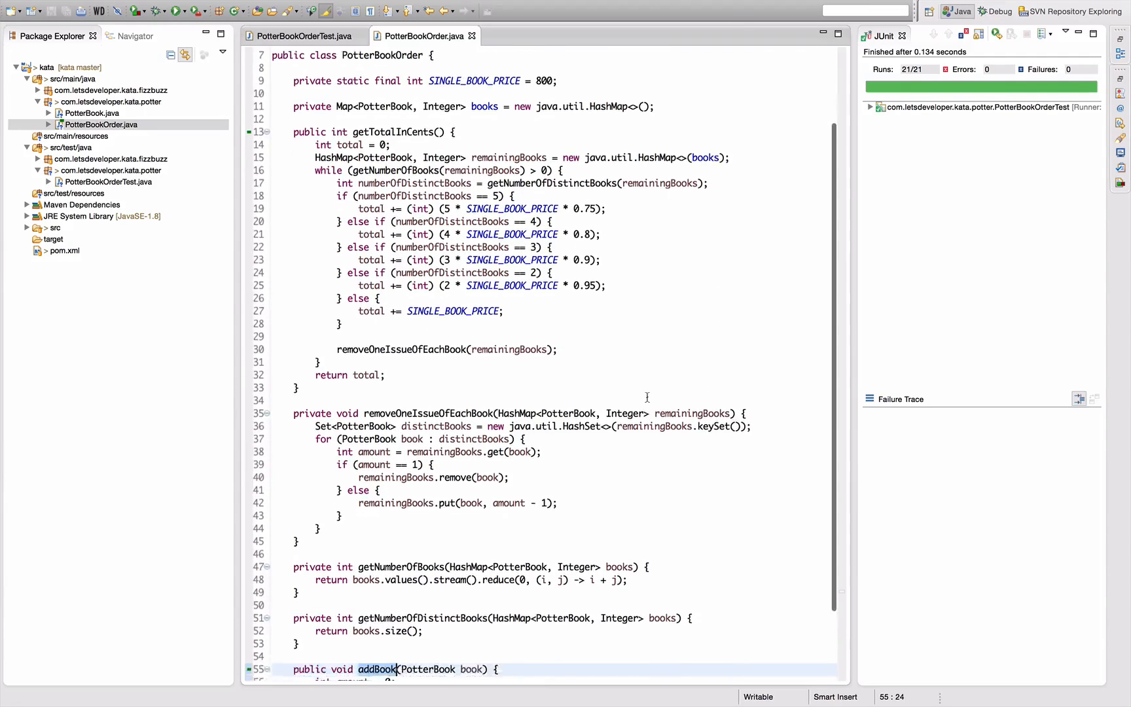
{"action": "scroll", "scroll_direction": "down", "scroll_amount": 3}
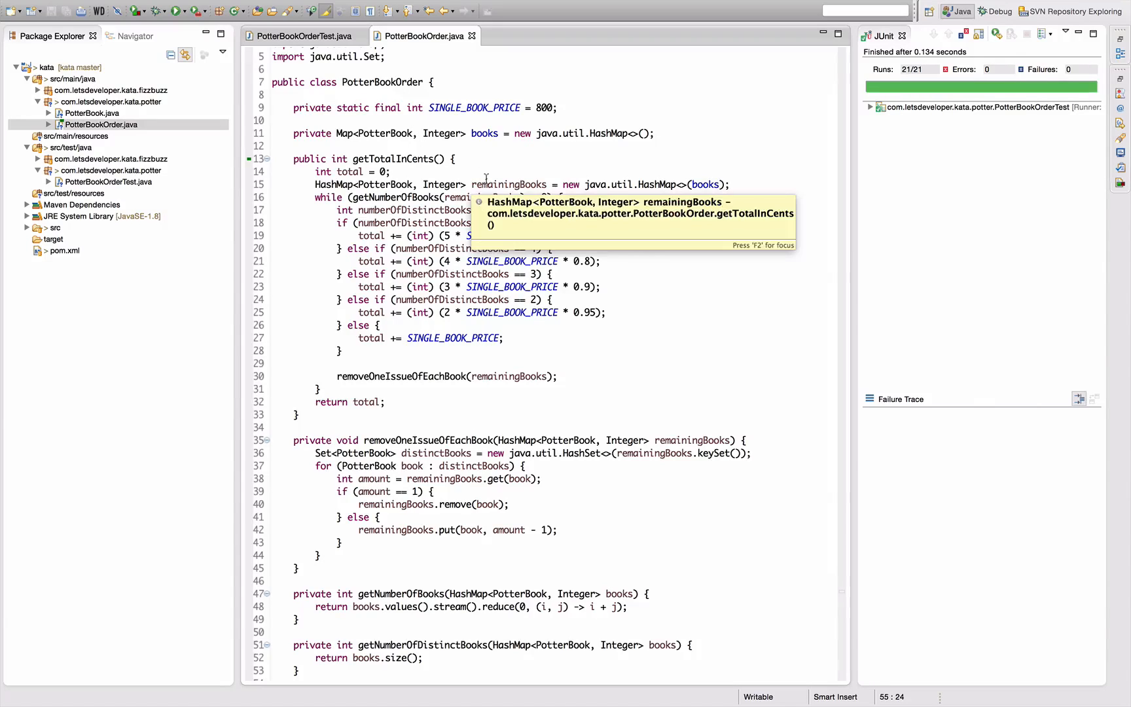
{"action": "mouse_move", "coordinate": [553, 422]}
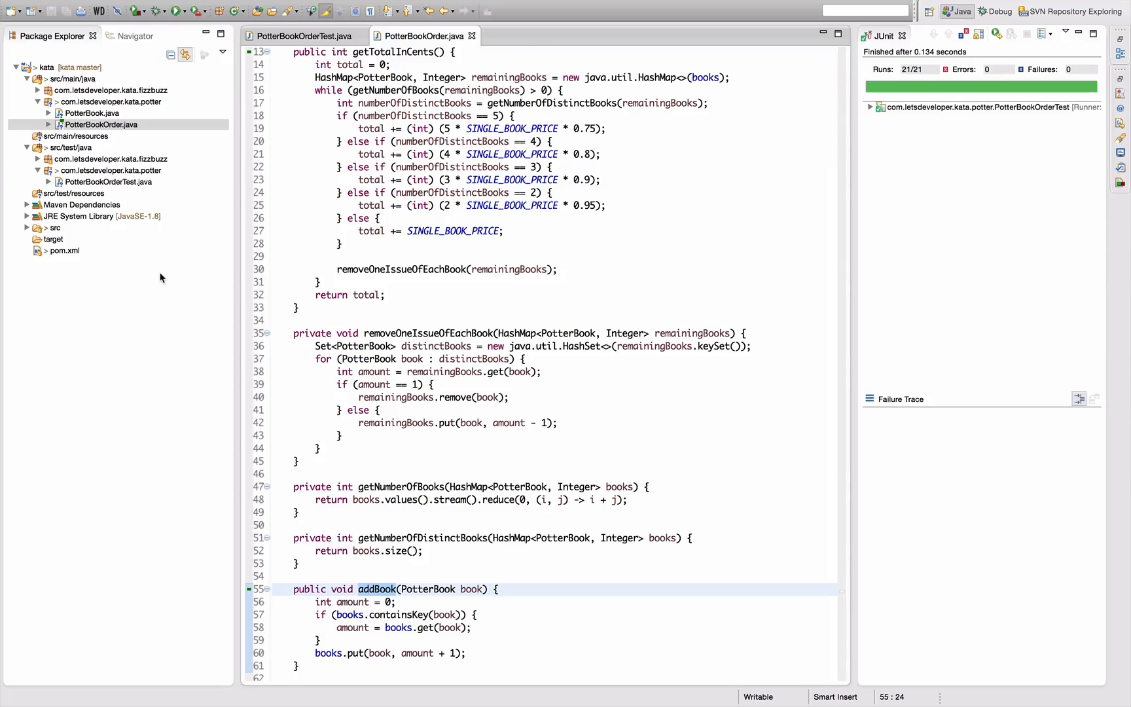
Add guava 18.0 as a dependency in pom.xml alongside junit and hamcrest-all
{"action": "left_click", "coordinate": [66, 250]}
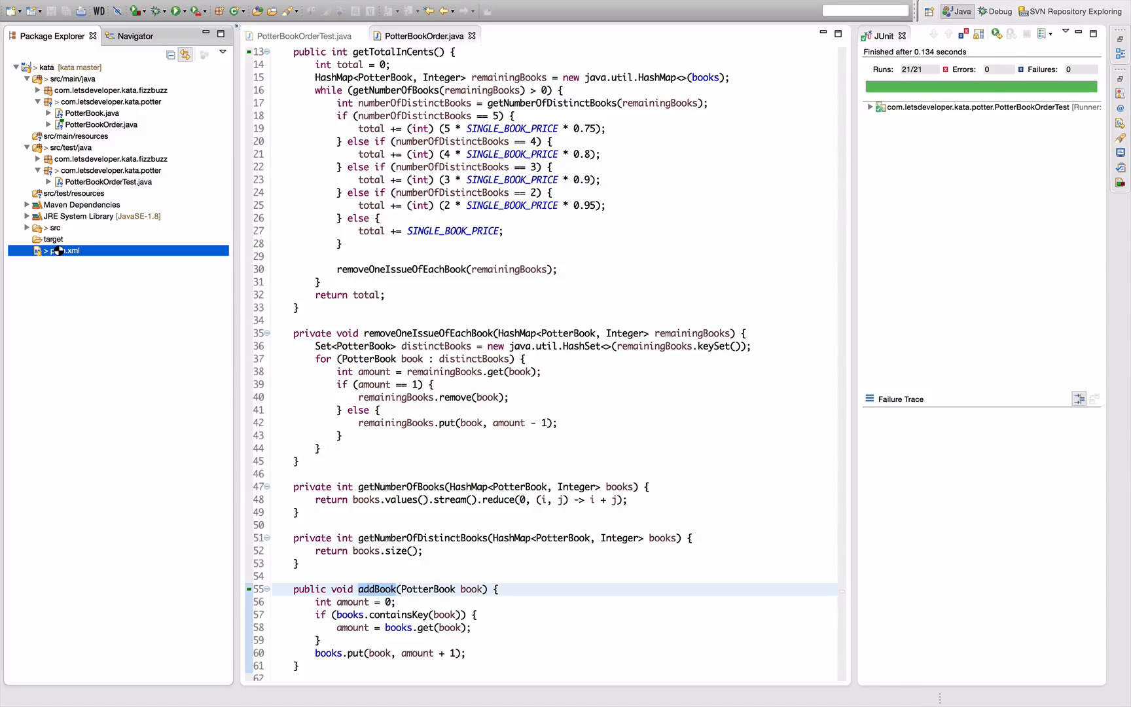
{"action": "double_click", "coordinate": [66, 250]}
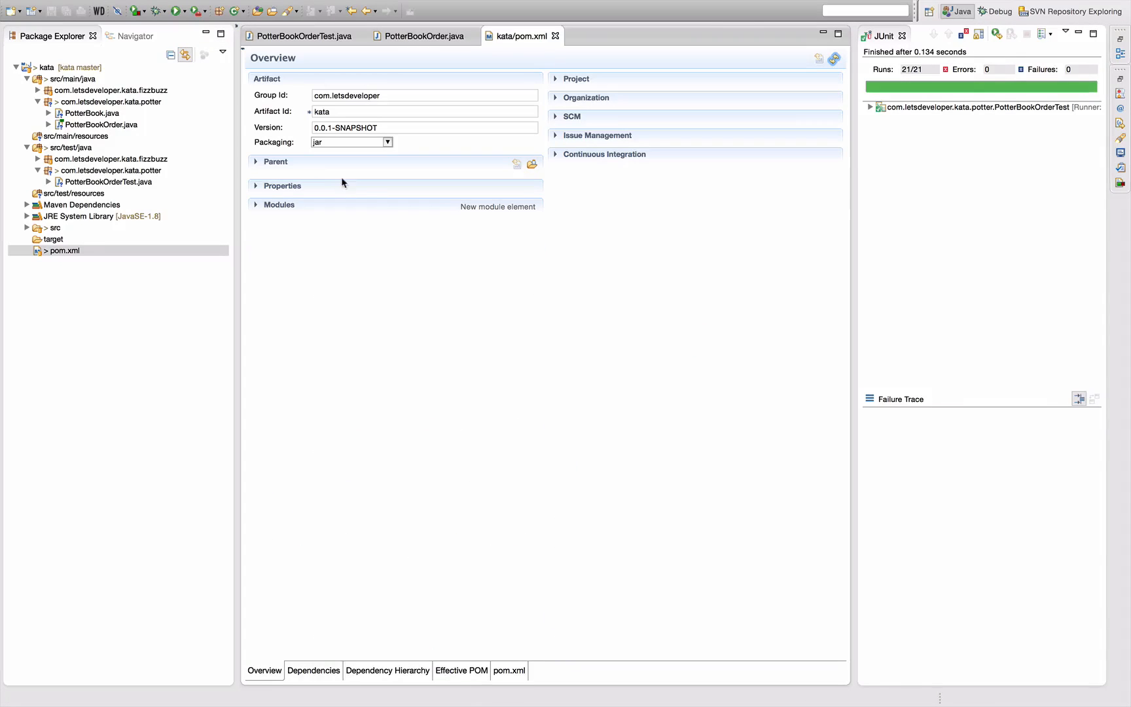
{"action": "left_click", "coordinate": [313, 670]}
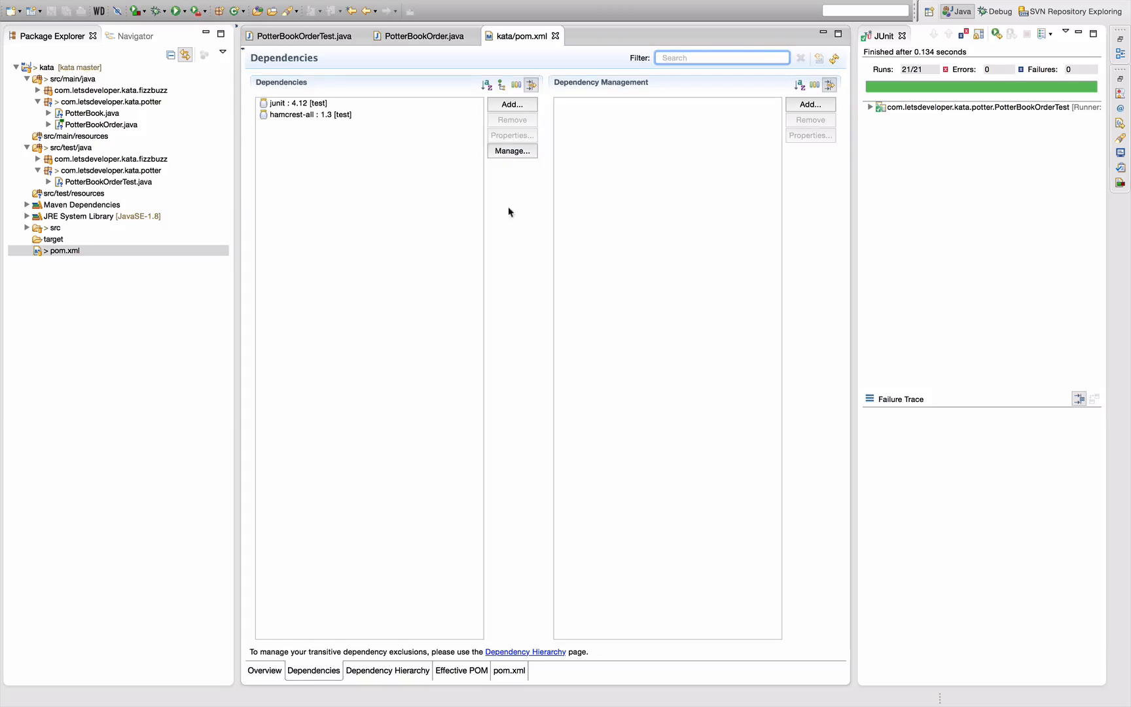
{"action": "left_click", "coordinate": [511, 103]}
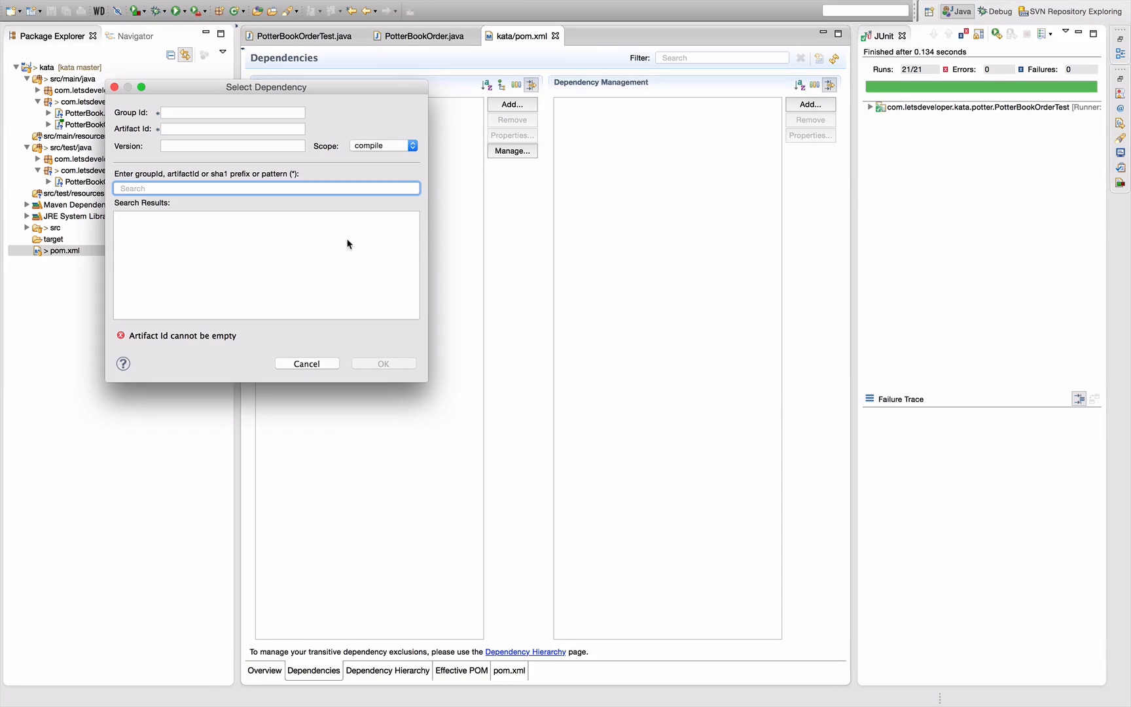
{"action": "type", "text": "guava"}
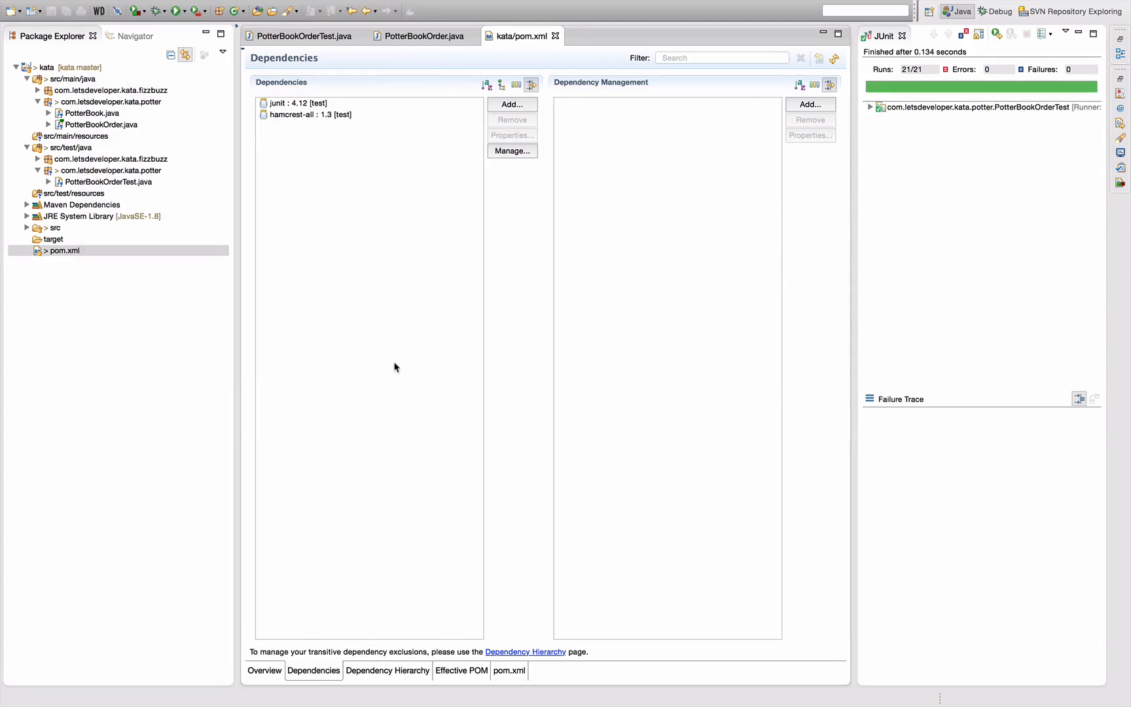
{"action": "left_click", "coordinate": [511, 104]}
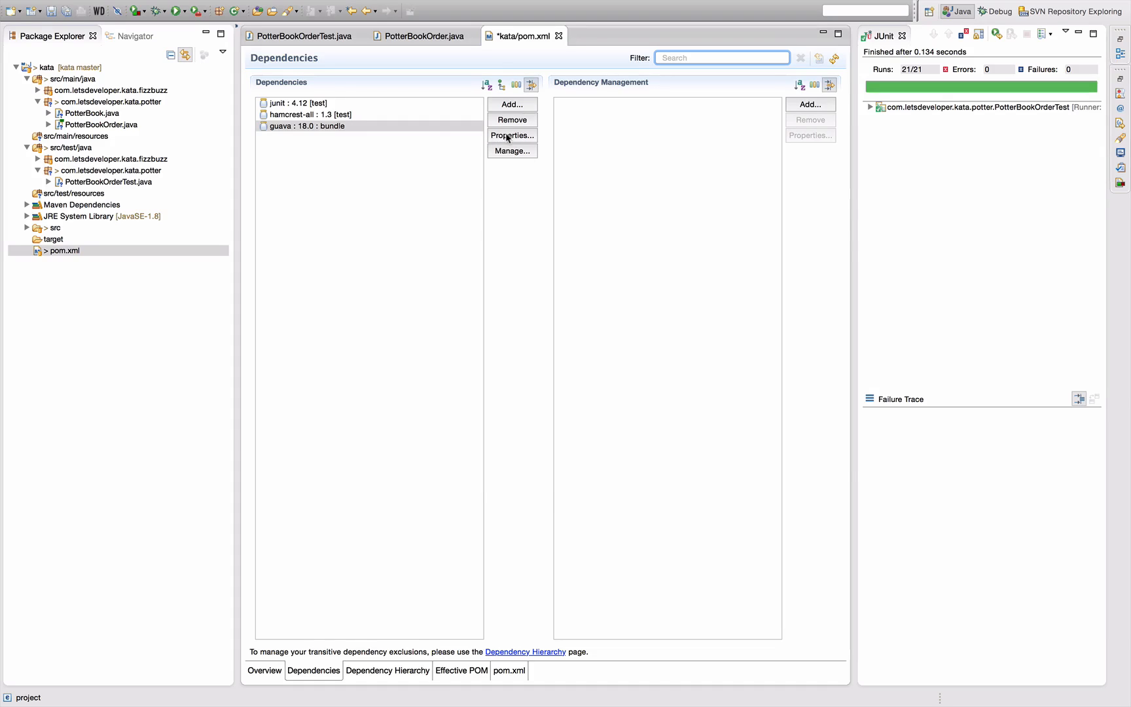
Change the guava dependency's type from bundle to jar and save pom.xml
{"action": "left_click", "coordinate": [512, 136]}
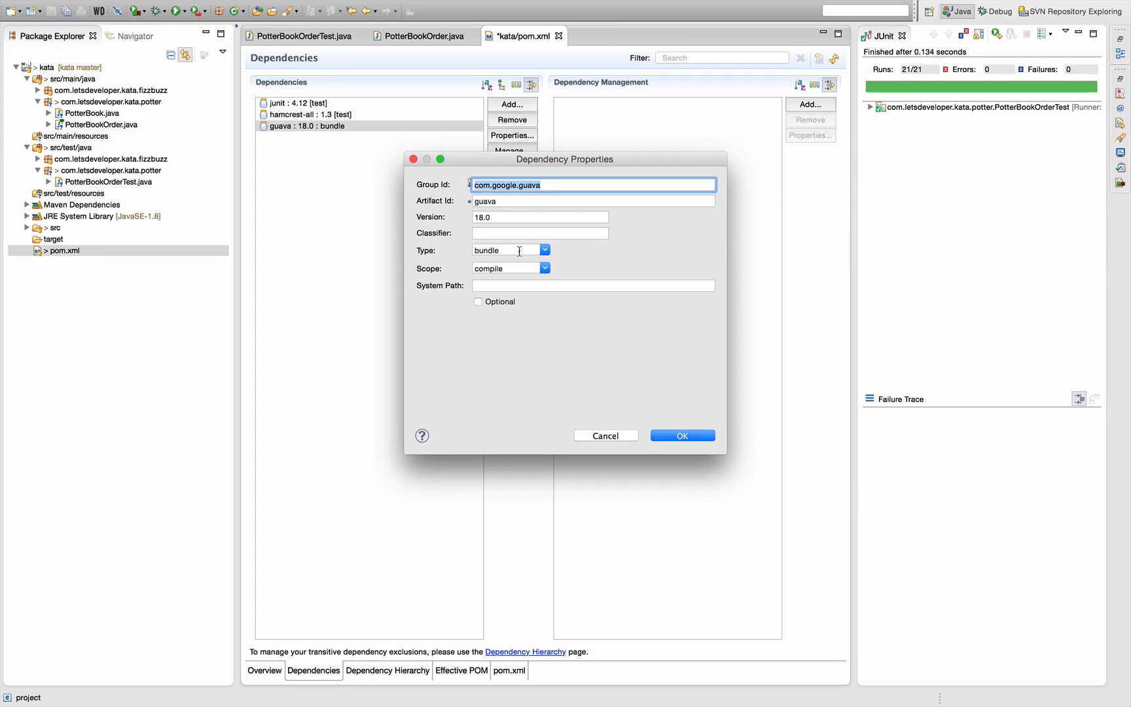
{"action": "left_click", "coordinate": [543, 250]}
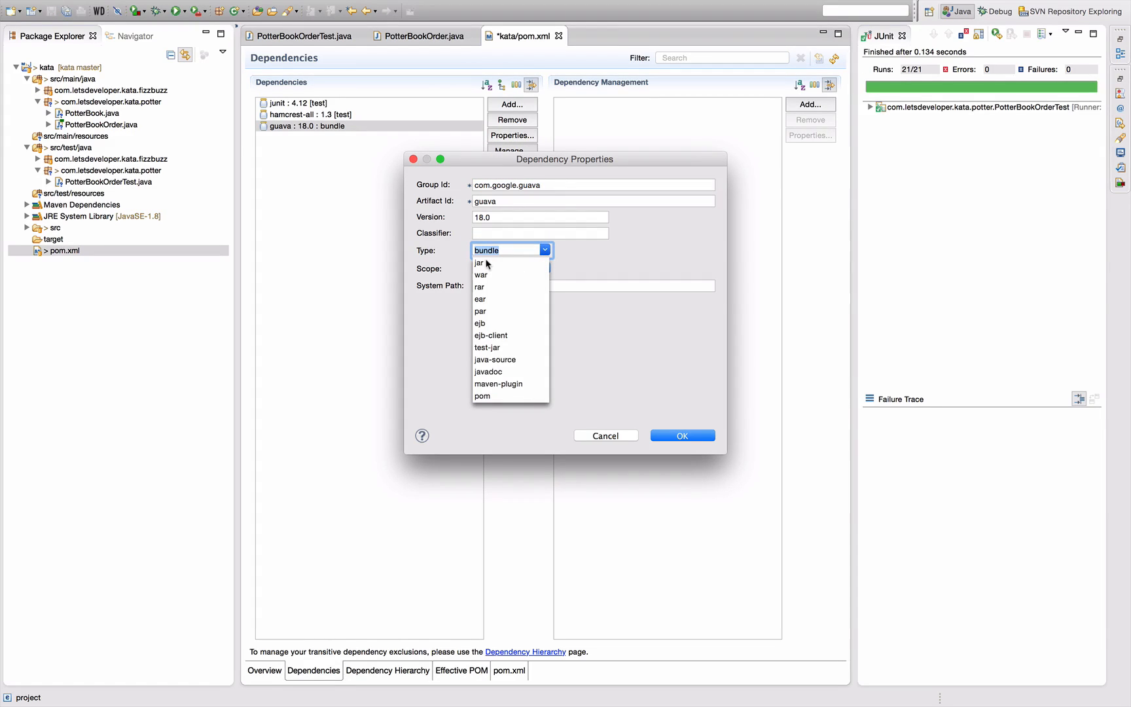
{"action": "left_click", "coordinate": [478, 262]}
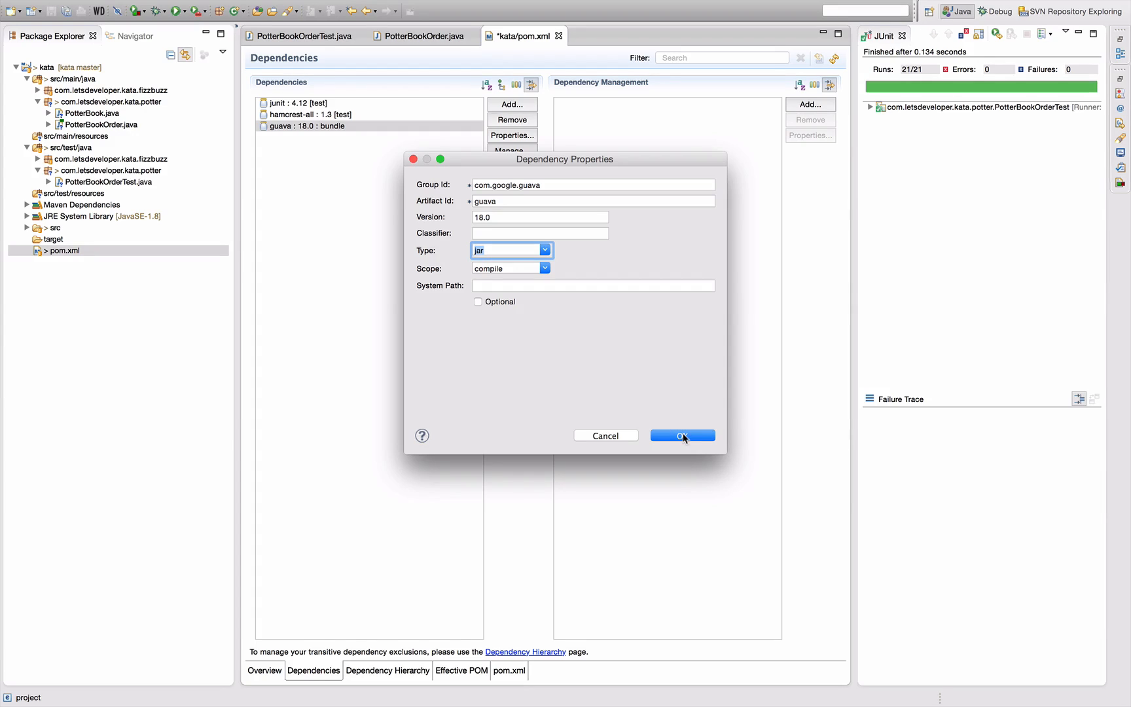
{"action": "left_click", "coordinate": [682, 436]}
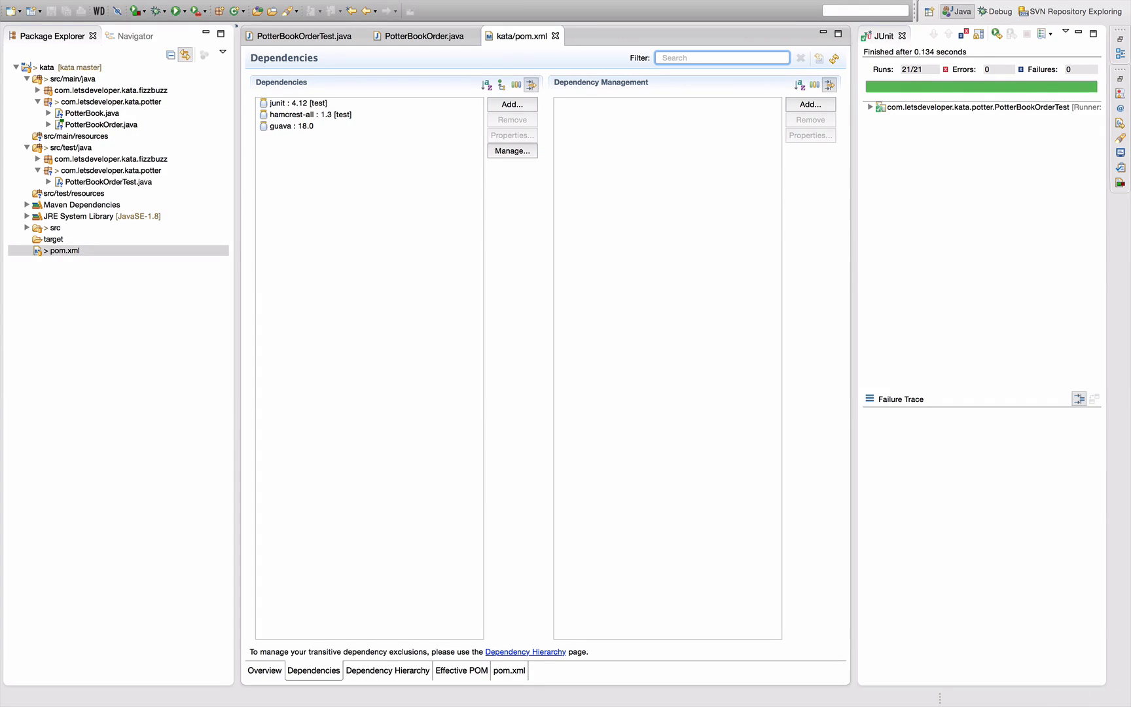
{"action": "mouse_move", "coordinate": [409, 215]}
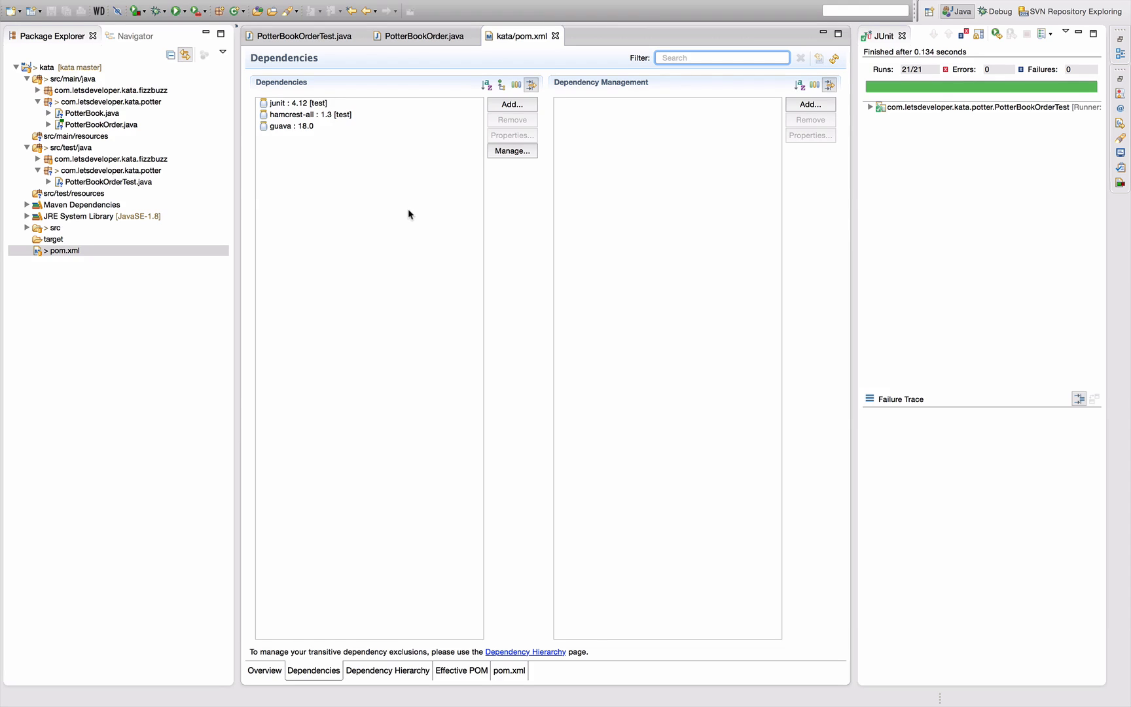
{"action": "left_click", "coordinate": [295, 126]}
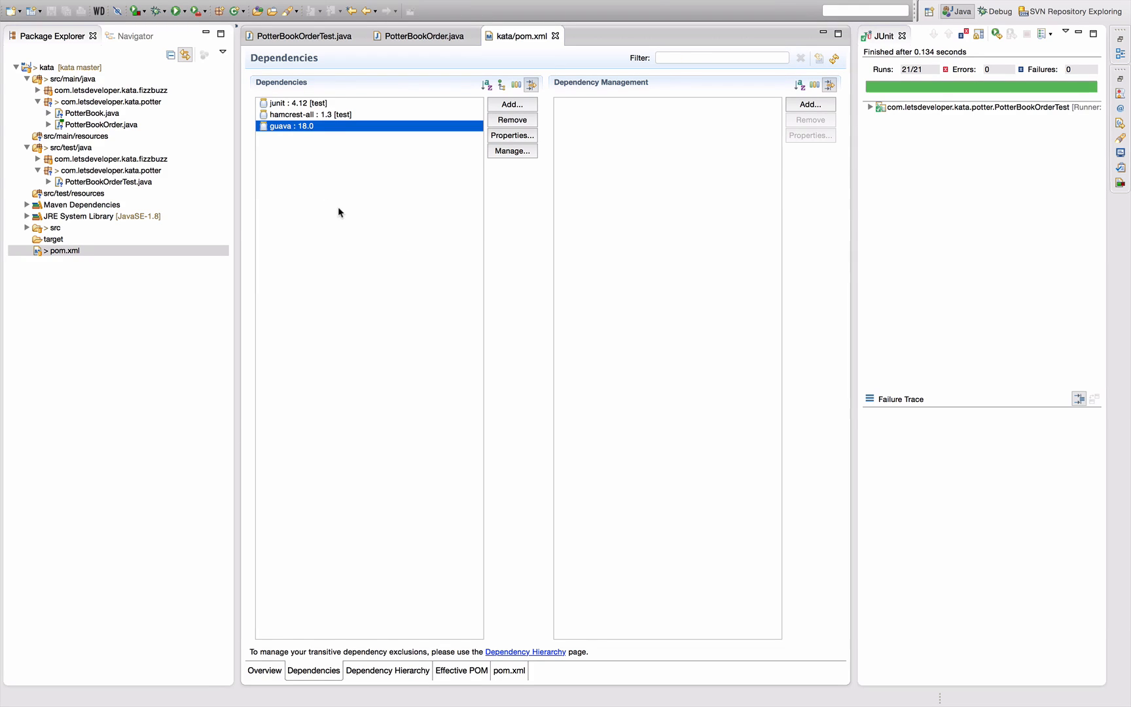
{"action": "left_click", "coordinate": [302, 37]}
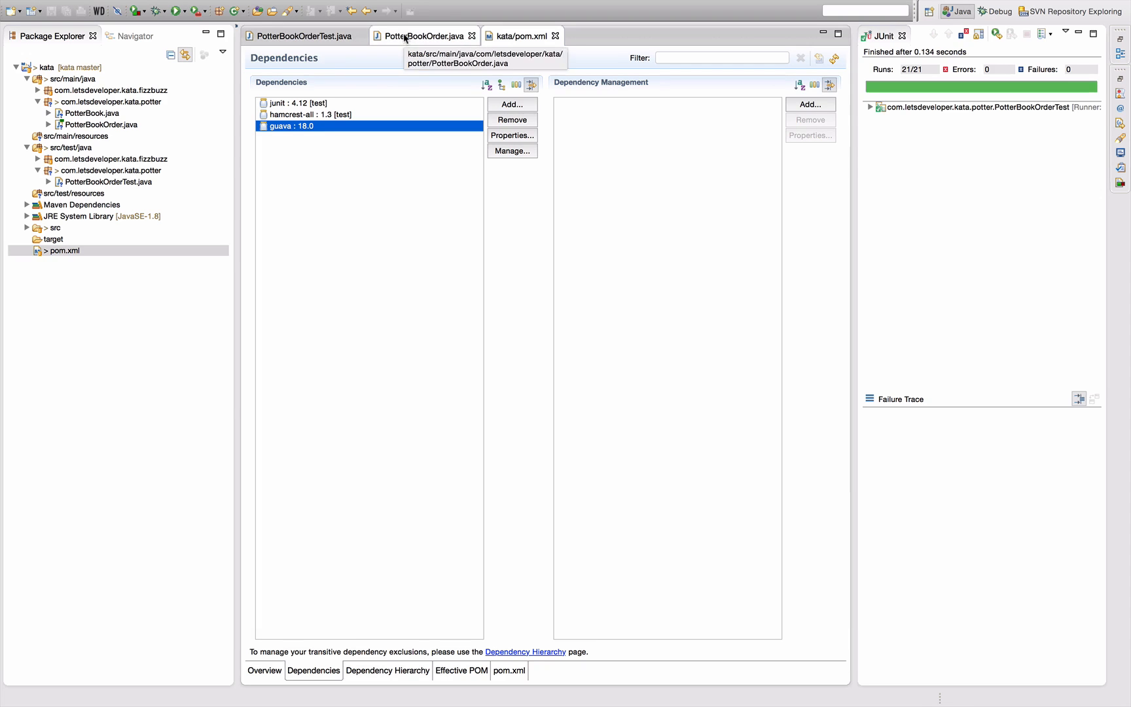
Declare a private Multiset<PotterBook> books field, importing Guava's Multiset
{"action": "left_click", "coordinate": [421, 36]}
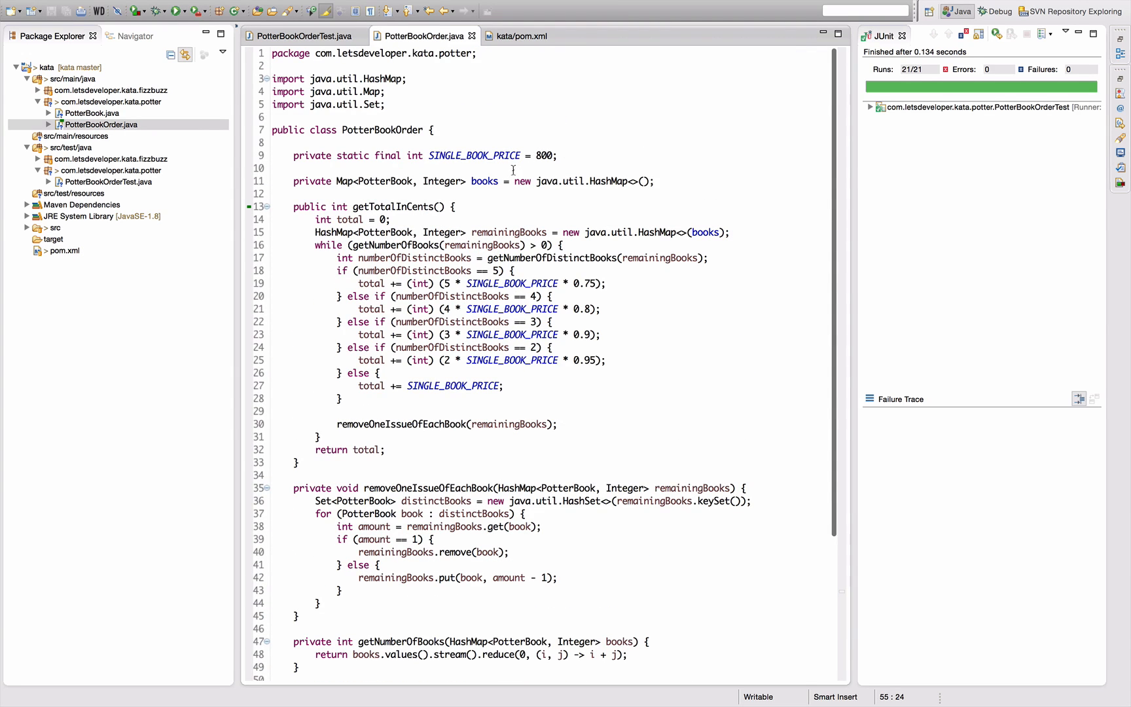
{"action": "type", "text": "private Multis"}
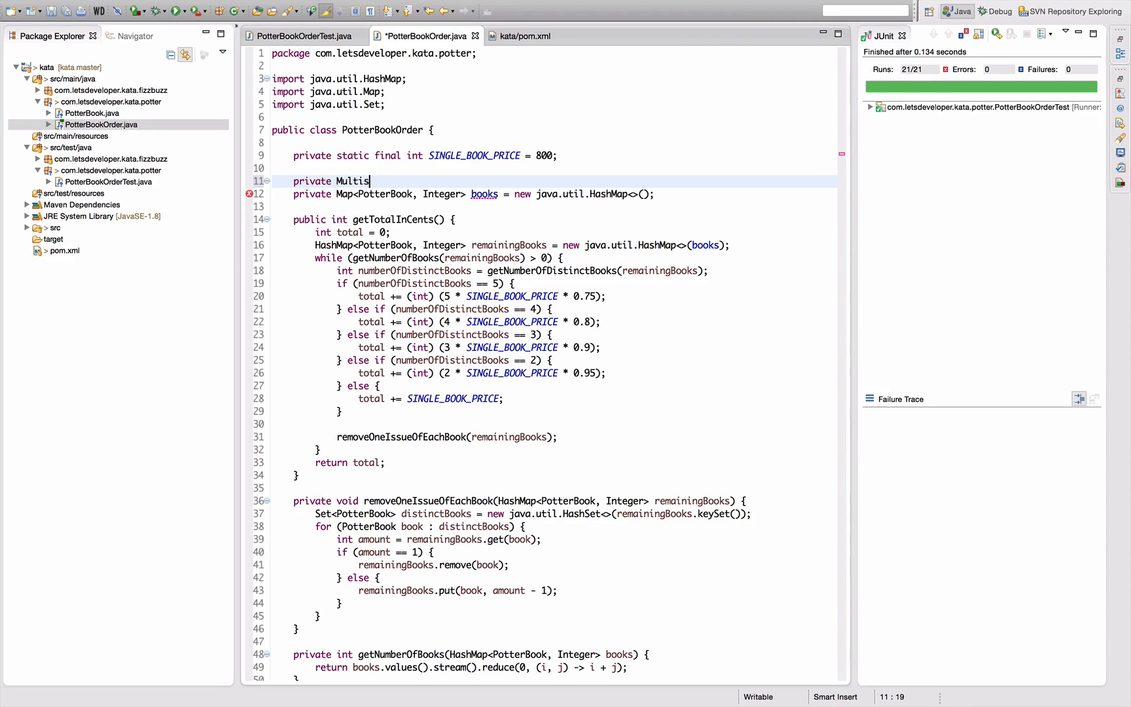
{"action": "type", "text": "e"}
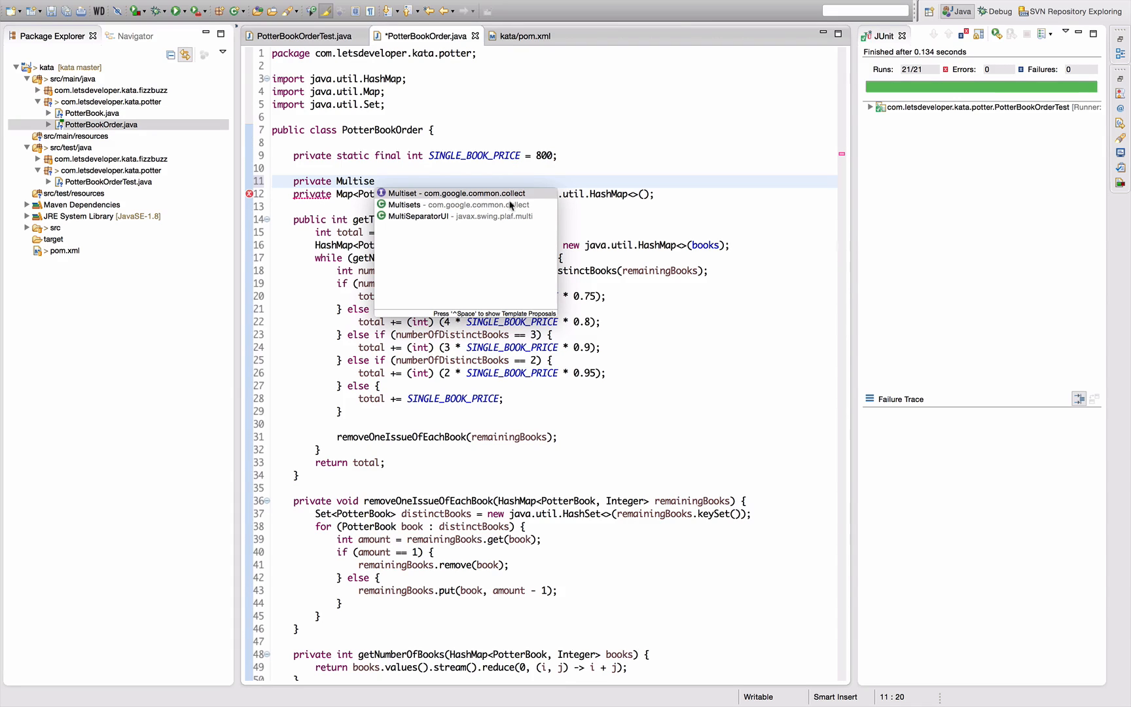
{"action": "left_click", "coordinate": [402, 193]}
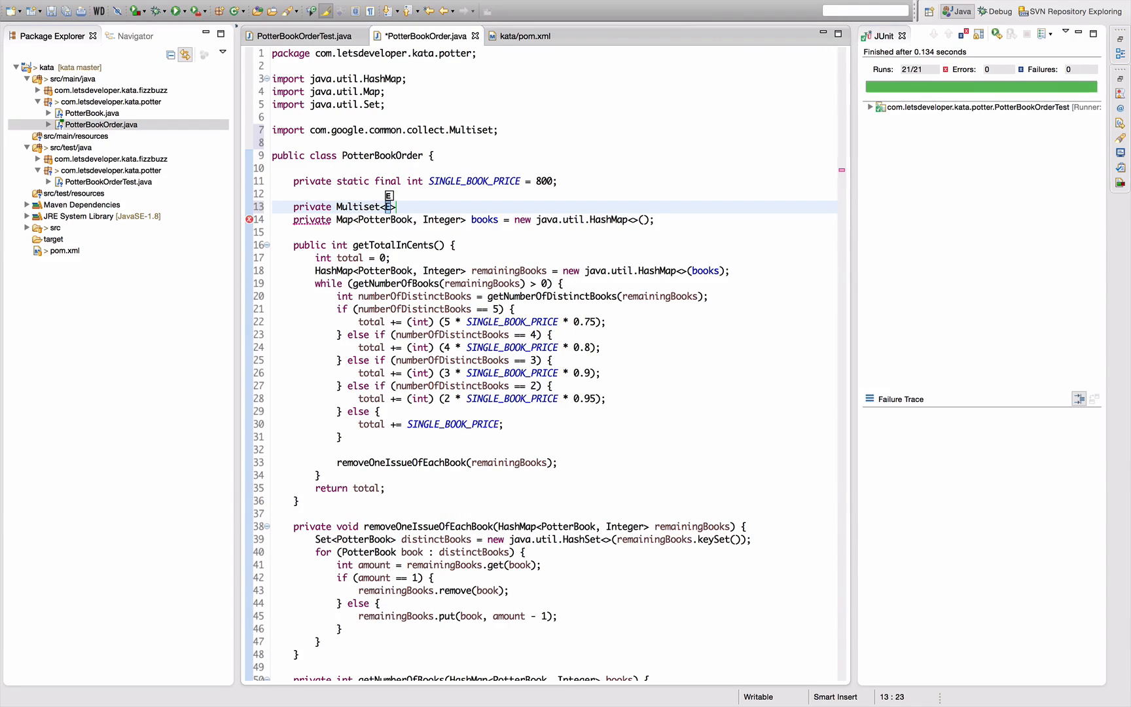
{"action": "type", "text": "PotterBook"}
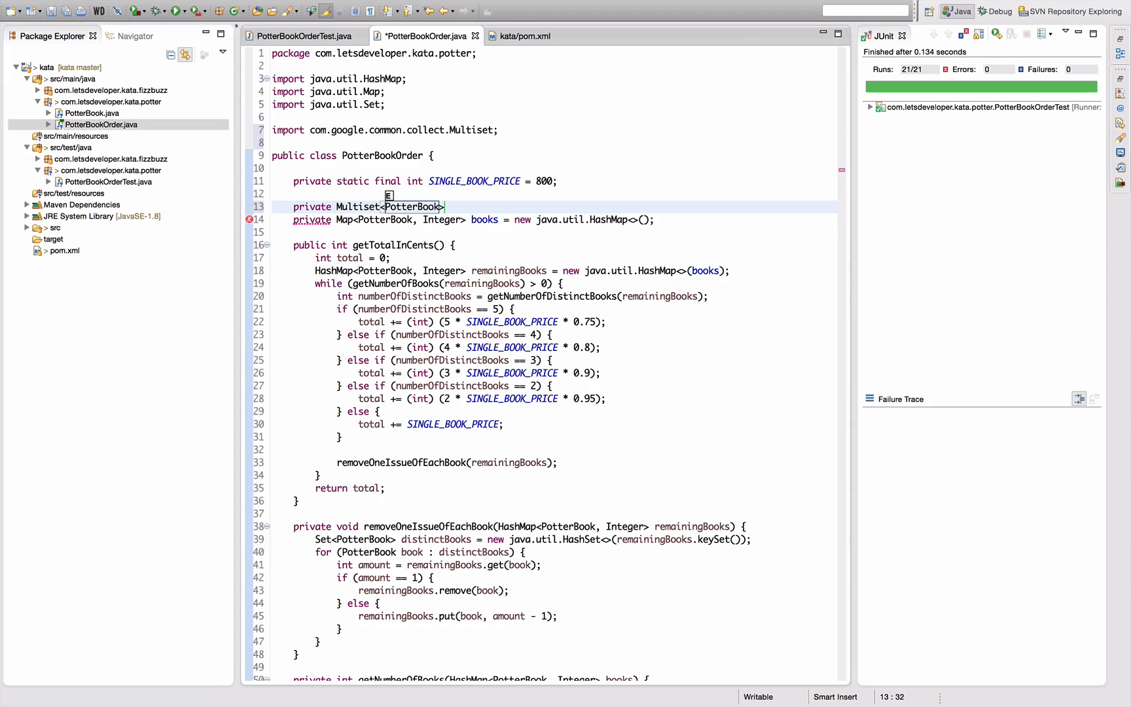
{"action": "type", "text": "books ="}
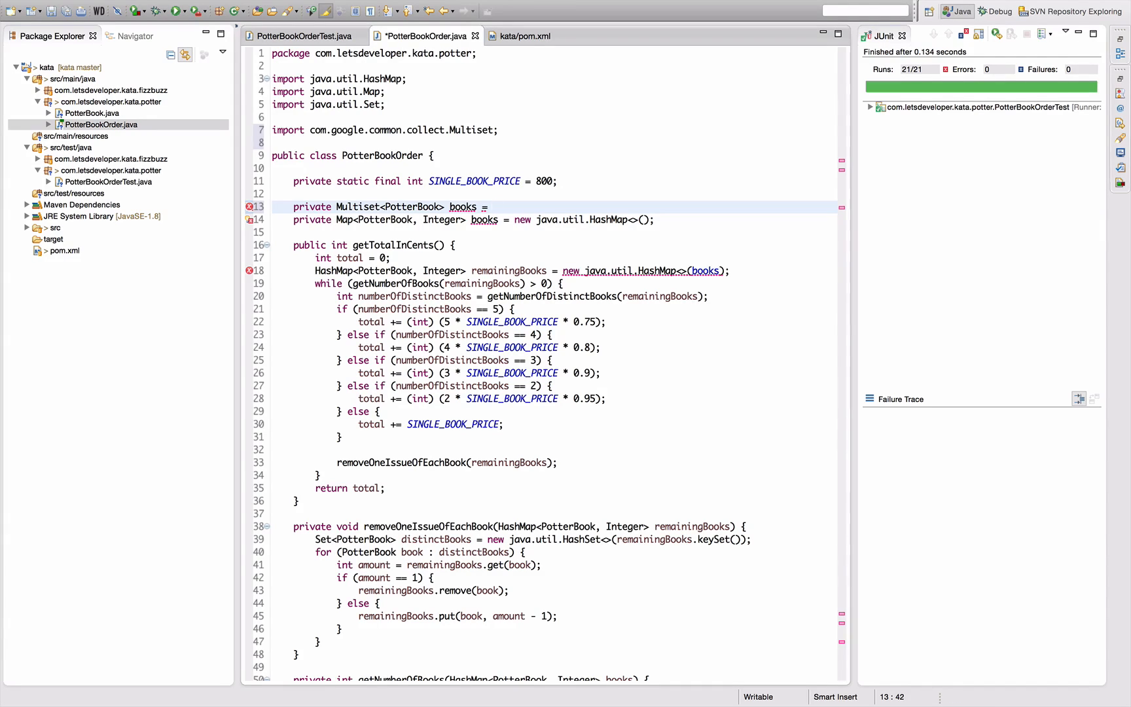
Initialise books with EnumMultiset.create(PotterBook.class) via content assist
{"action": "left_click", "coordinate": [493, 206]}
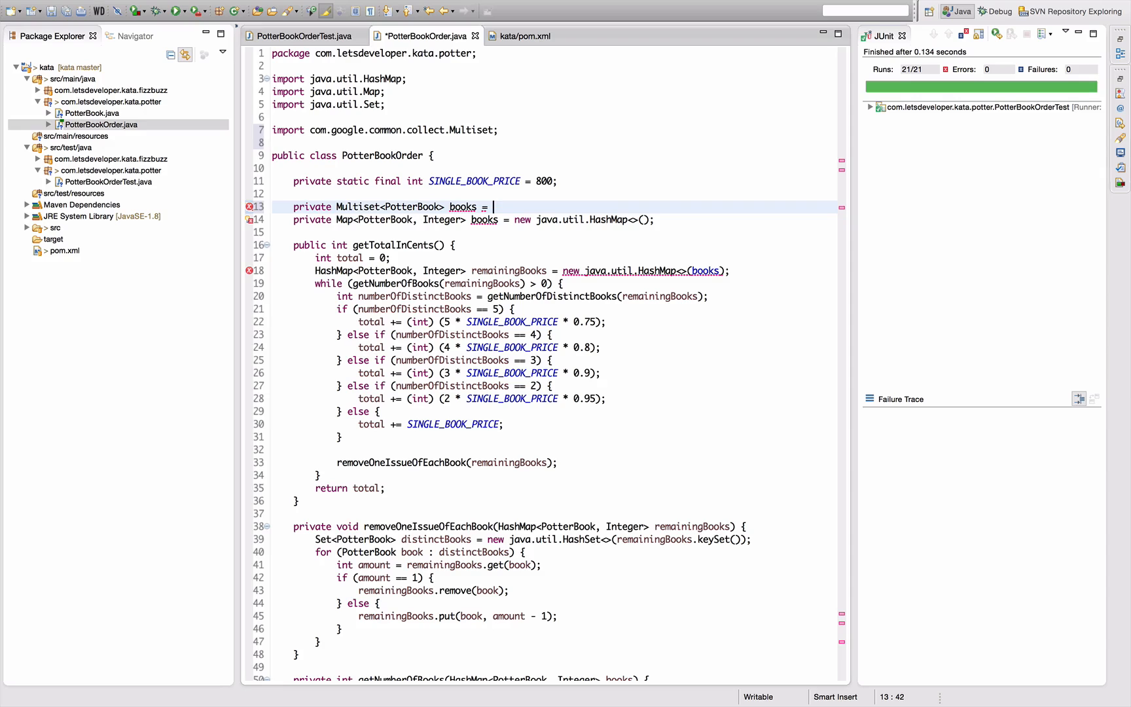
{"action": "type", "text": "Enum"}
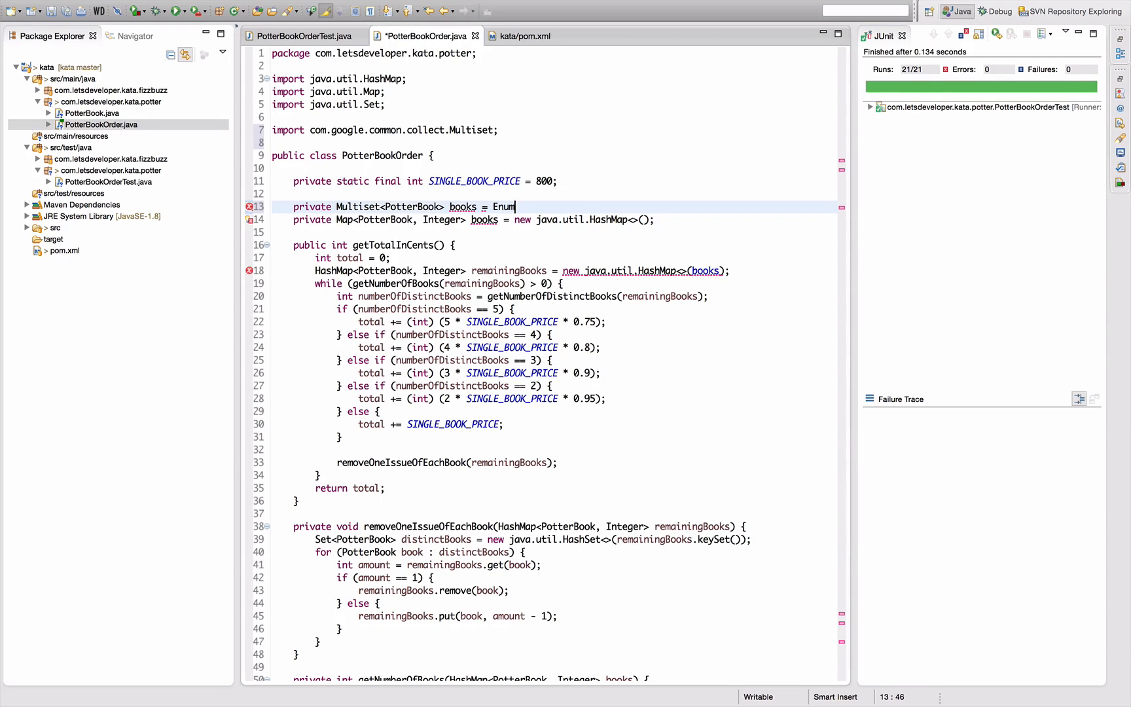
{"action": "type", "text": "Multiset"}
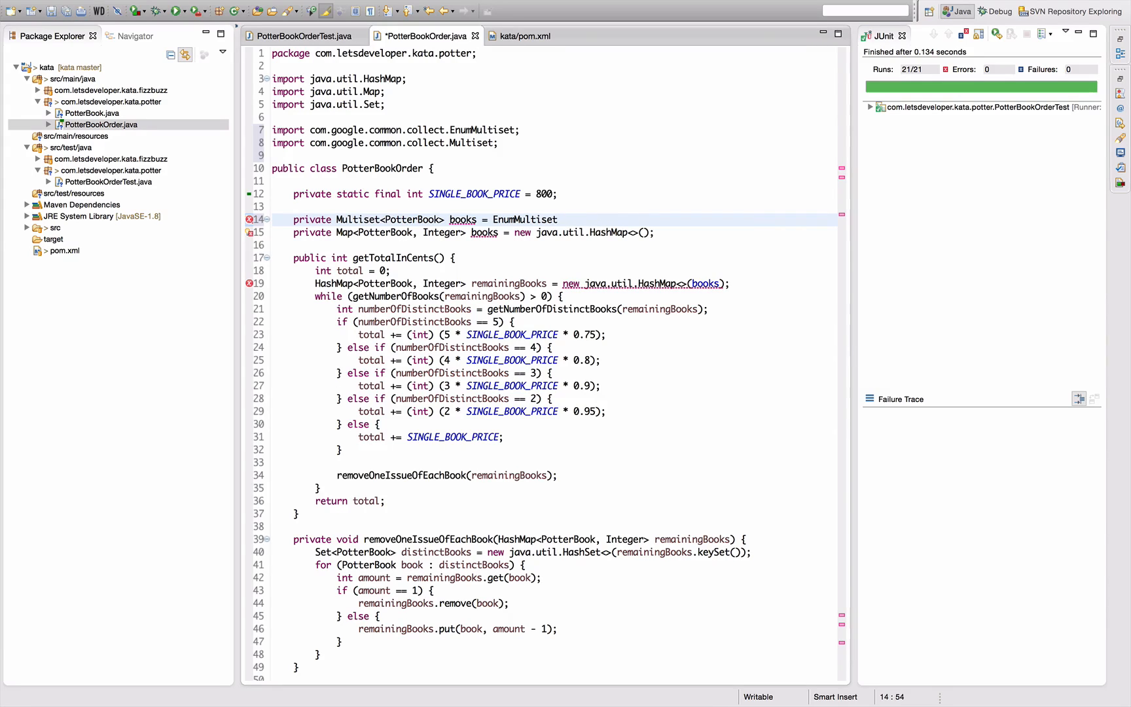
{"action": "type", "text": "."}
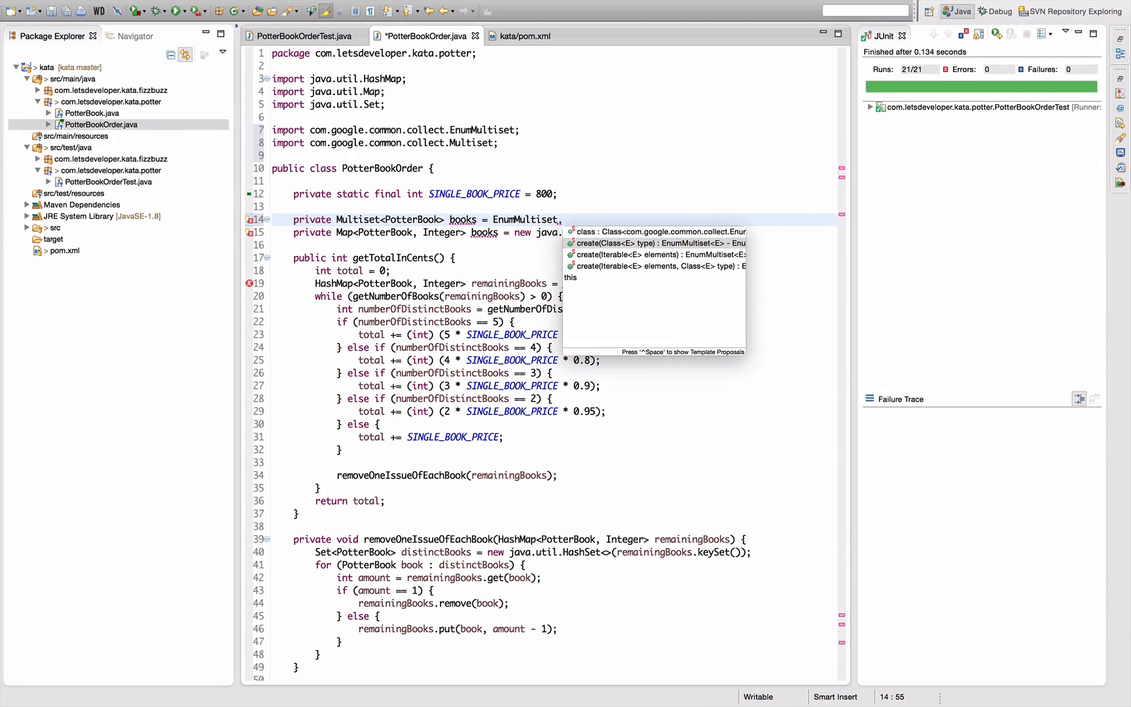
{"action": "left_click", "coordinate": [645, 242]}
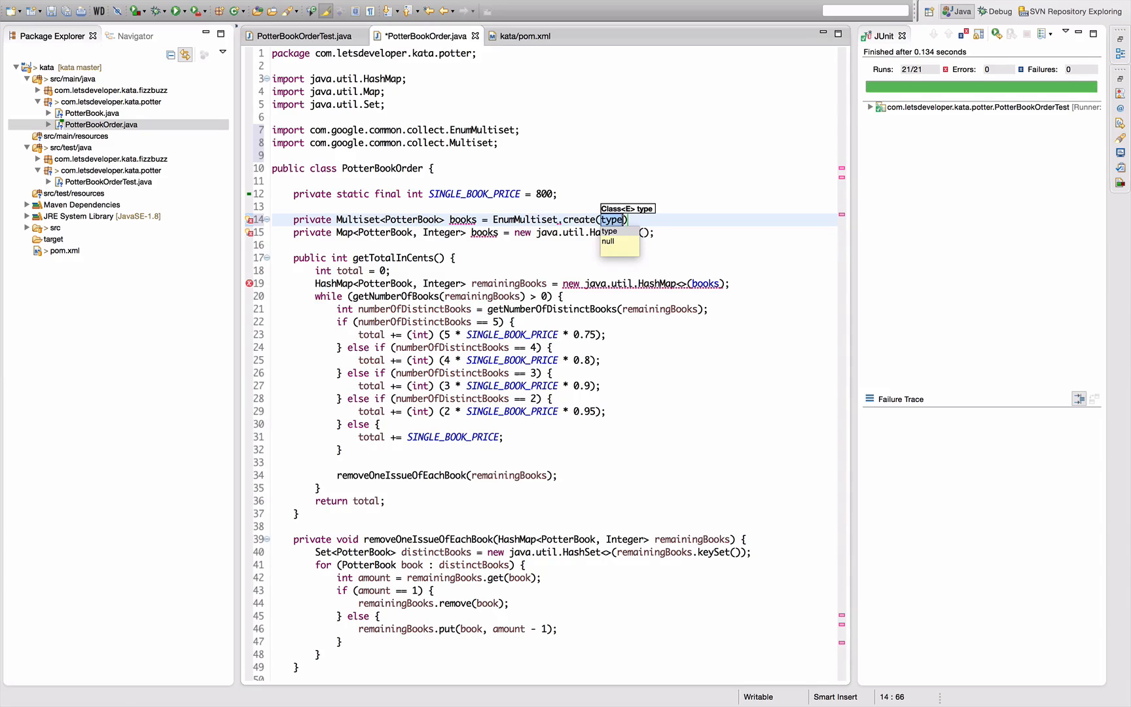
{"action": "type", "text": "PotterBook.class"}
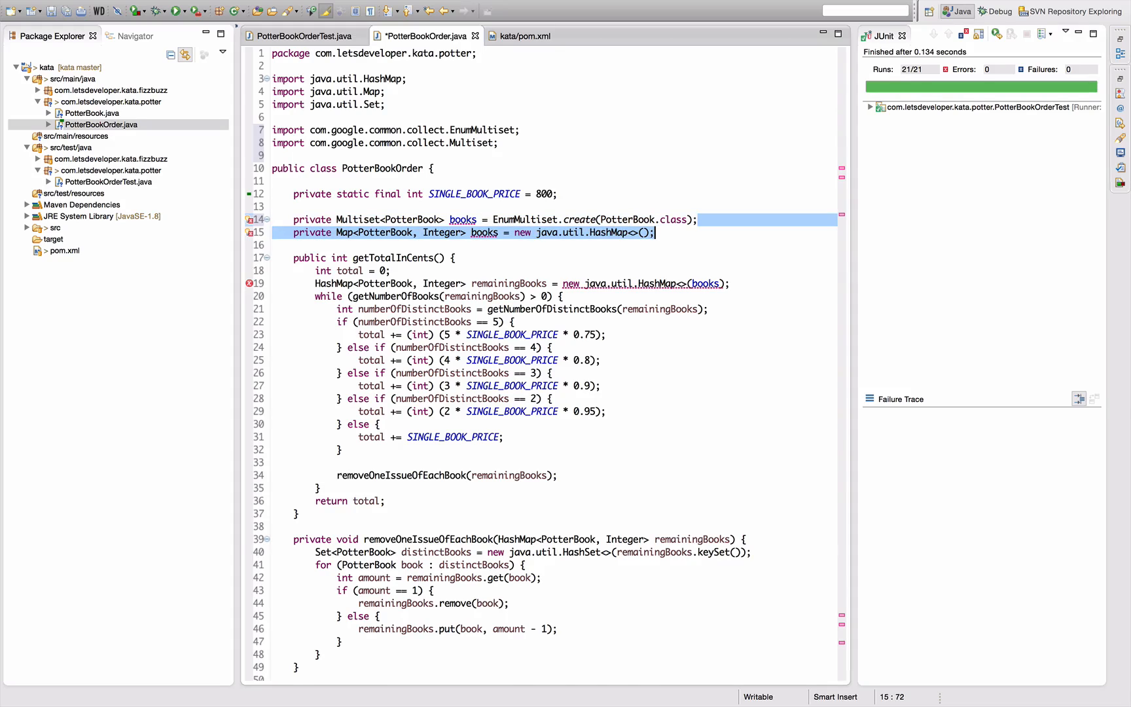
Remove the old HashMap field and reduce addBook's body to books.add(book);
{"action": "key", "text": "Delete"}
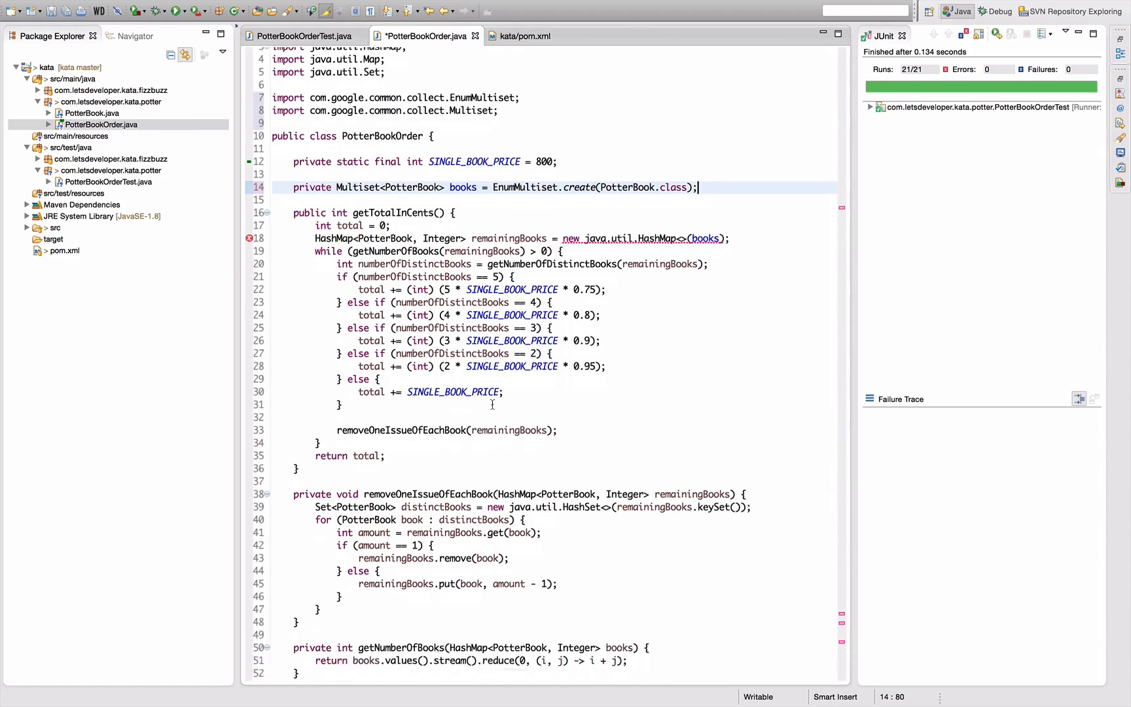
{"action": "scroll", "scroll_direction": "down", "scroll_amount": 3}
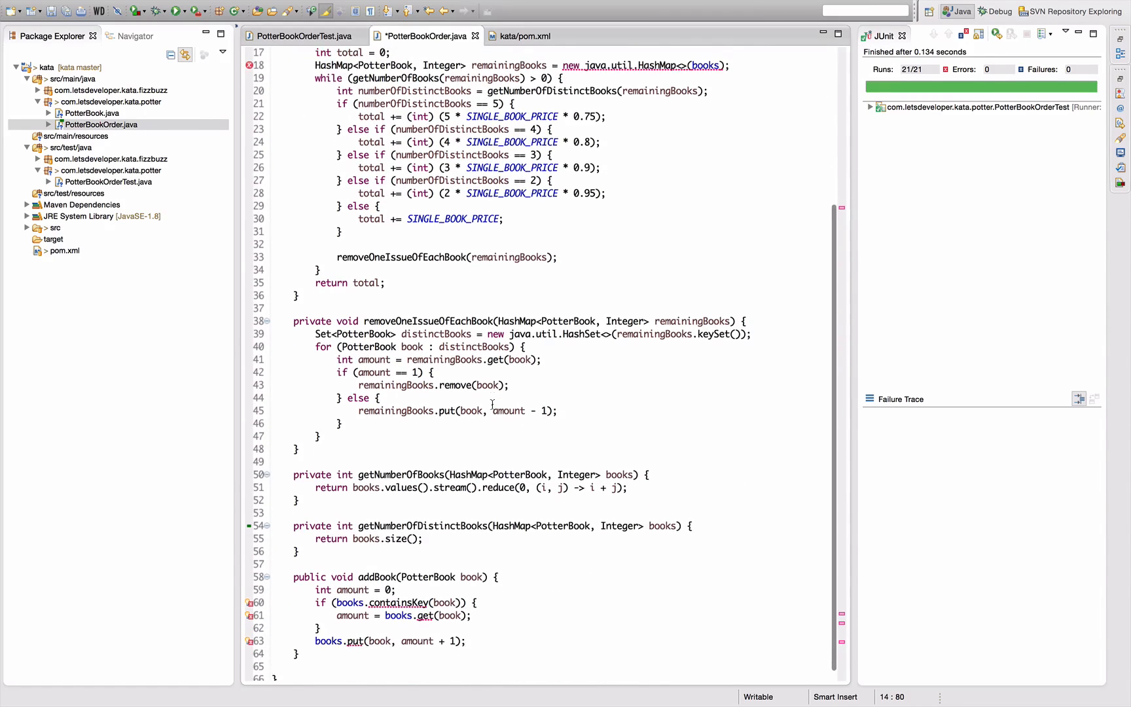
{"action": "scroll", "scroll_direction": "down", "scroll_amount": 3}
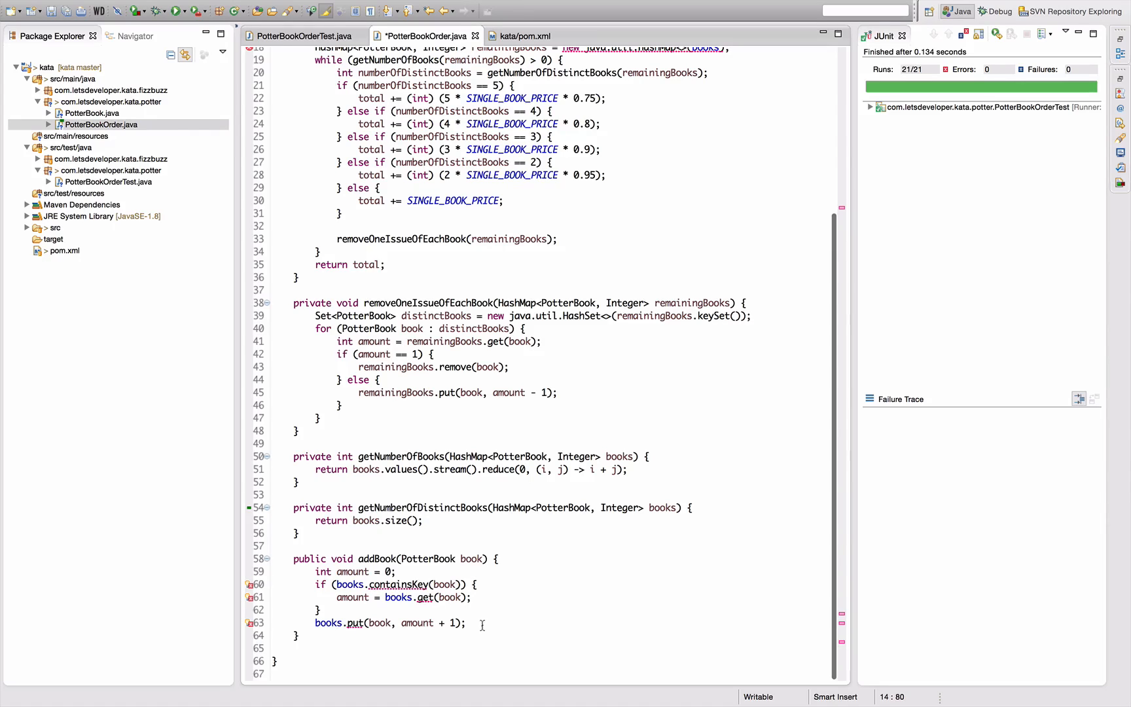
{"action": "left_click_drag", "start_coordinate": [315, 571], "coordinate": [467, 623]}
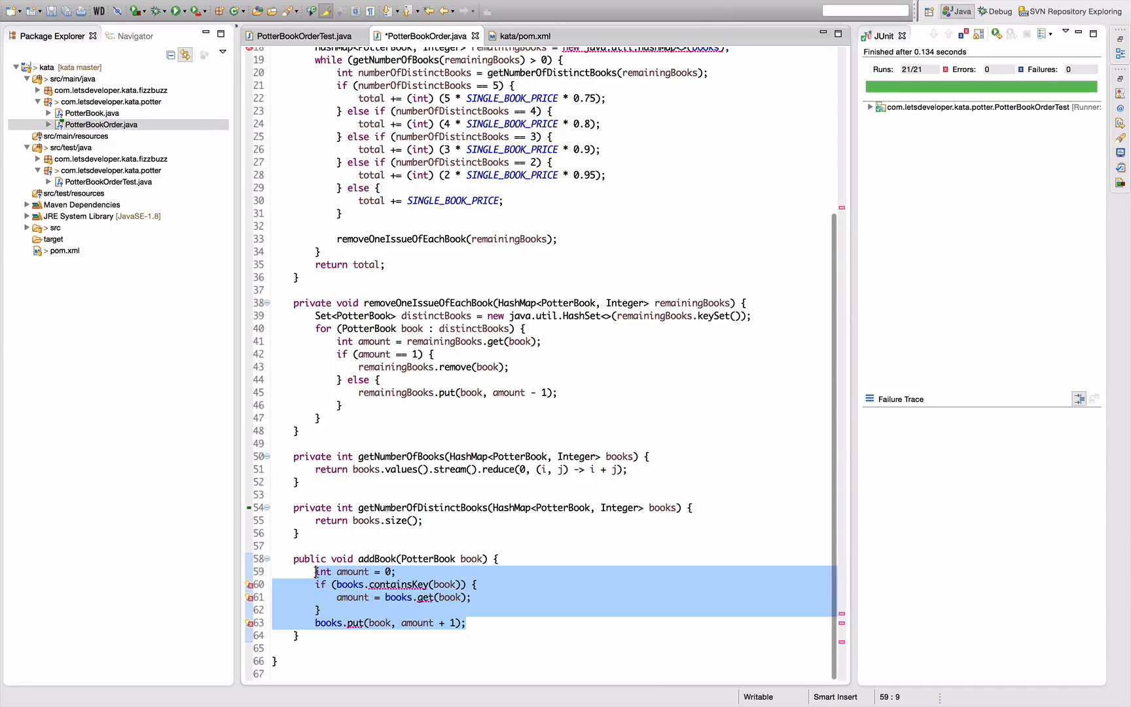
{"action": "type", "text": "books.d"}
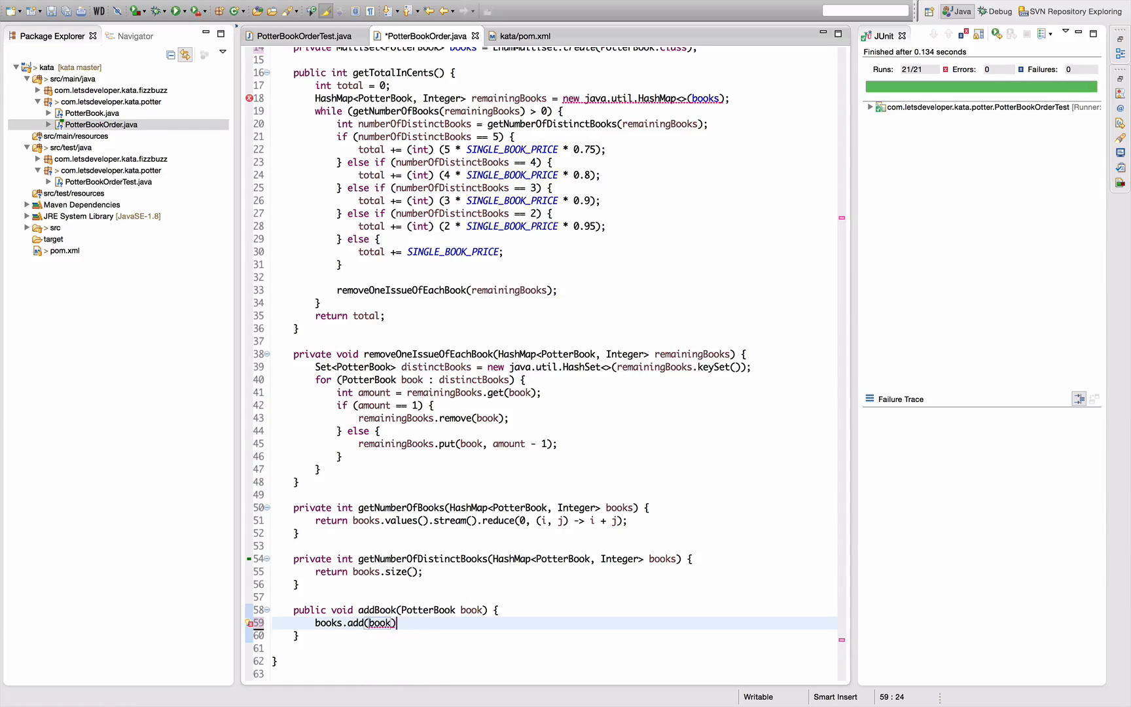
{"action": "type", "text": ";"}
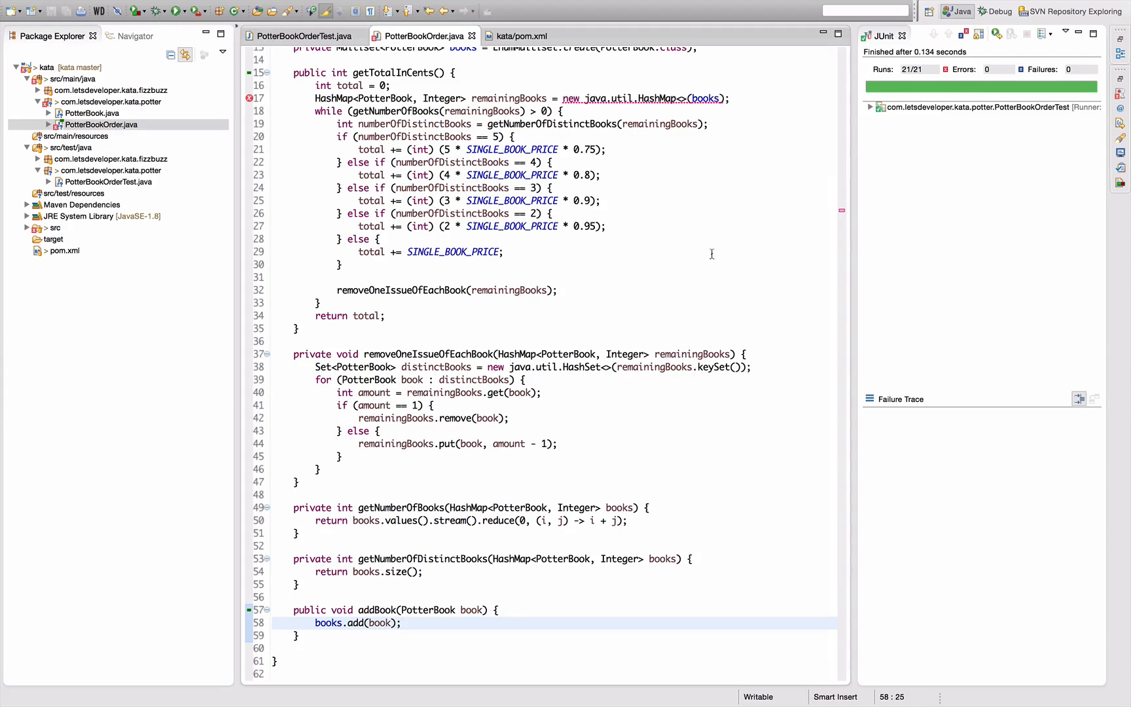
Build remainingBooks as EnumMultiset.create(books, PotterBook.class) in getTotalInCents
{"action": "scroll", "scroll_direction": "down", "scroll_amount": 3}
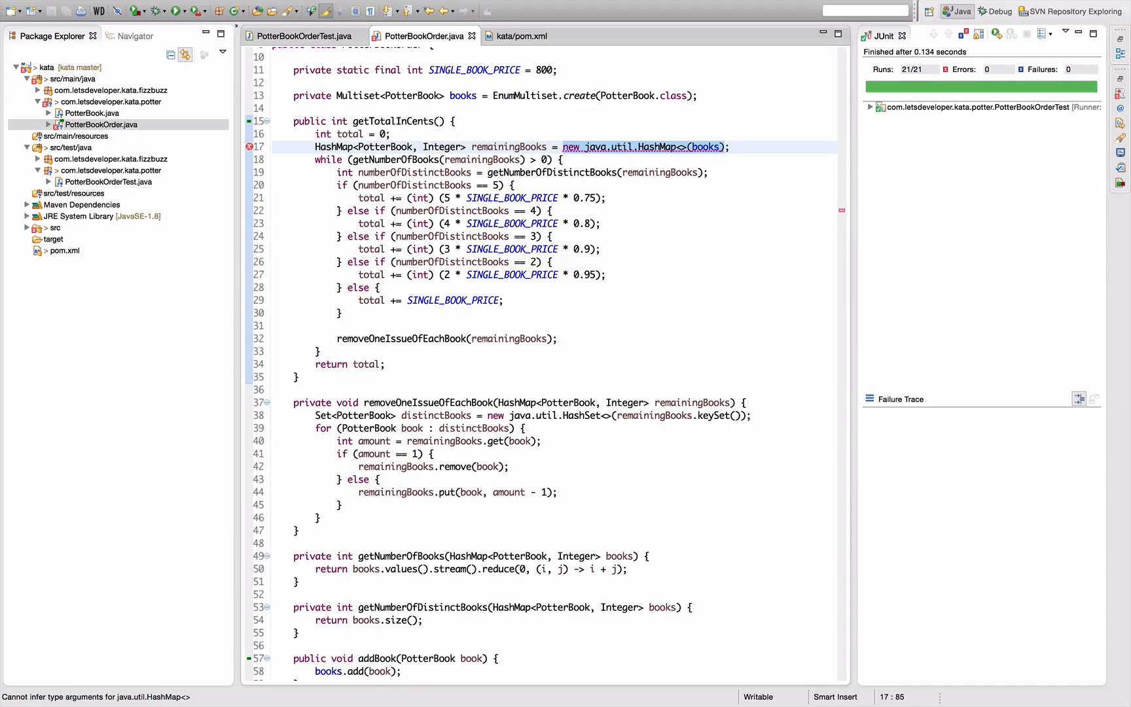
{"action": "type", "text": "EnumMul"}
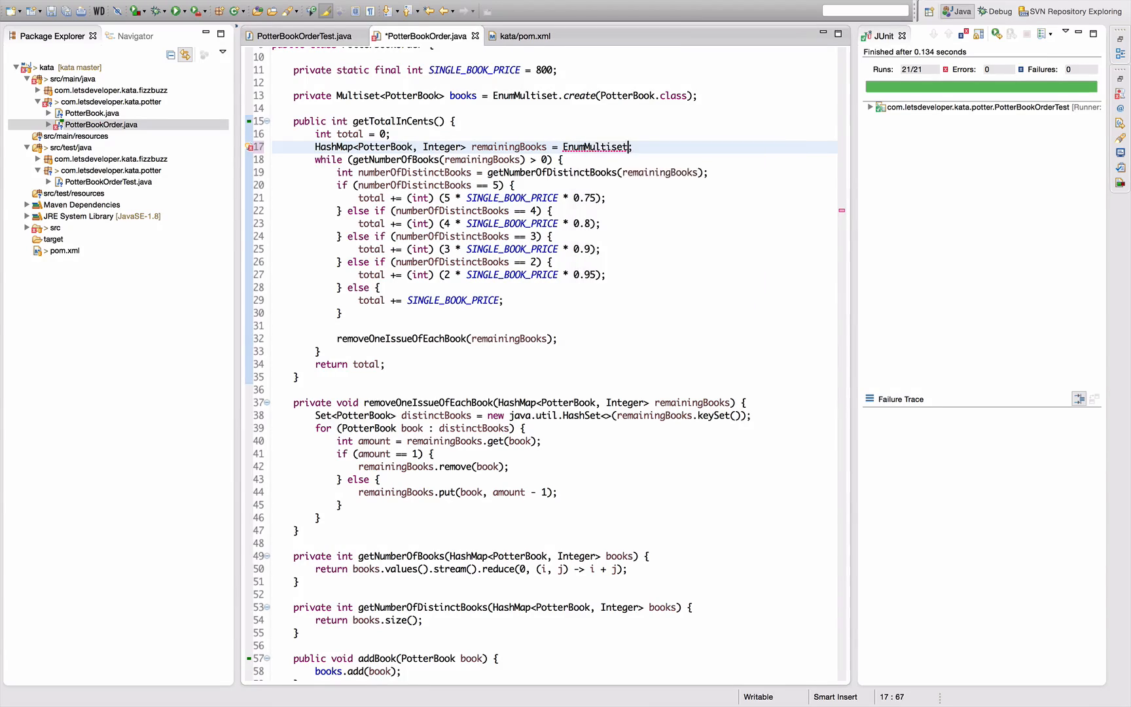
{"action": "type", "text": ".create(books, P"}
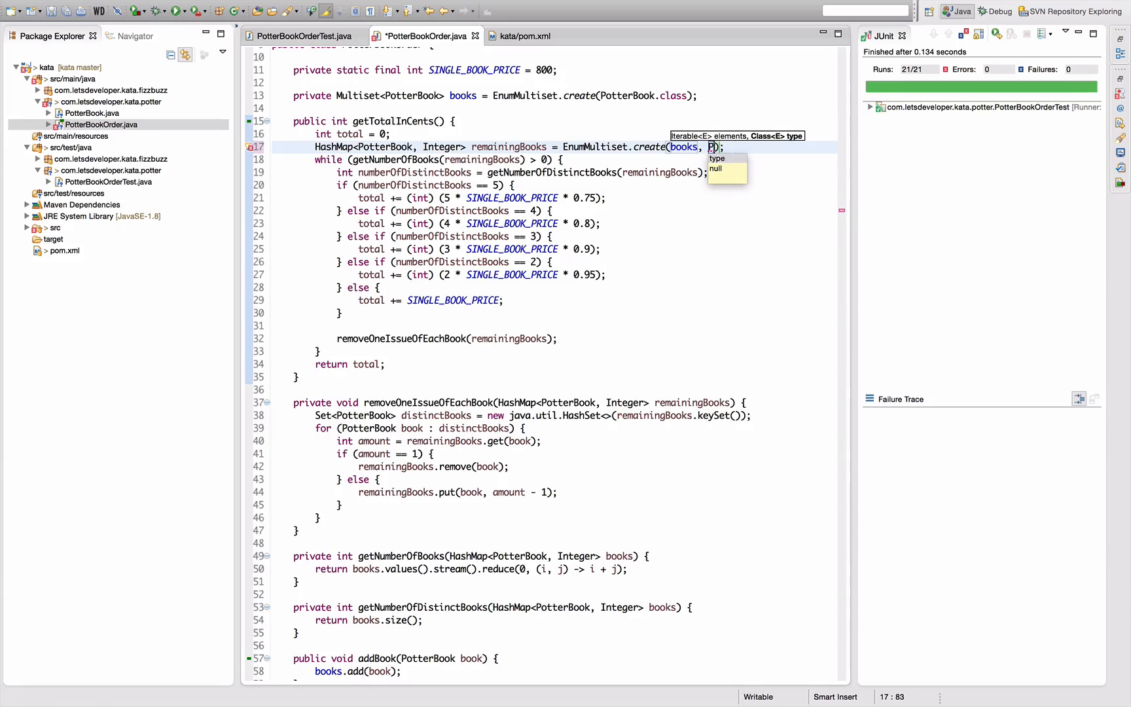
{"action": "type", "text": "ott"}
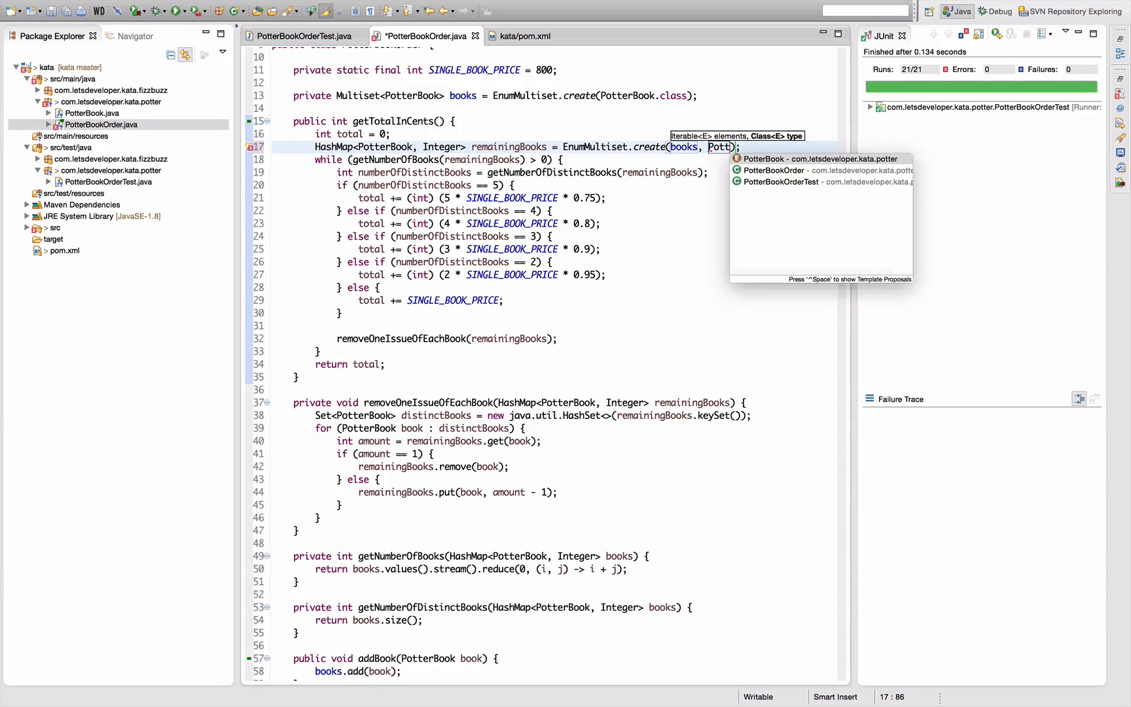
{"action": "type", "text": "PotterBook,"}
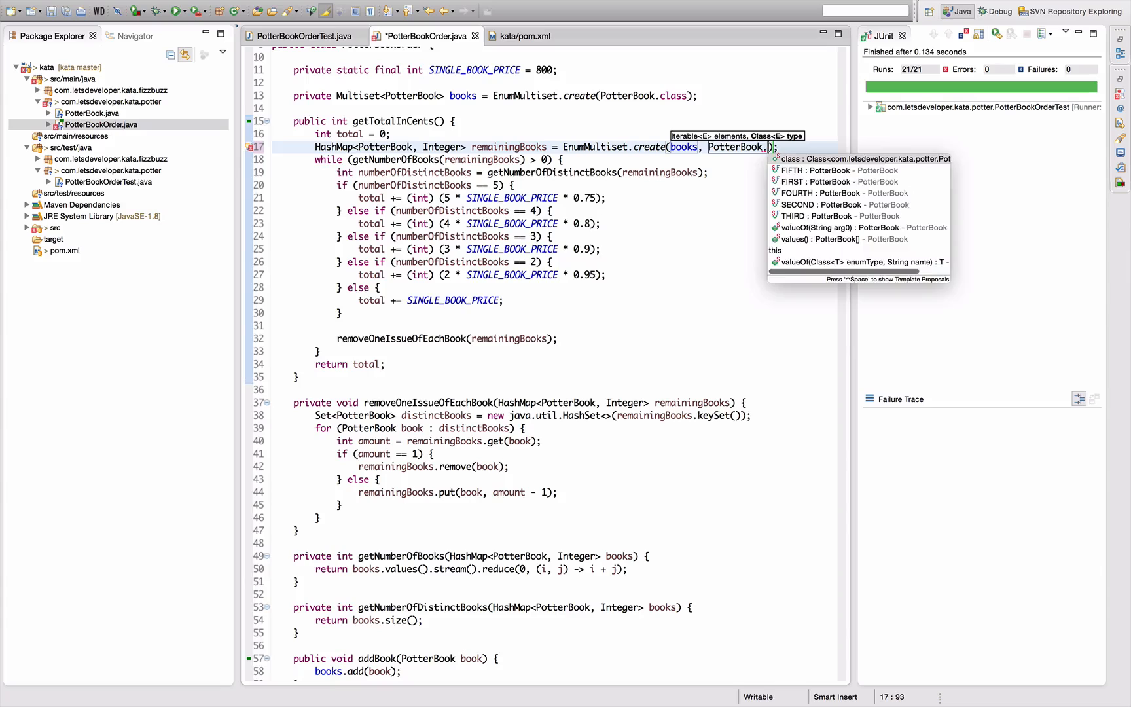
{"action": "type", "text": "class"}
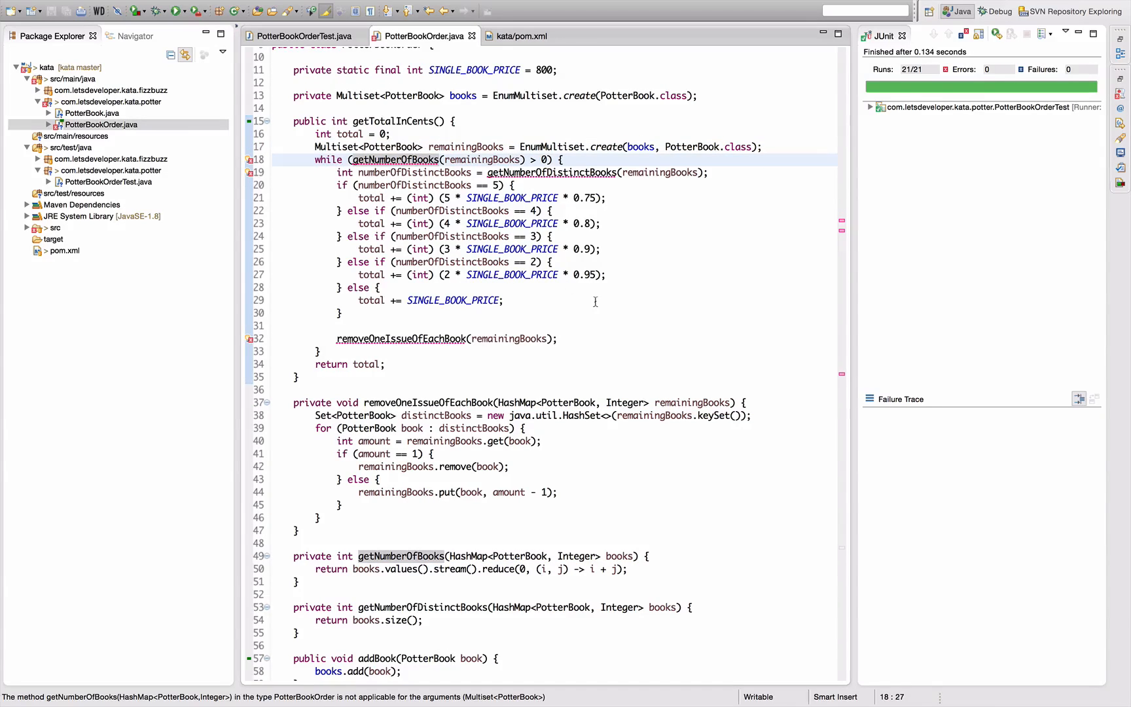
Make both count helpers take Multiset<PotterBook>, returning size() and elementSet().size()
{"action": "left_click", "coordinate": [395, 160]}
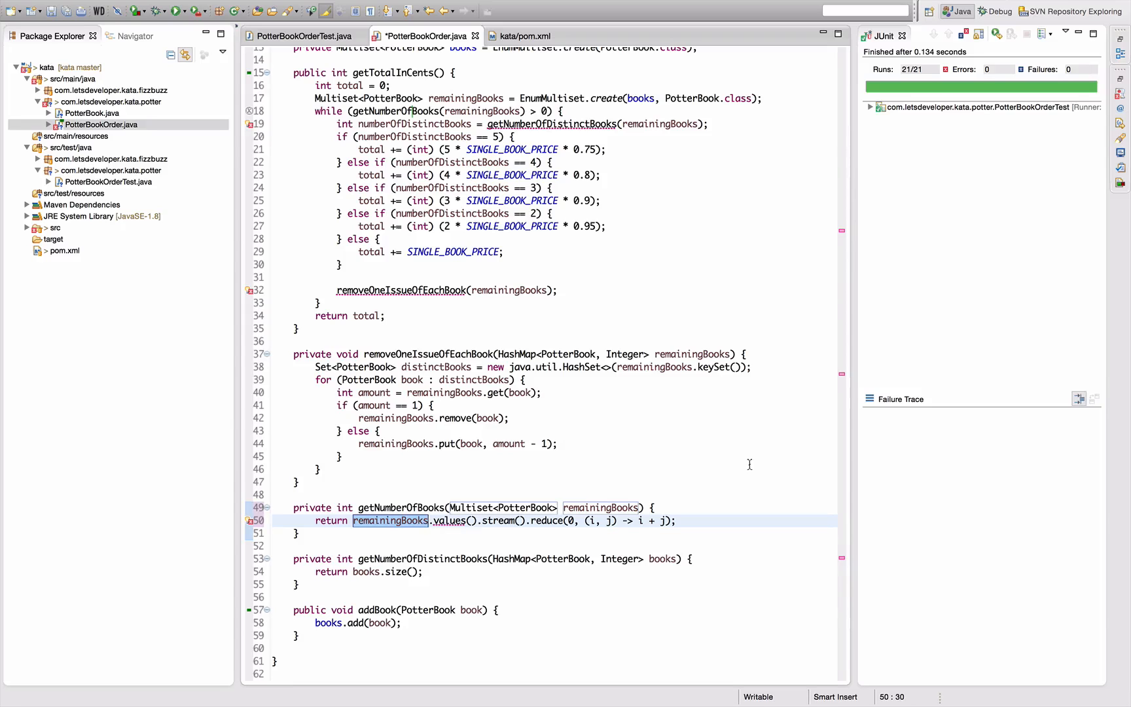
{"action": "type", "text": "return remainingBooks.;"}
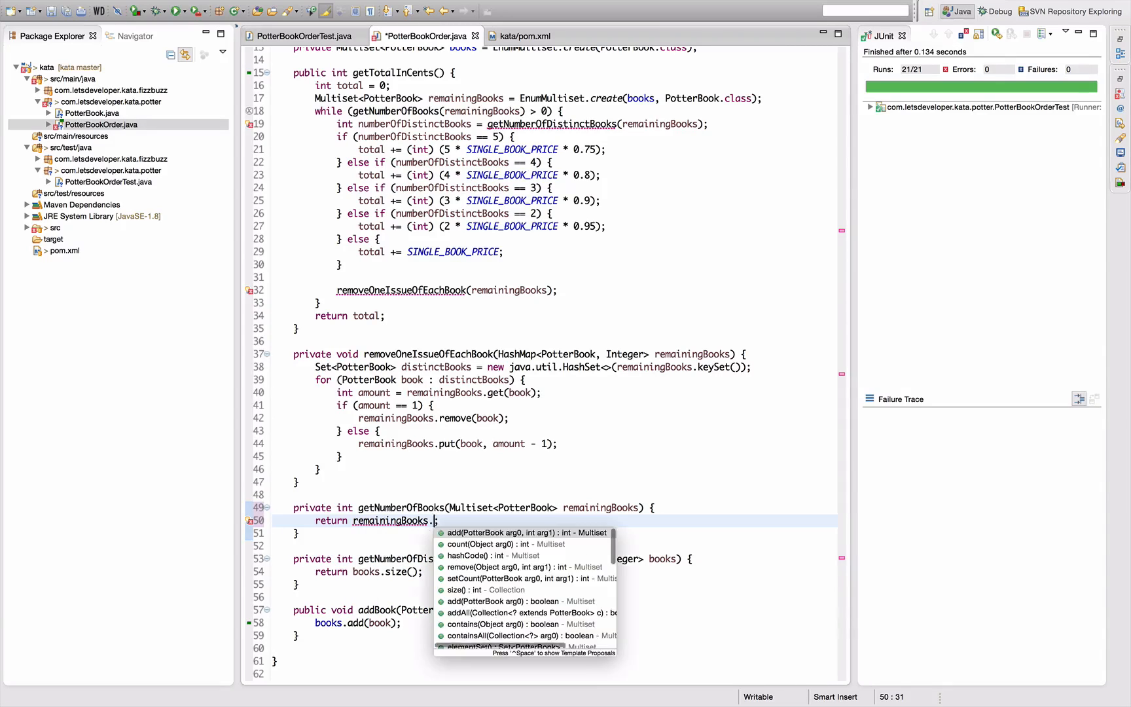
{"action": "type", "text": "size();"}
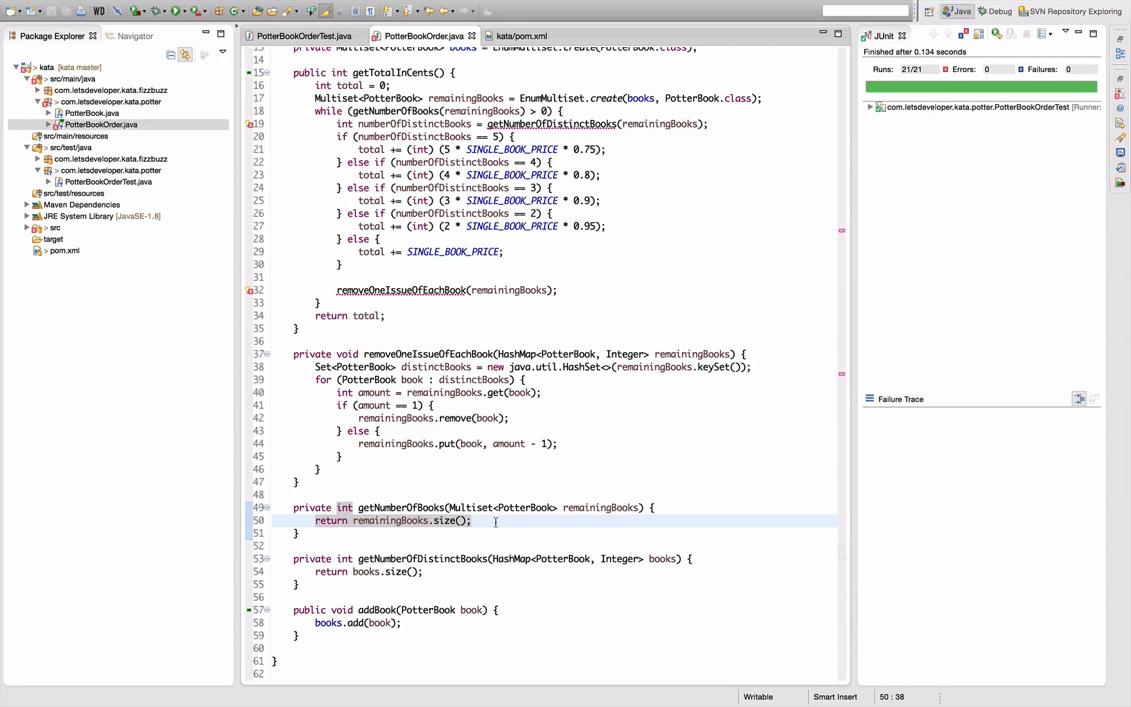
{"action": "mouse_move", "coordinate": [566, 319]}
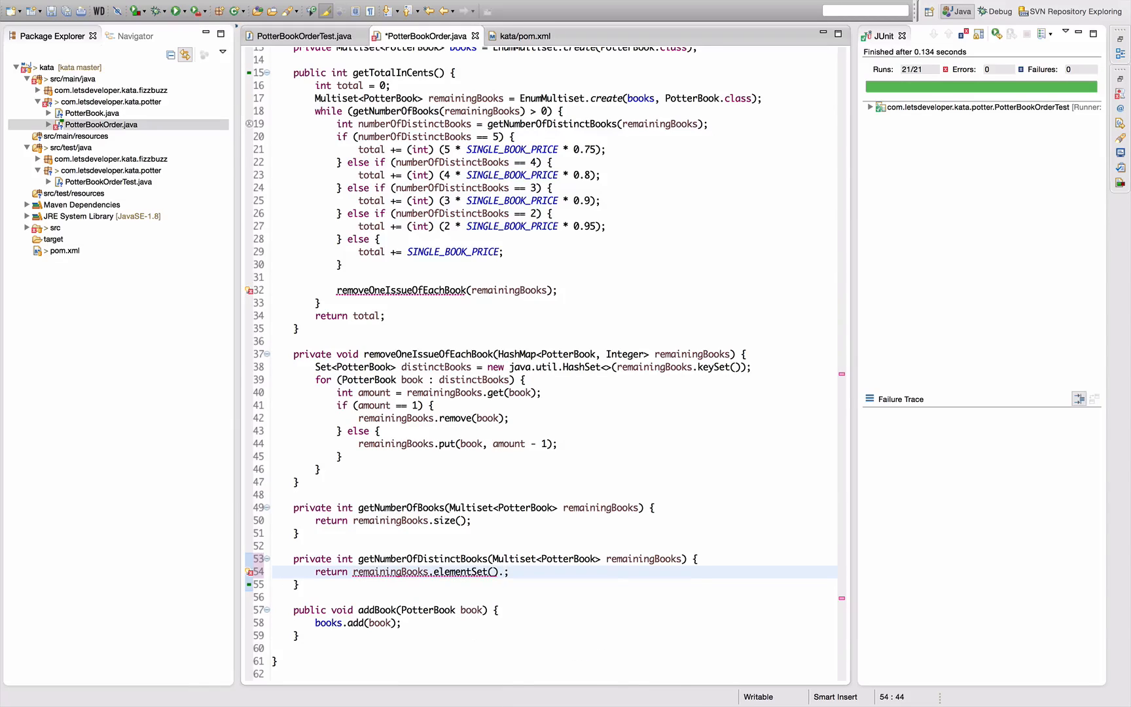
{"action": "type", "text": "size()"}
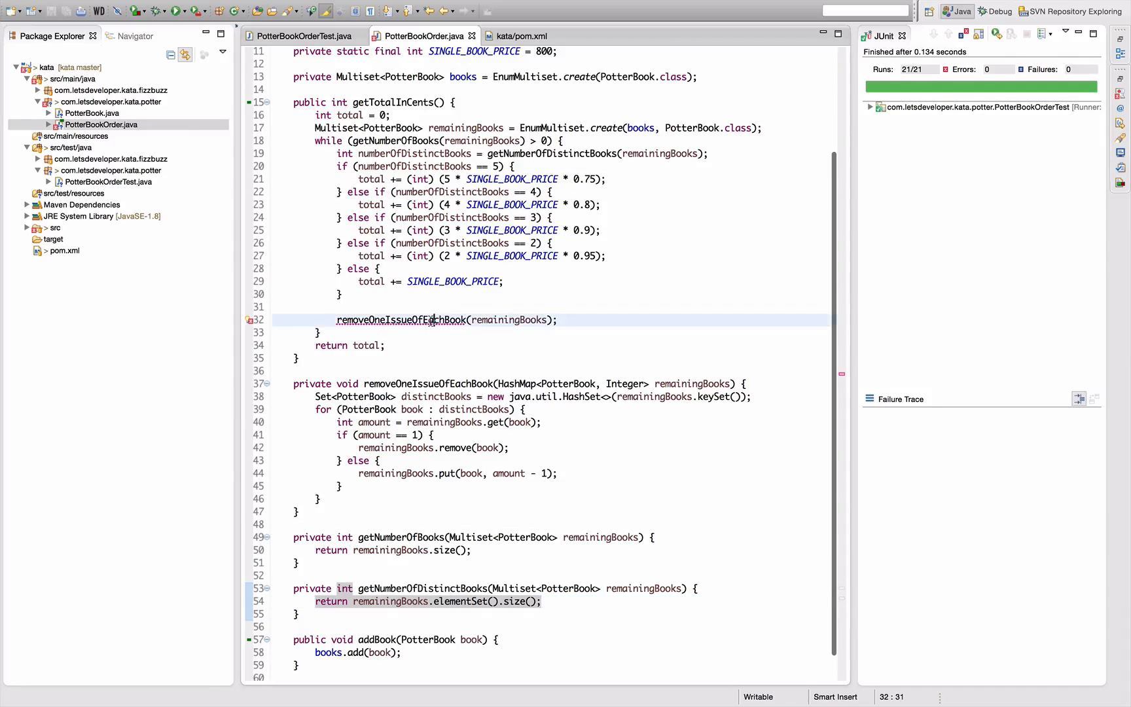
Make removeOneIssueOfEachBook take Multiset<PotterBook>, iterating elementSet() and calling remove(book, 1)
{"action": "type", "text": "Multiset<PotterBook>"}
{"action": "left_click", "coordinate": [551, 421]}
{"action": "type", "text": "remainingBooks.re"}
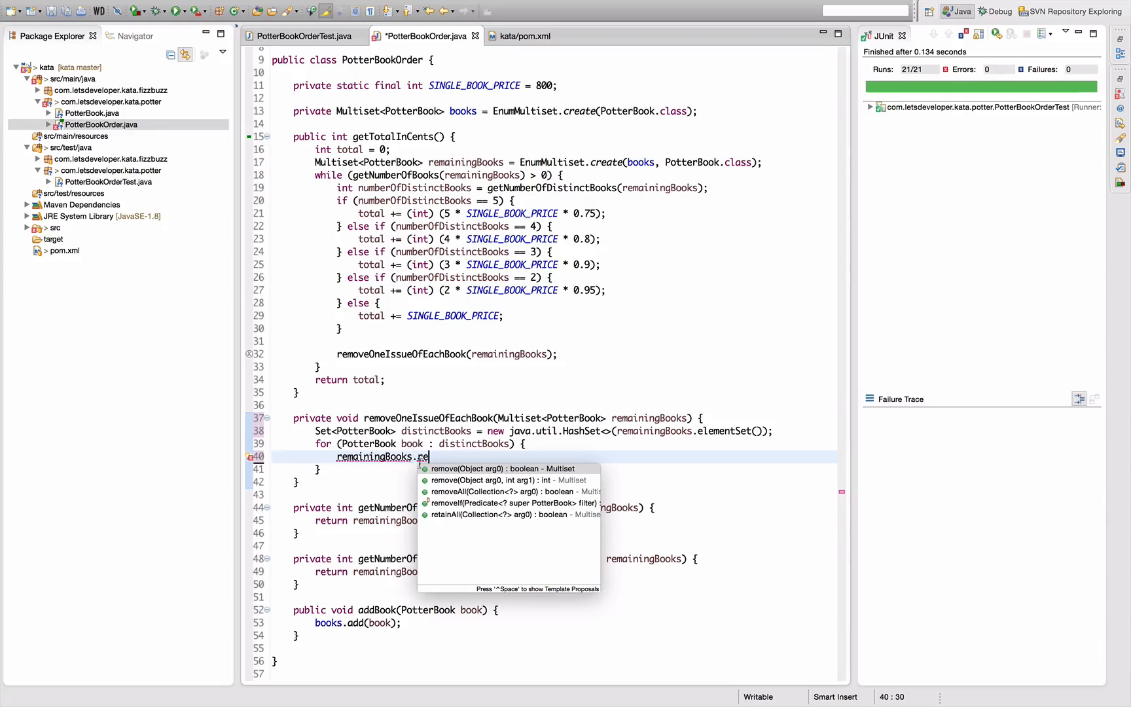
{"action": "left_click", "coordinate": [506, 479]}
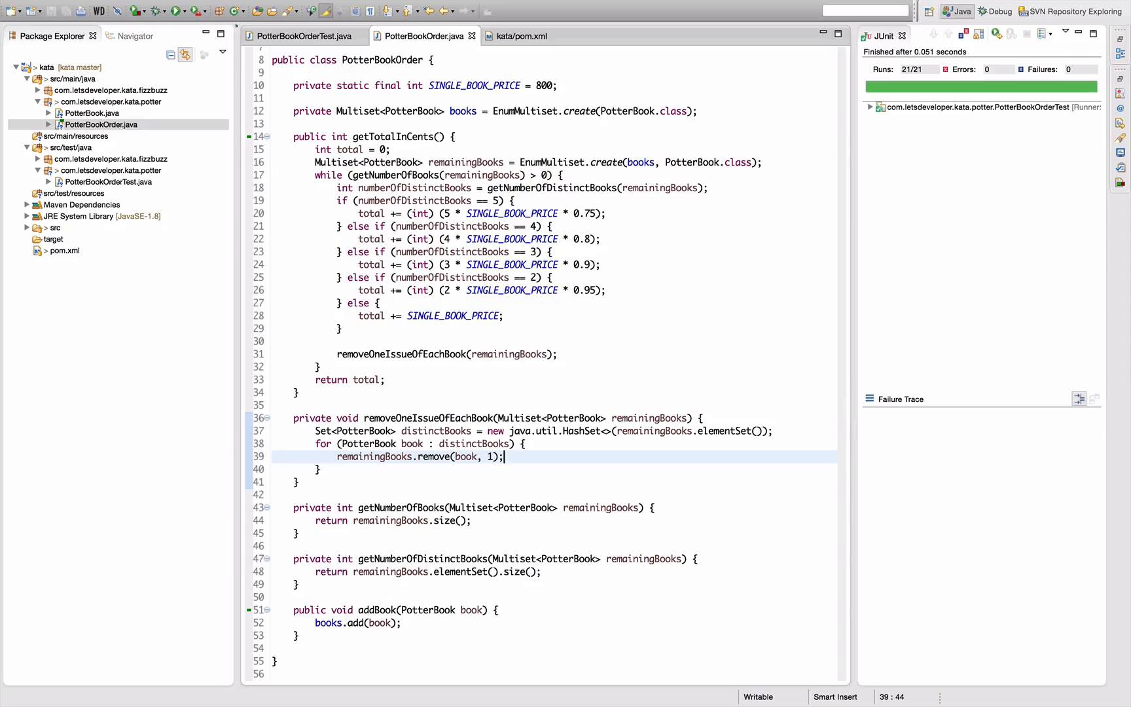
{"action": "mouse_move", "coordinate": [620, 456]}
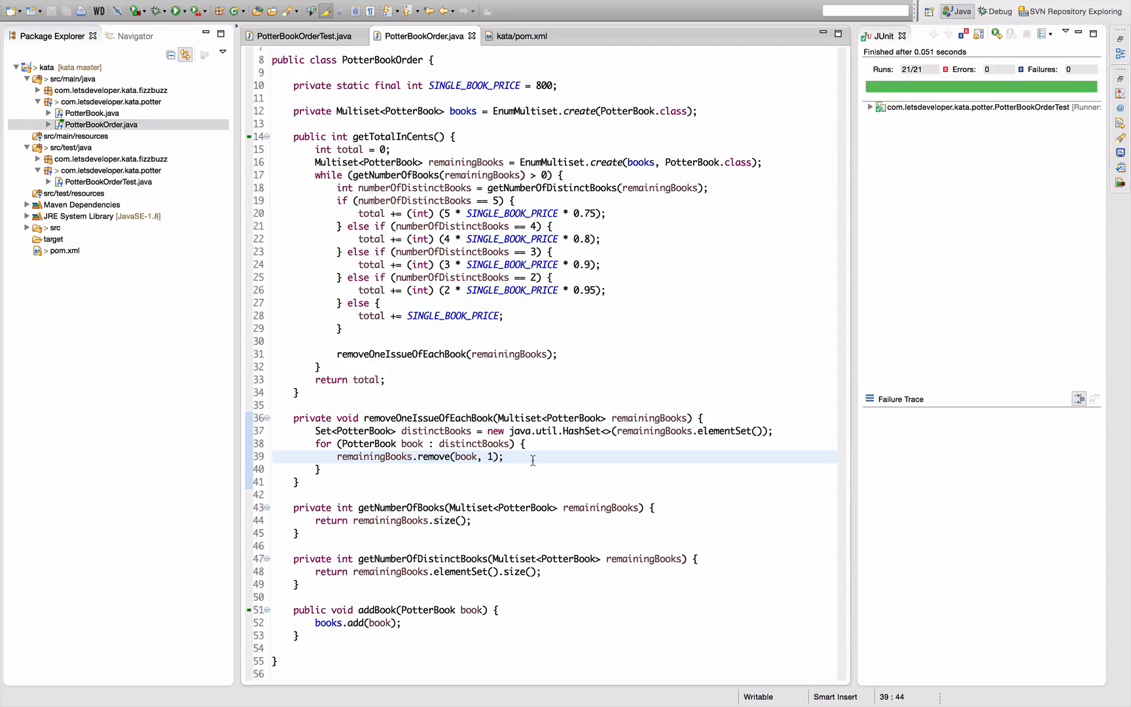
{"action": "double_click", "coordinate": [472, 443]}
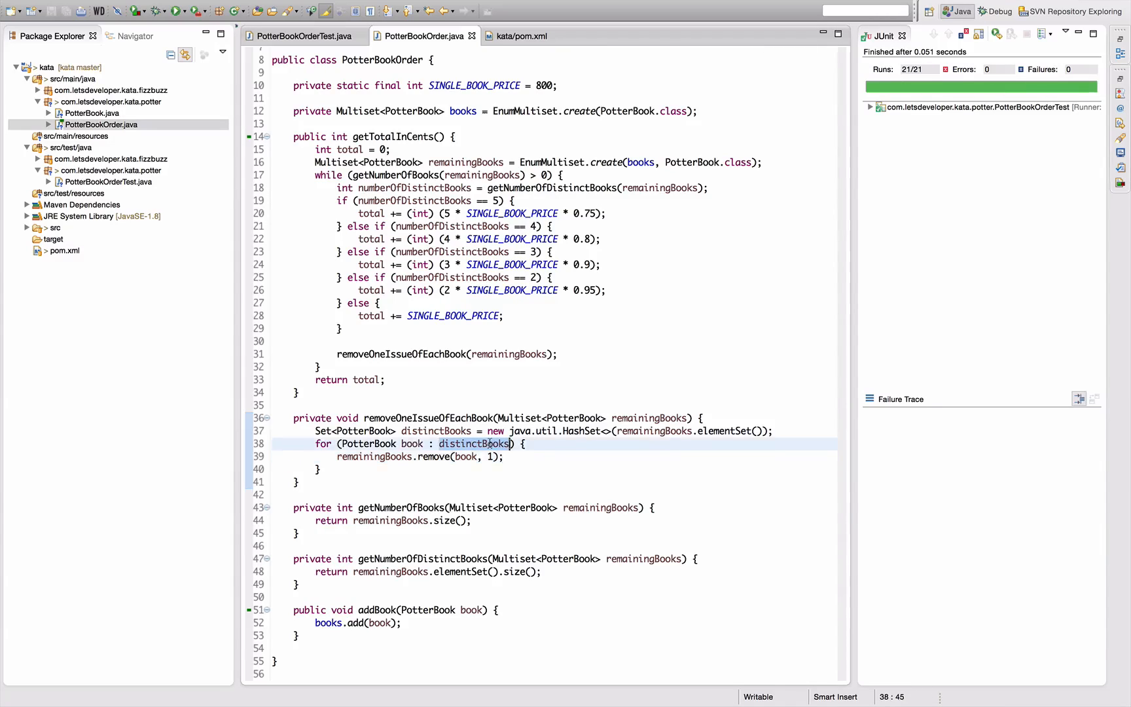
{"action": "type", "text": "Po"}
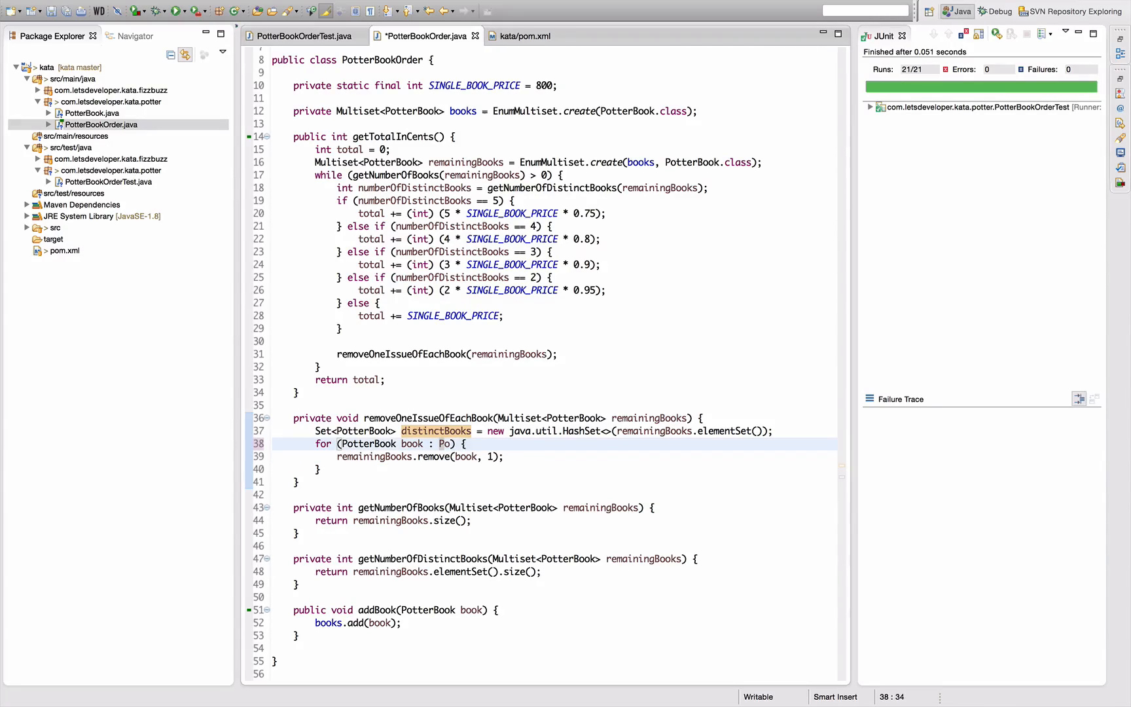
{"action": "type", "text": "tterBook.values("}
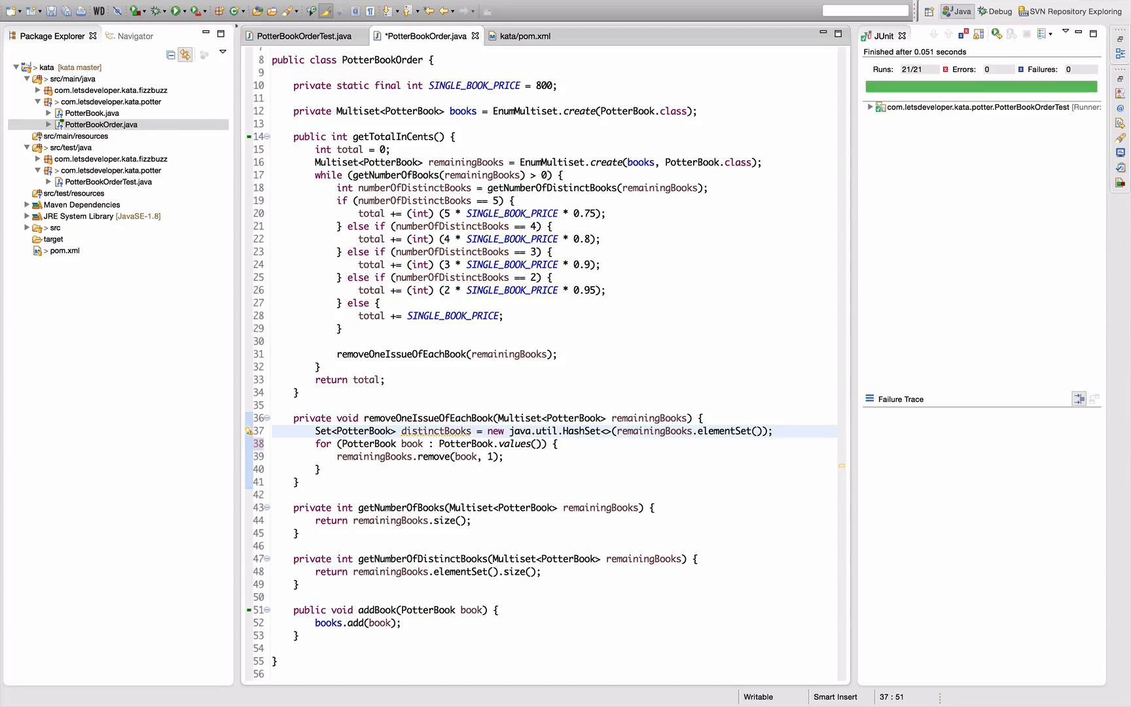
{"action": "key", "text": "Delete"}
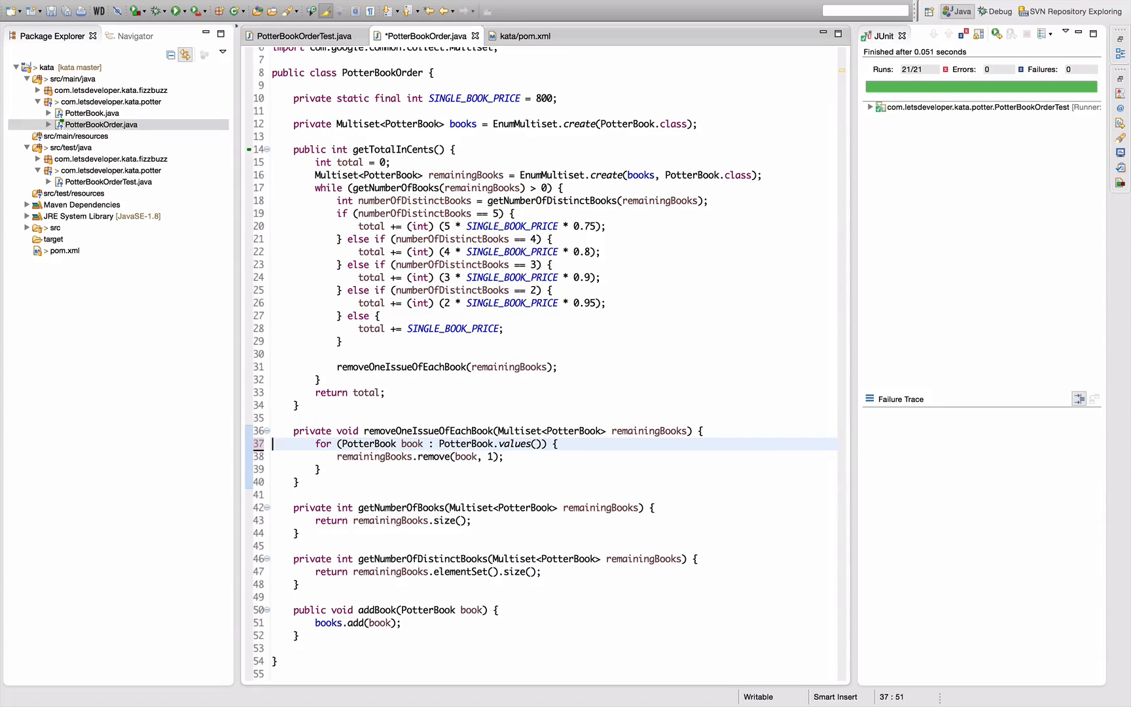
{"action": "key", "text": "ctrl+s"}
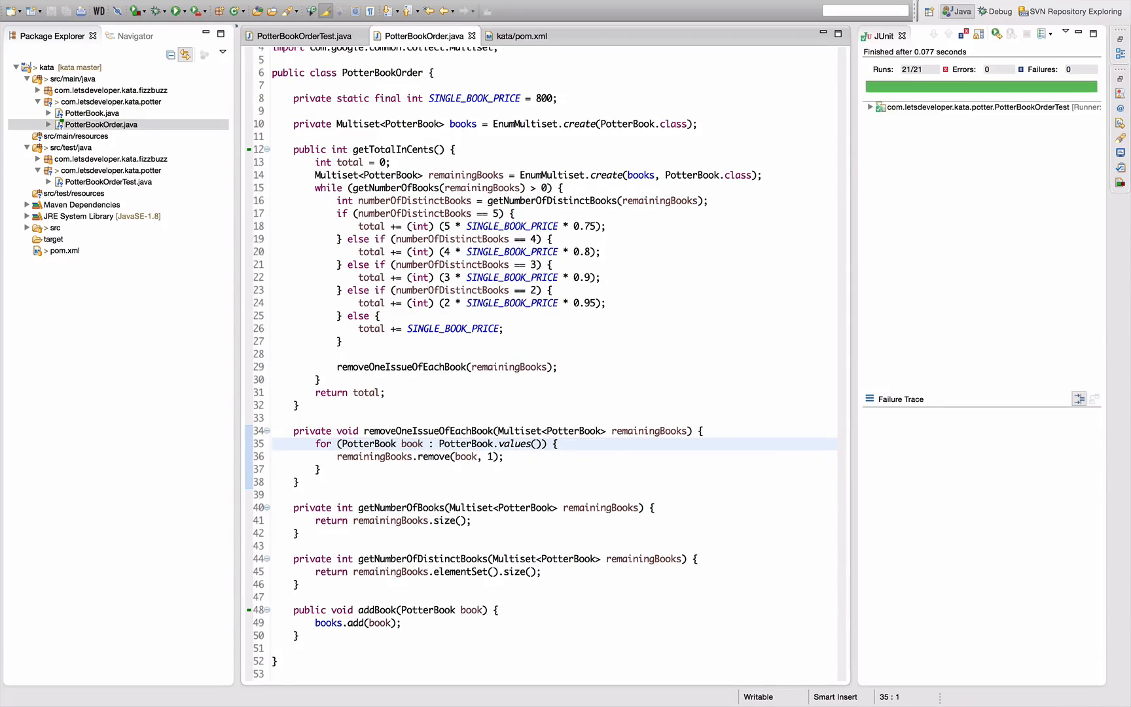
{"action": "mouse_move", "coordinate": [653, 470]}
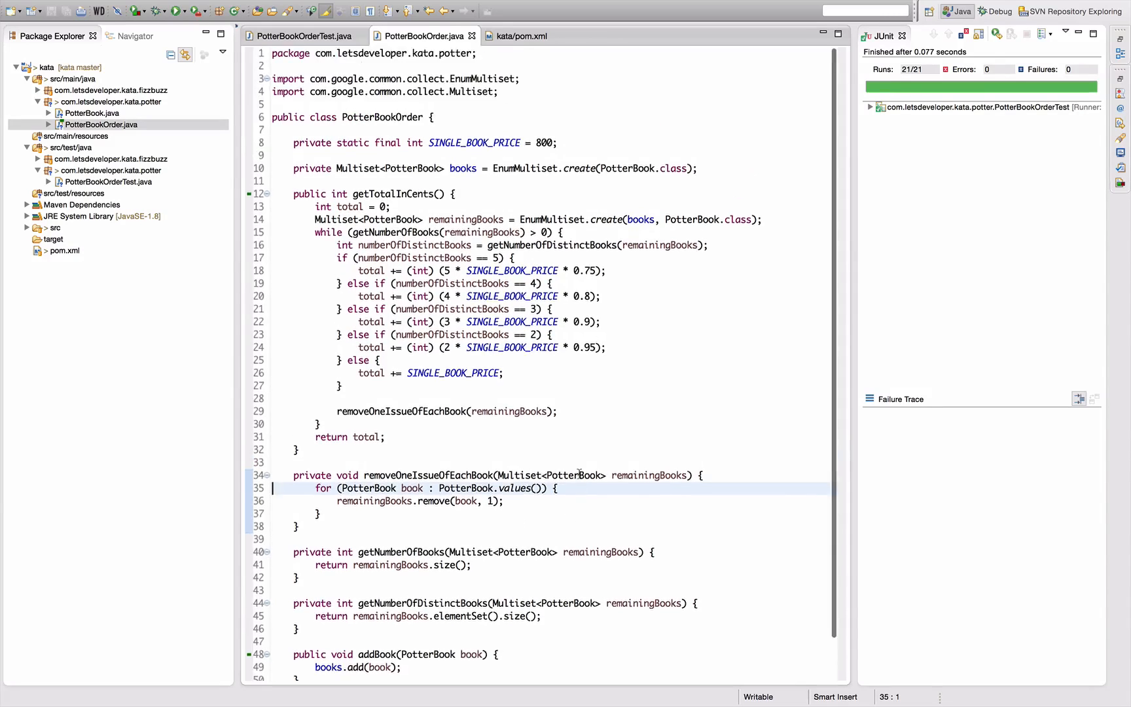
{"action": "scroll", "scroll_direction": "down", "scroll_amount": 3}
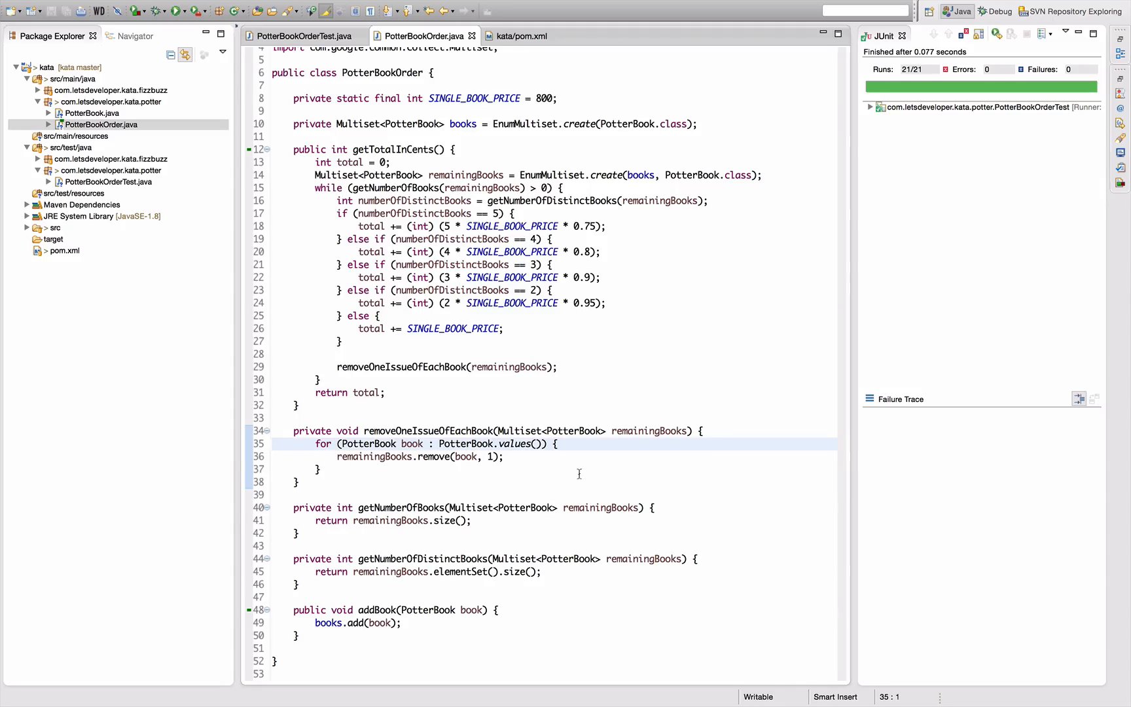
Rewrite the else branch as total += (int) (1 * SINGLE_BOOK_PRICE * 1.00); and begin a new constant
{"action": "left_click", "coordinate": [273, 443]}
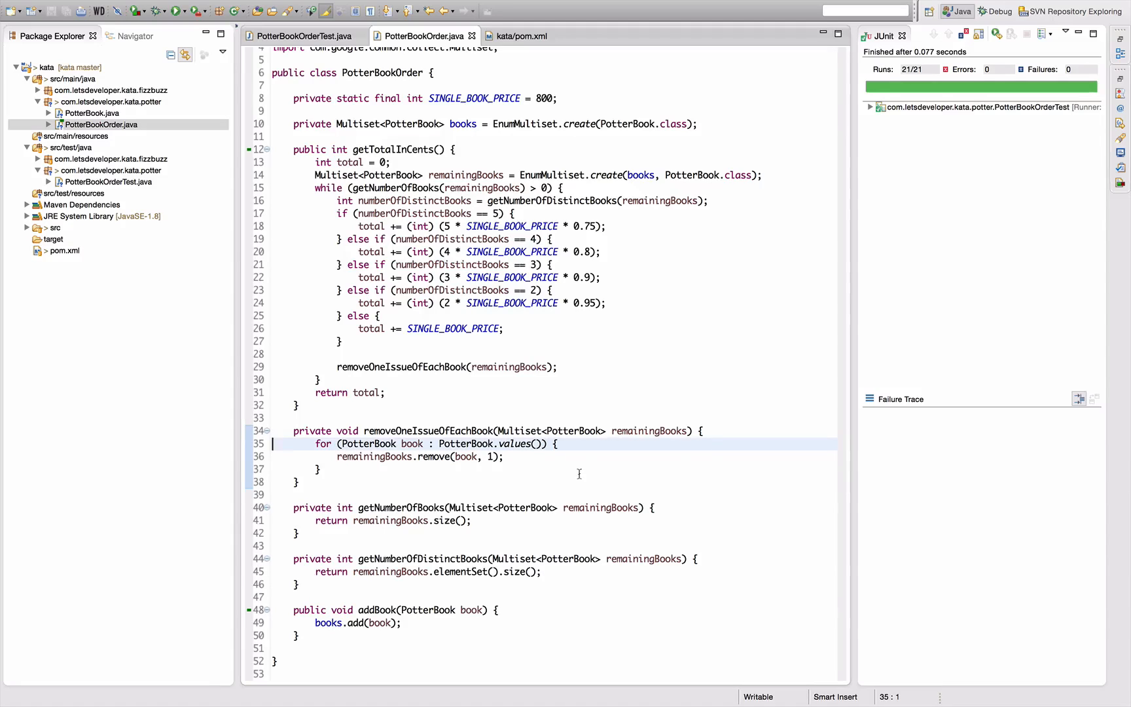
{"action": "mouse_move", "coordinate": [633, 319]}
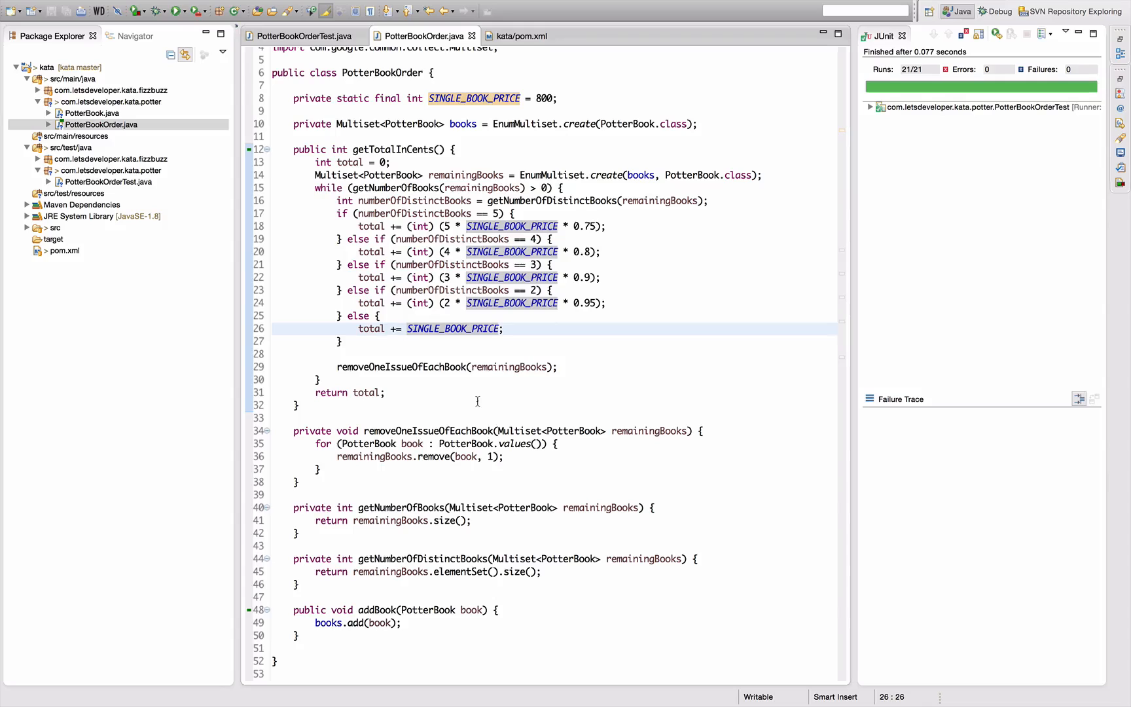
{"action": "type", "text": "(int) (1 *"}
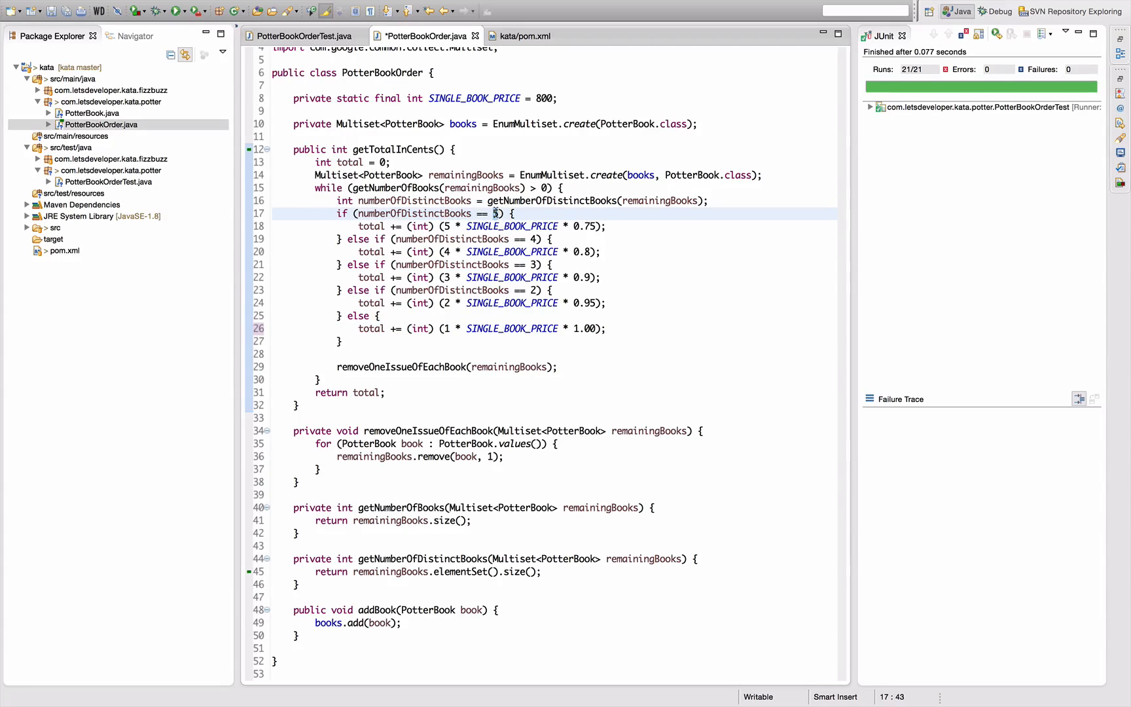
{"action": "left_click", "coordinate": [443, 225]}
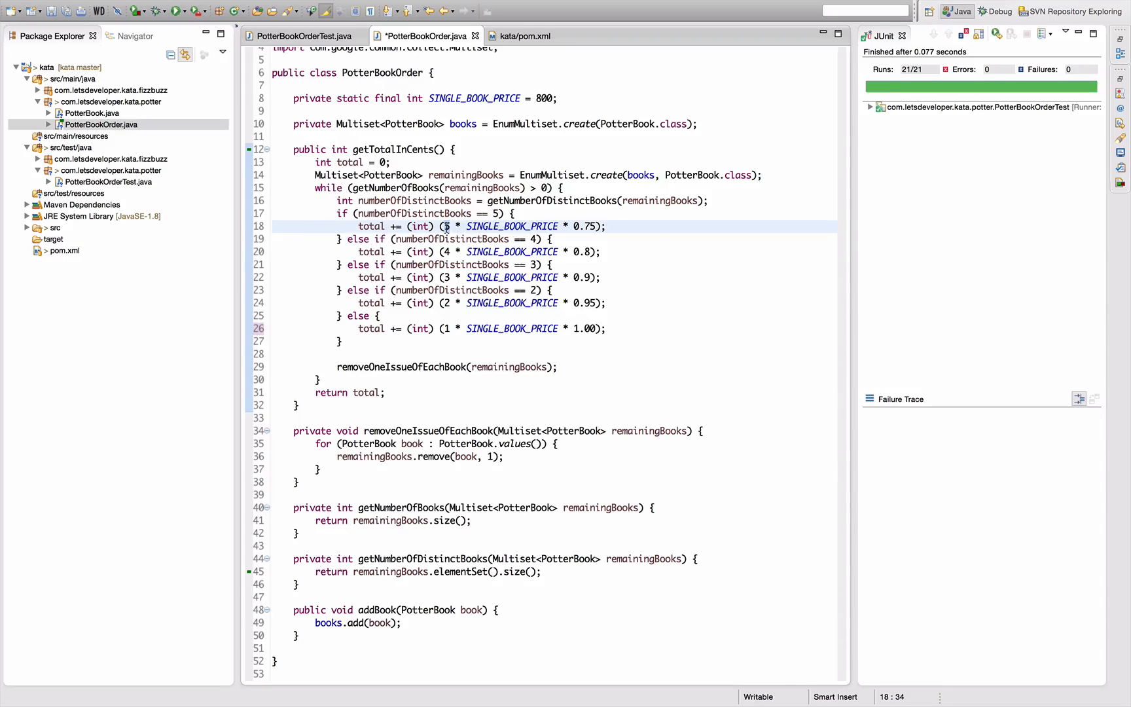
{"action": "mouse_move", "coordinate": [581, 225]}
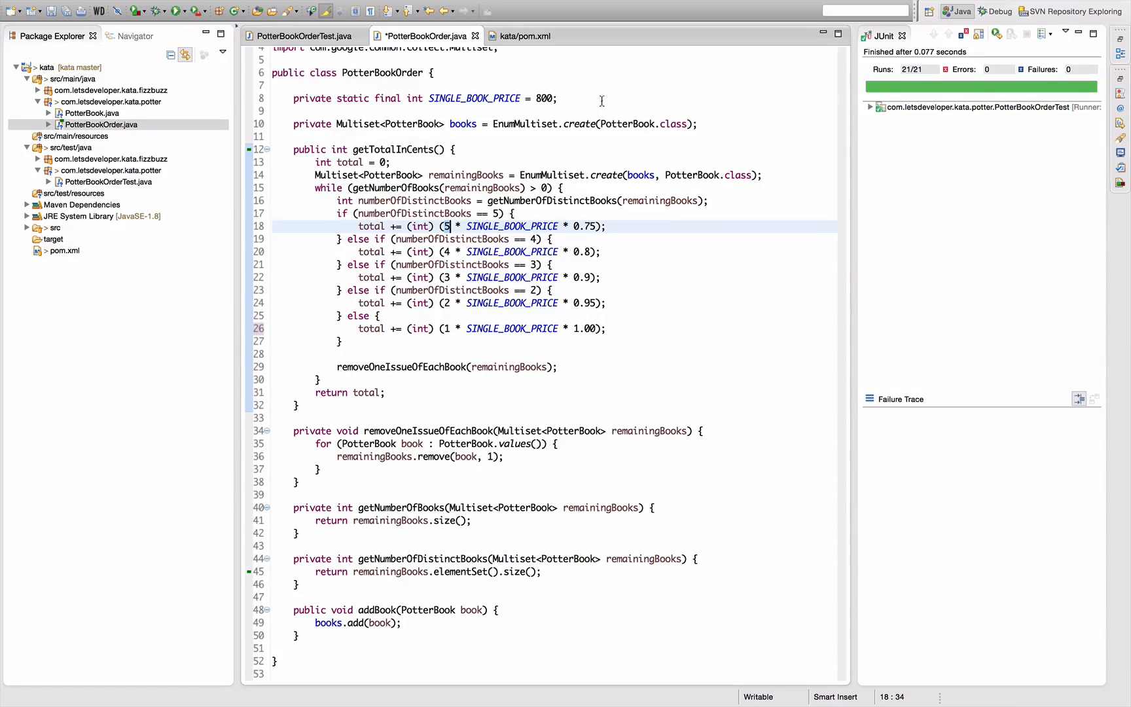
{"action": "type", "text": "private static final"}
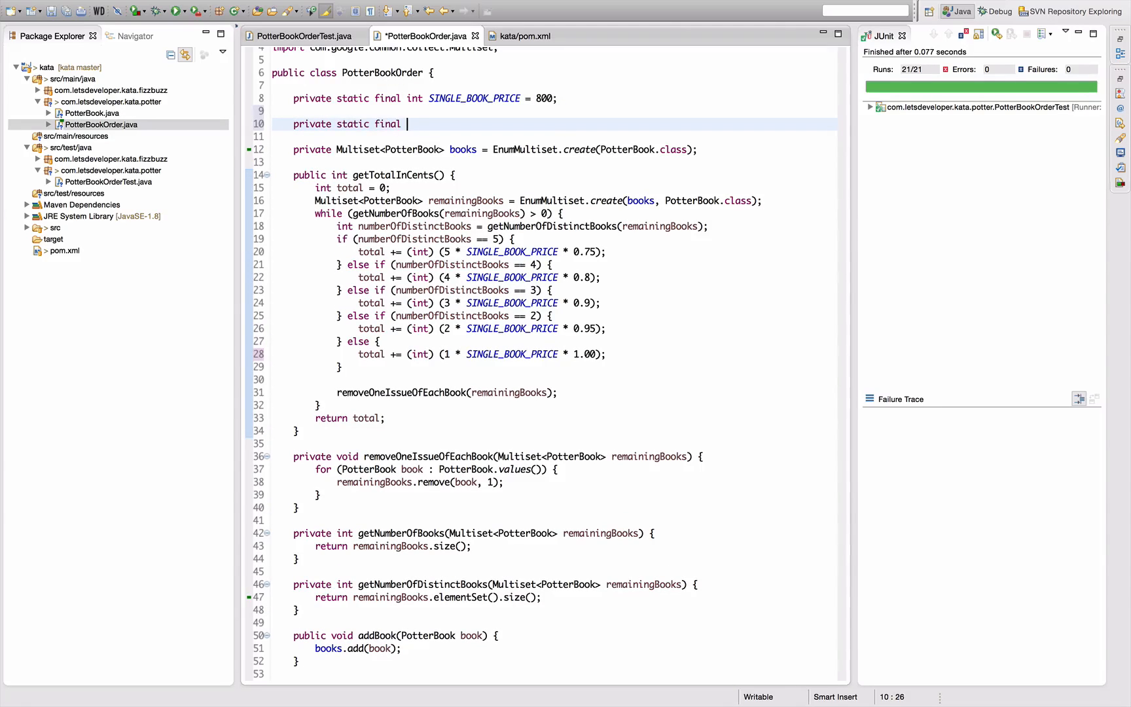
Declare private static final Map<Integer, Double> DISCOUNT_FACTOR = with Guava imports
{"action": "type", "text": "Map<K, V>"}
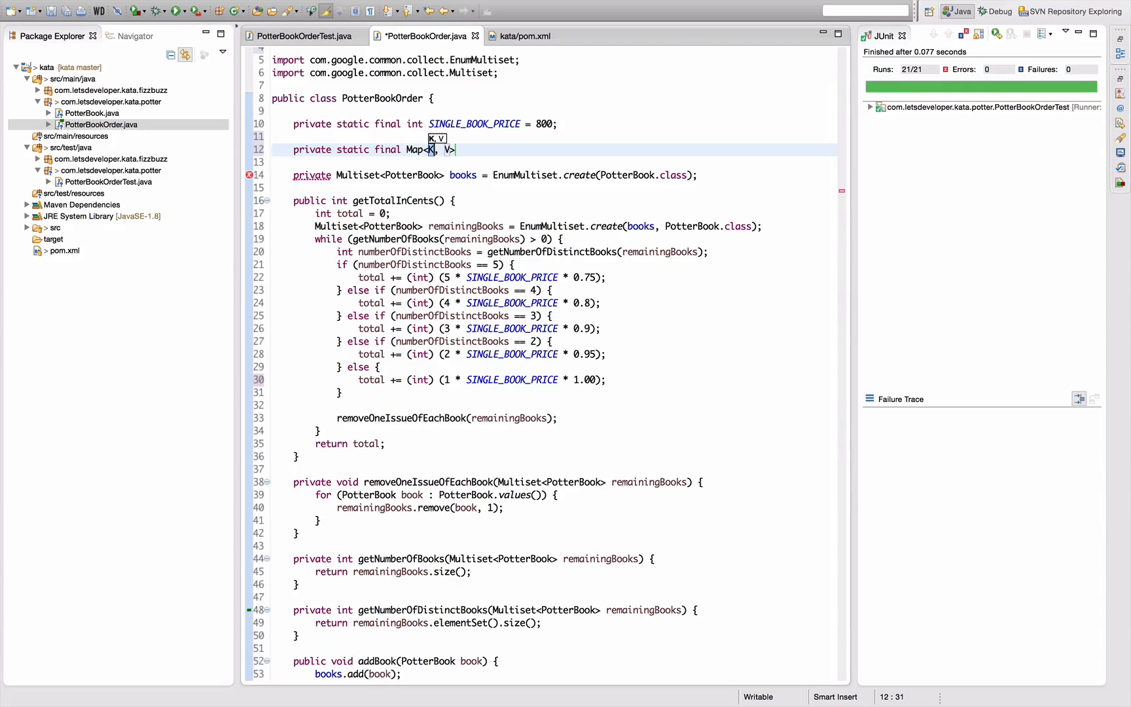
{"action": "type", "text": "Integer"}
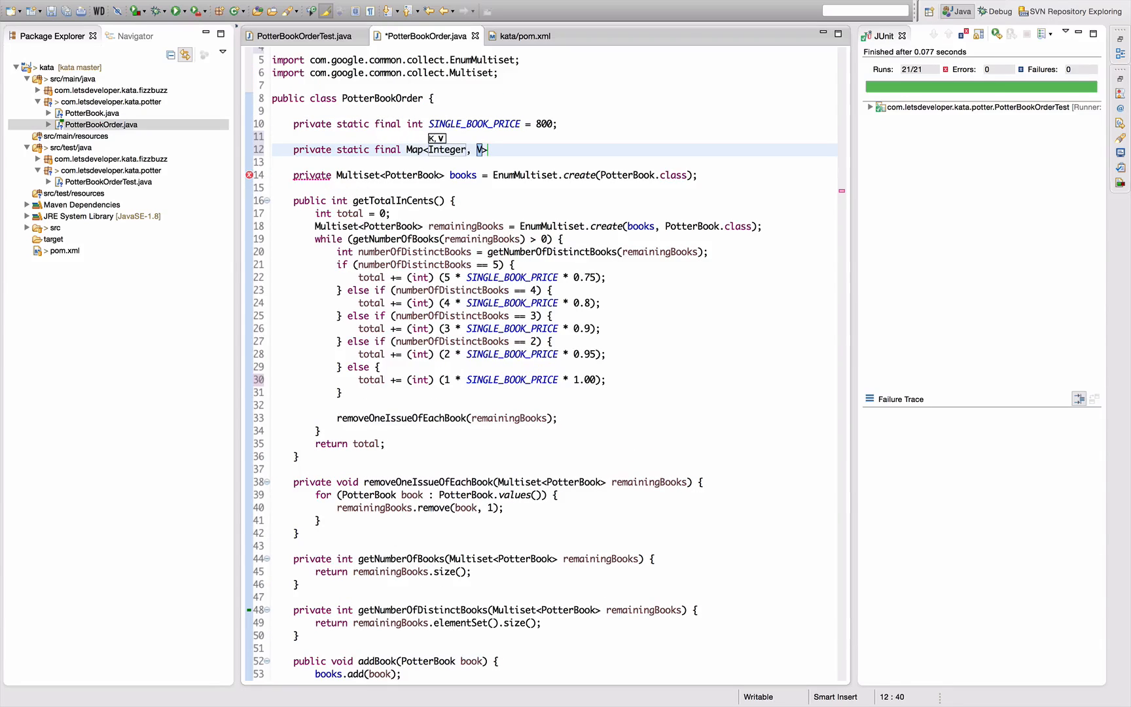
{"action": "type", "text": "Double"}
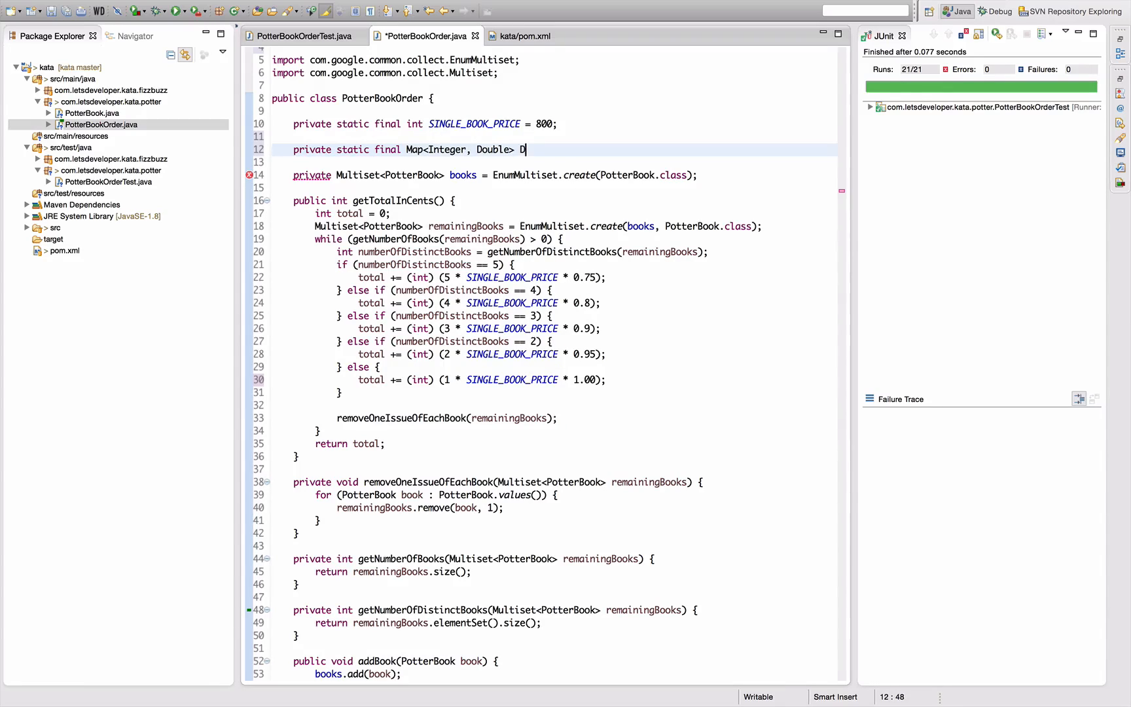
{"action": "type", "text": "ISCOUNT"}
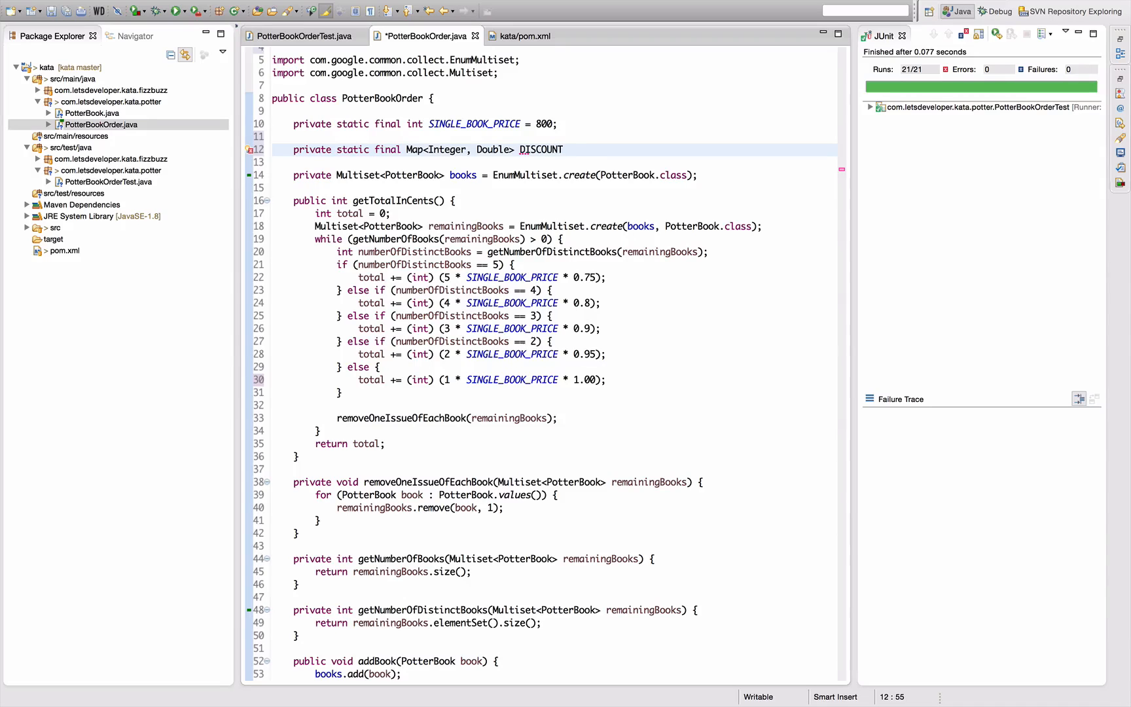
{"action": "type", "text": "_FACTOR"}
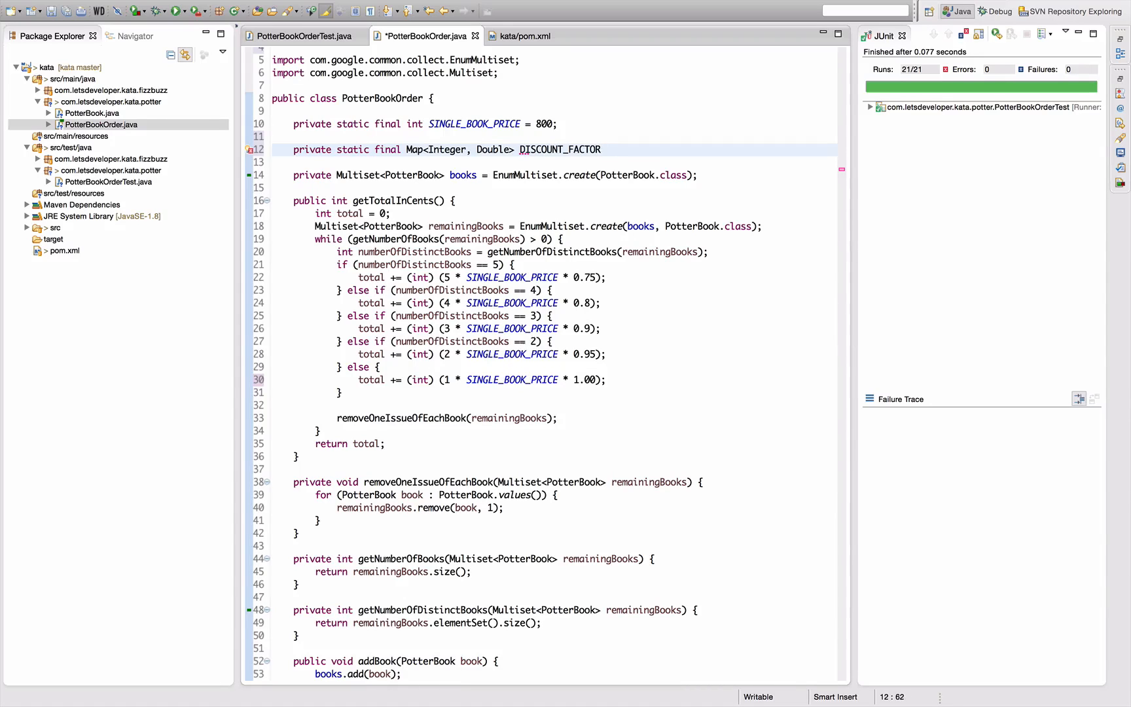
{"action": "type", "text": "="}
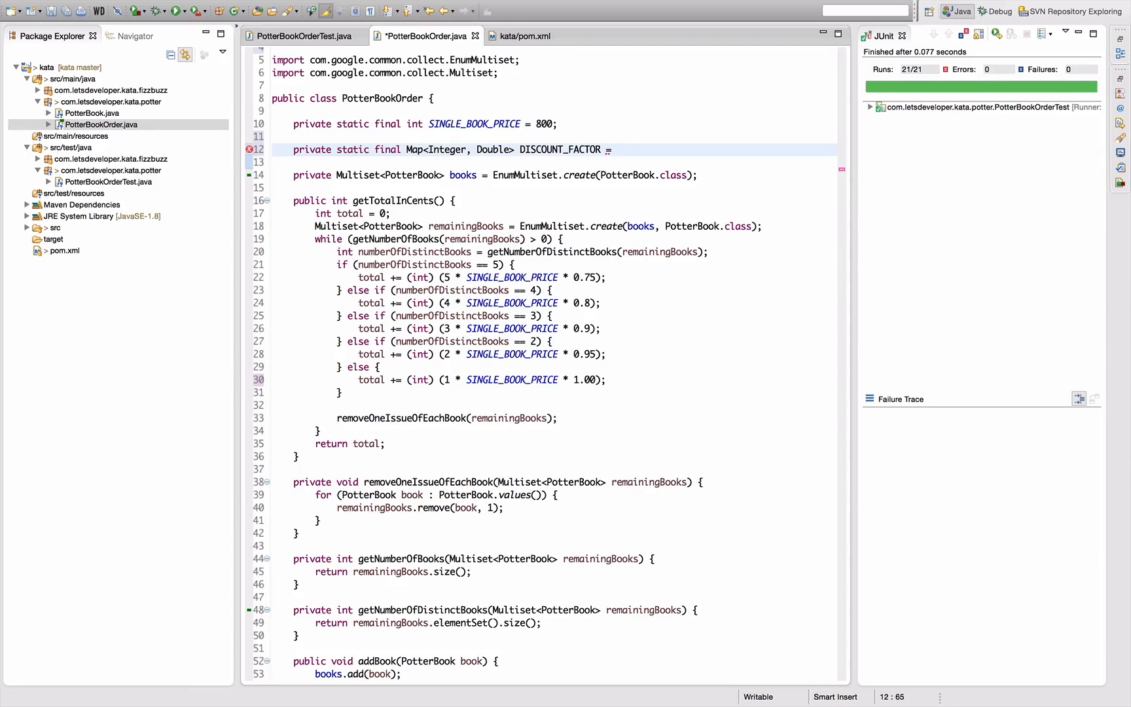
Browse Maps. content-assist methods for the initialiser, then take back the newHashMap call
{"action": "type", "text": "Ma"}
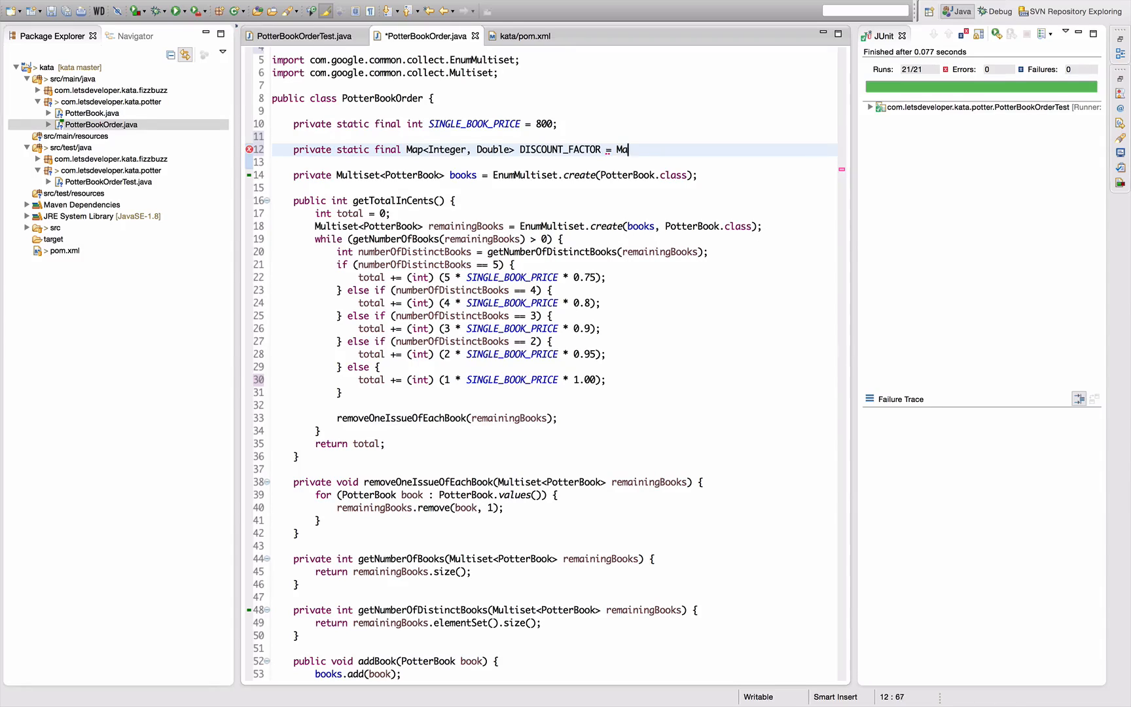
{"action": "type", "text": "ps"}
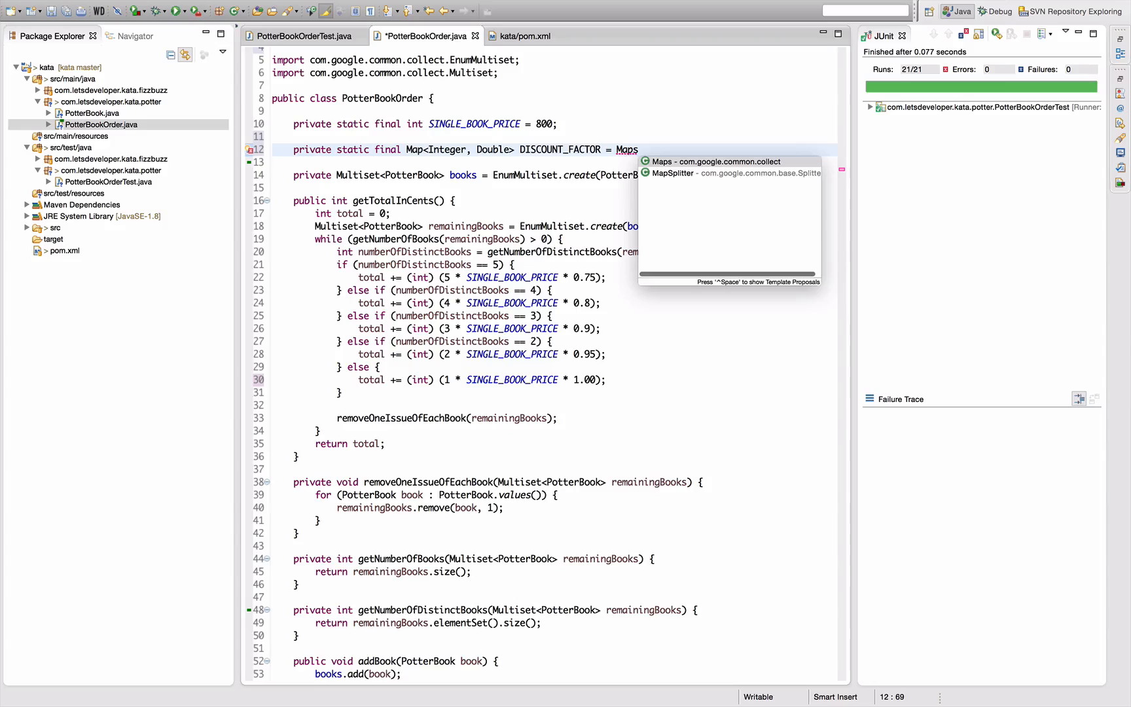
{"action": "type", "text": "."}
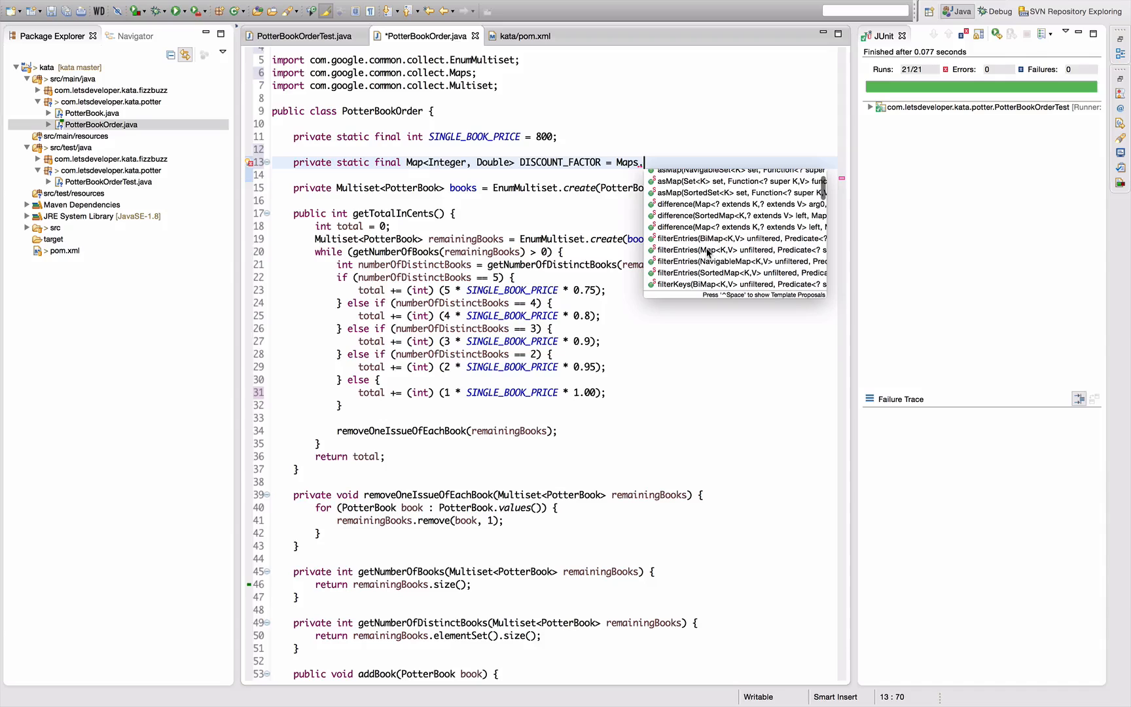
{"action": "type", "text": "bu"}
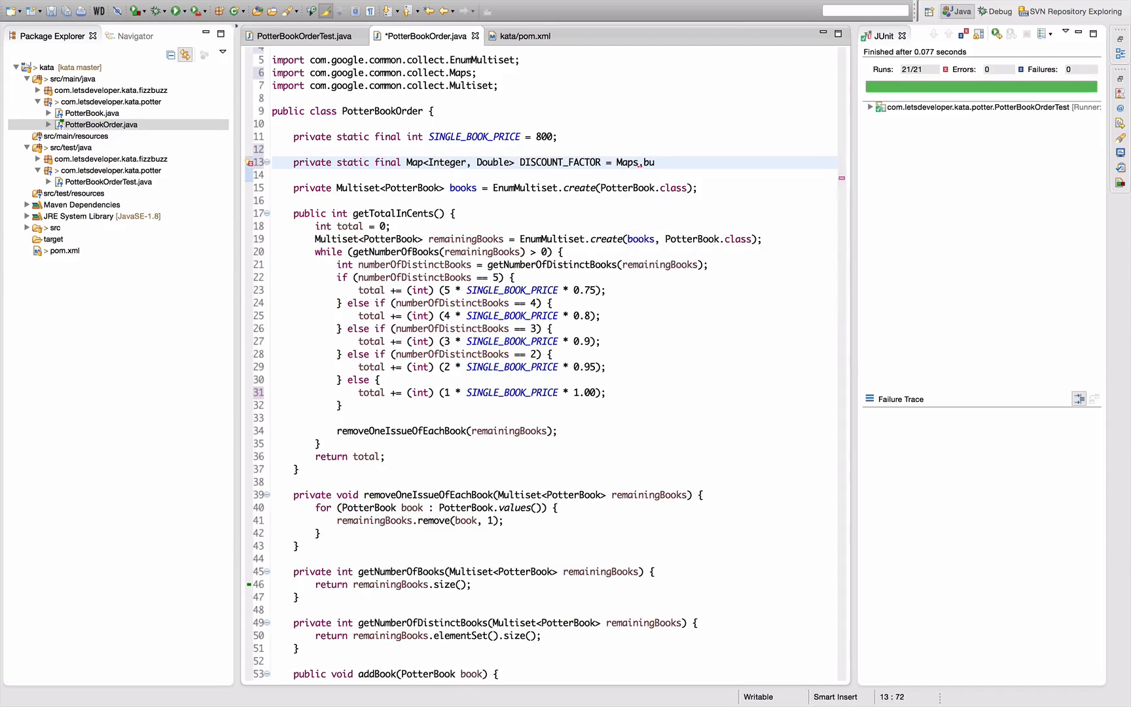
{"action": "key", "text": "BackSpace"}
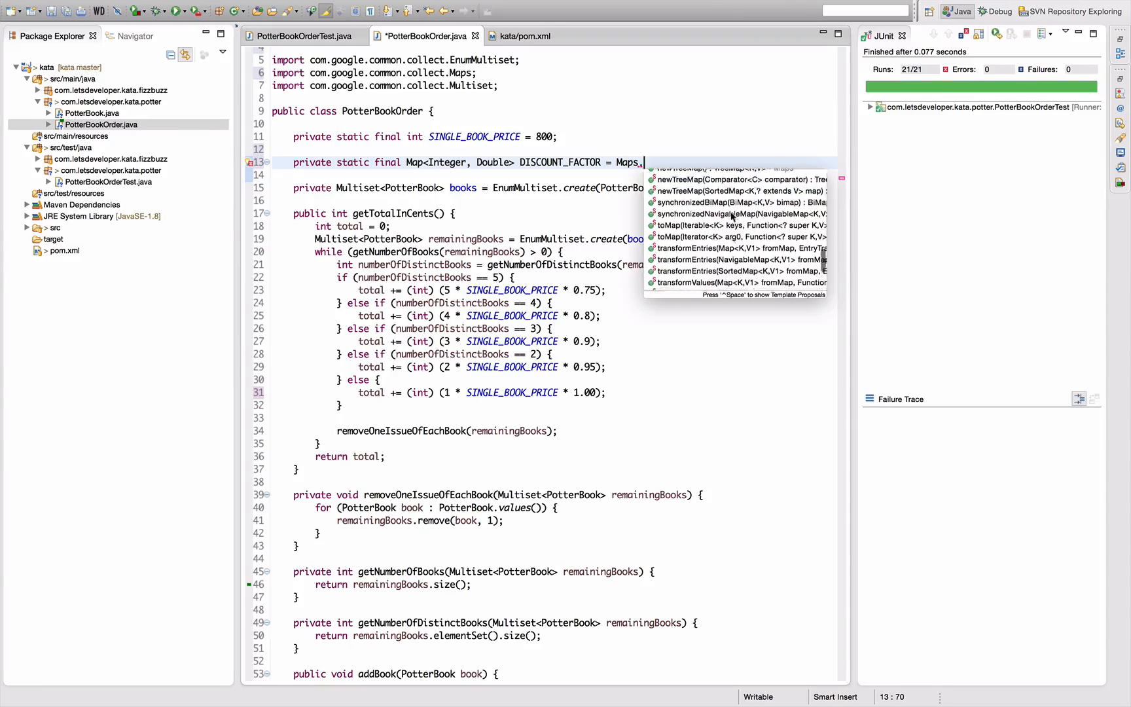
{"action": "type", "text": "newHashMap()."}
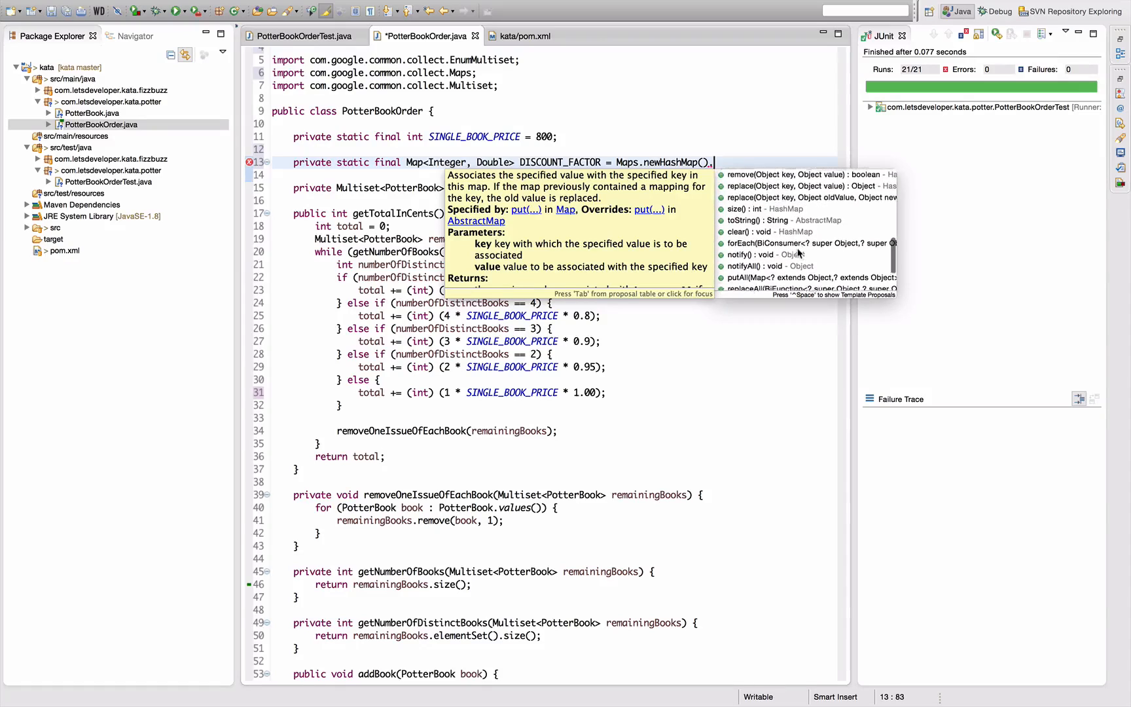
{"action": "key", "text": "Escape"}
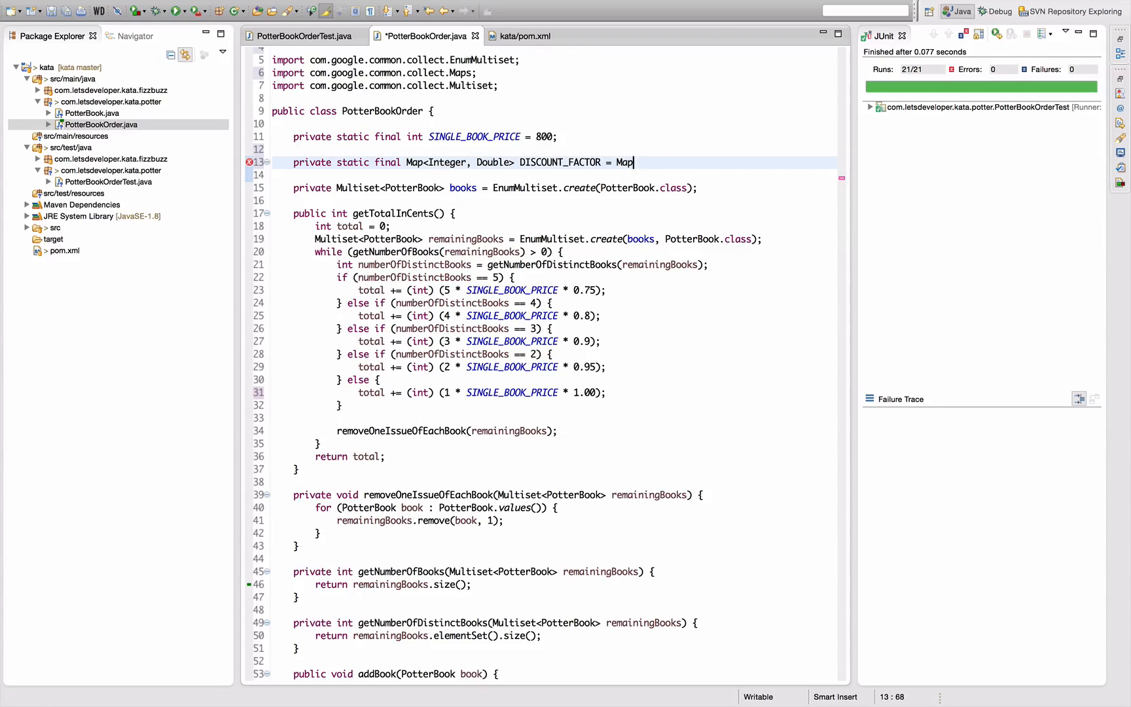
Initialise DISCOUNT_FACTOR with ImmutableMap.builder() putting 5→0.75, 4→0.80, 3→0.90, 2→0.95
{"action": "type", "text": "= I"}
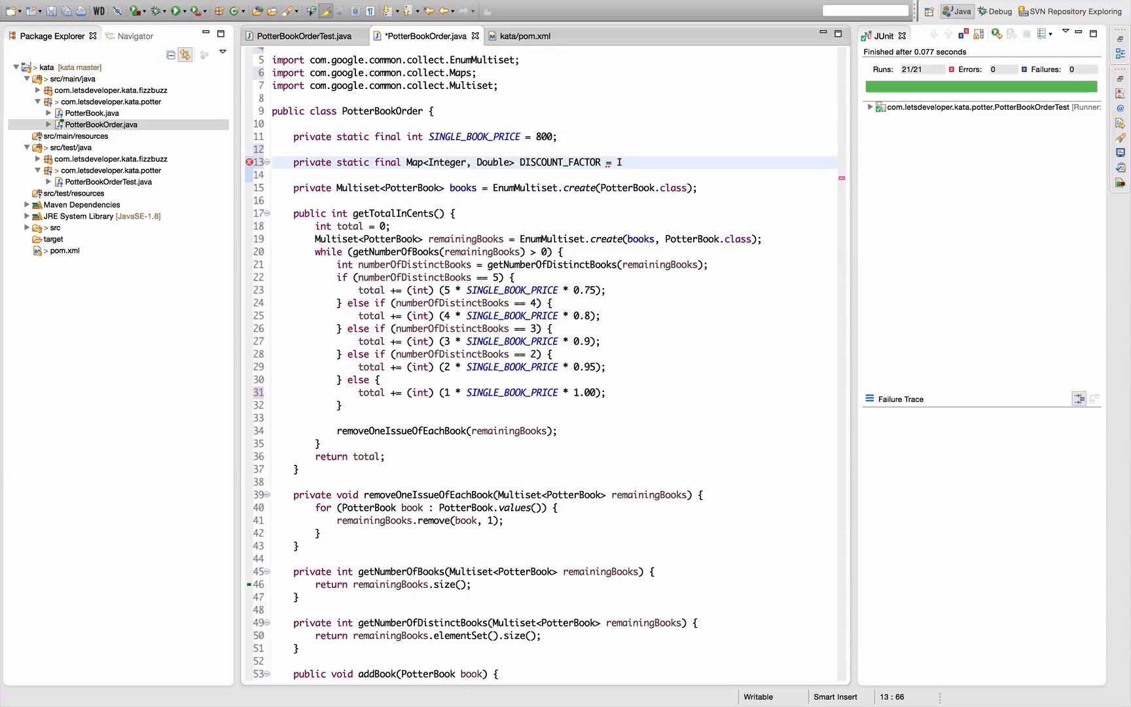
{"action": "type", "text": "ImmutableMap.builder("}
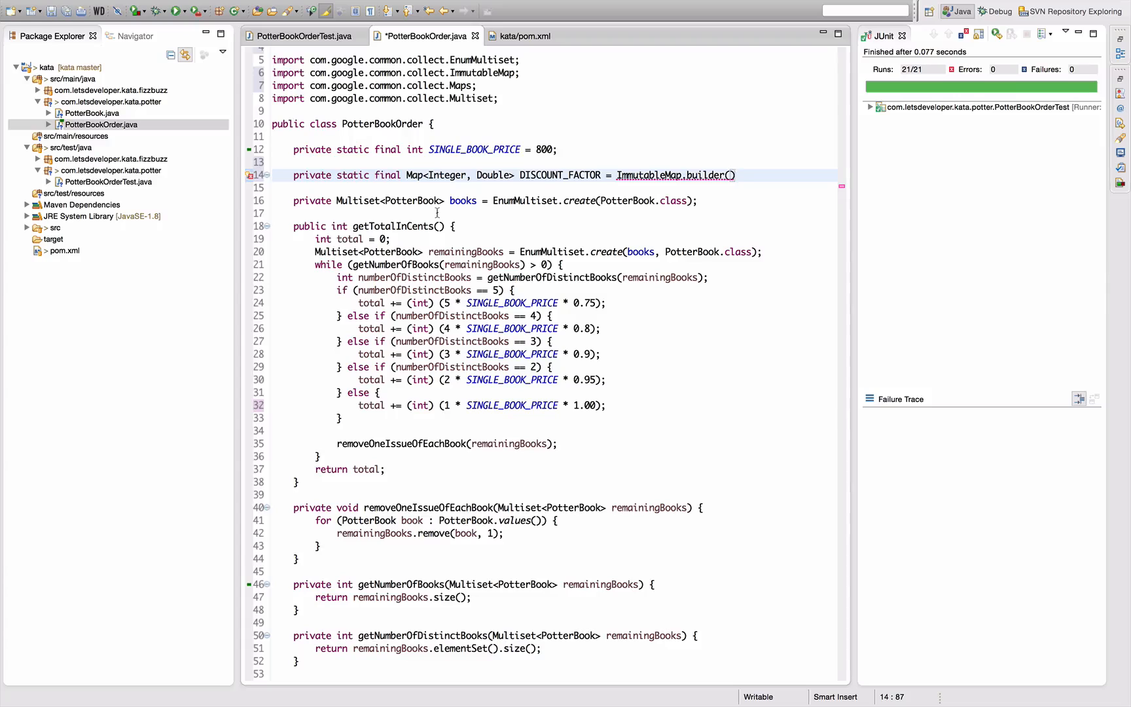
{"action": "type", "text": ".put(entry"}
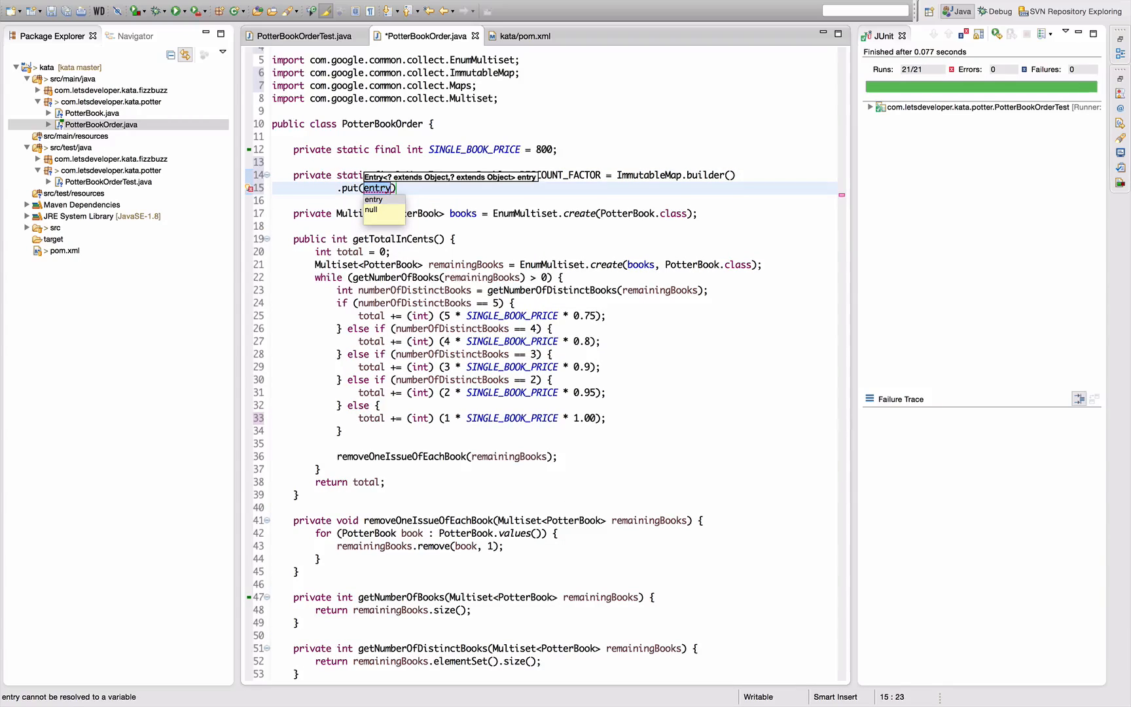
{"action": "type", "text": "5, 0.75"}
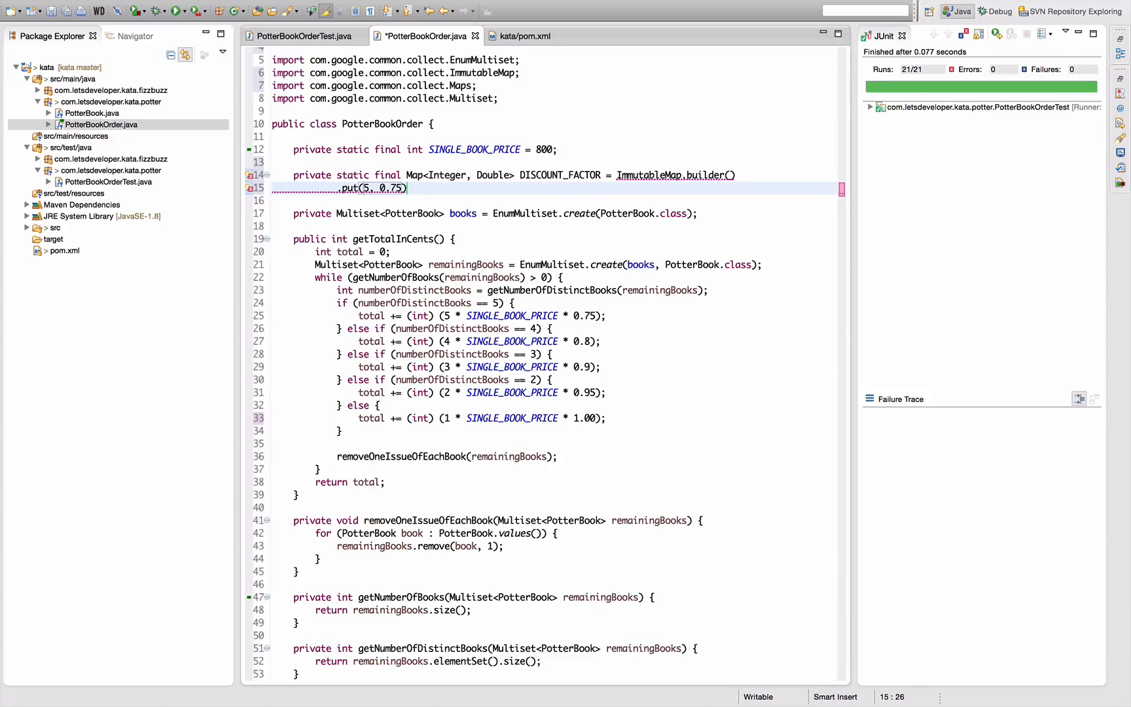
{"action": "type", "text": ".put(entry"}
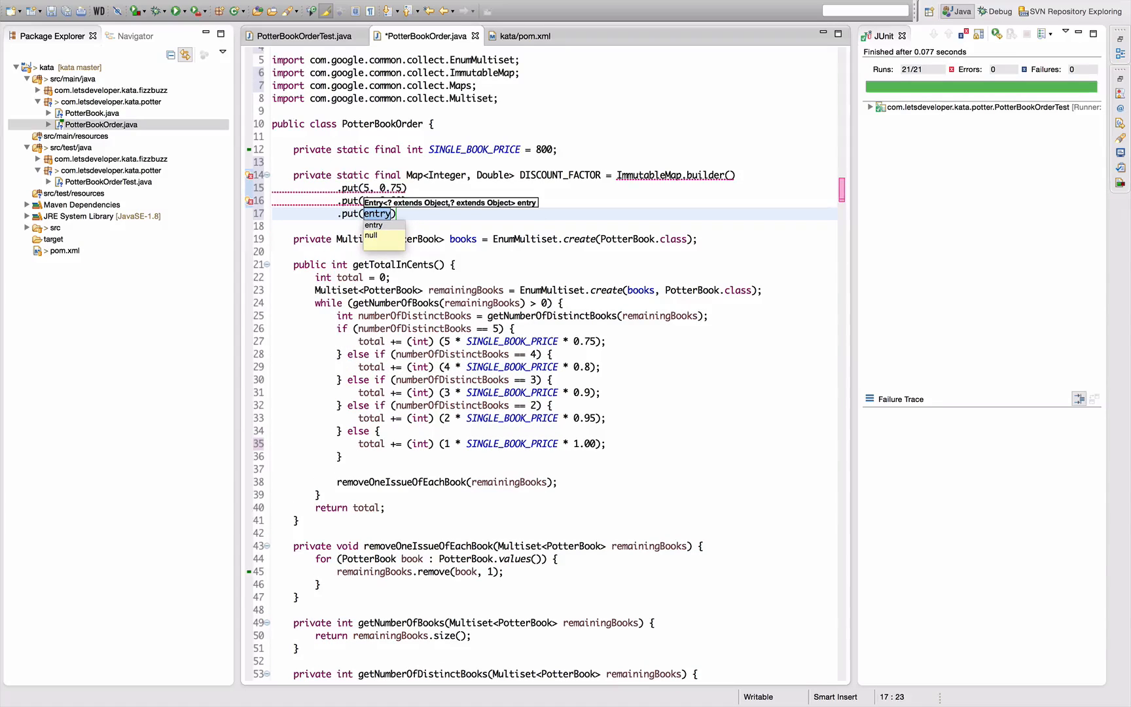
{"action": "type", "text": "3,"}
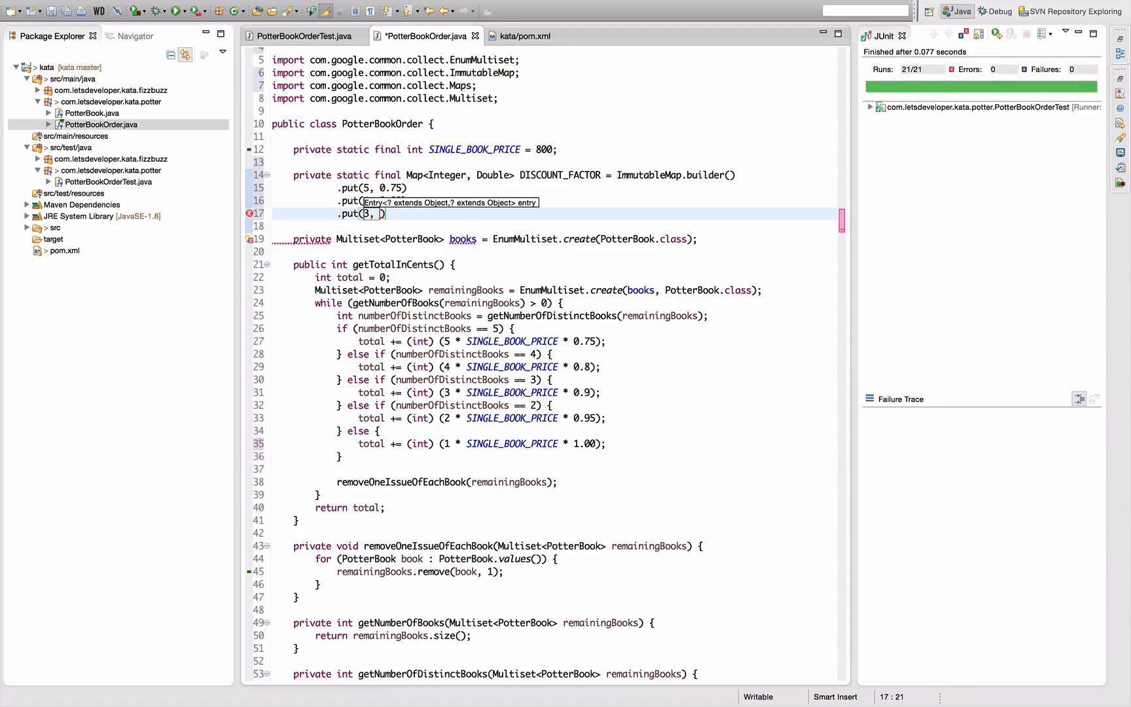
{"action": "type", "text": "0.90"}
{"action": "type", "text": ".put(2, "}
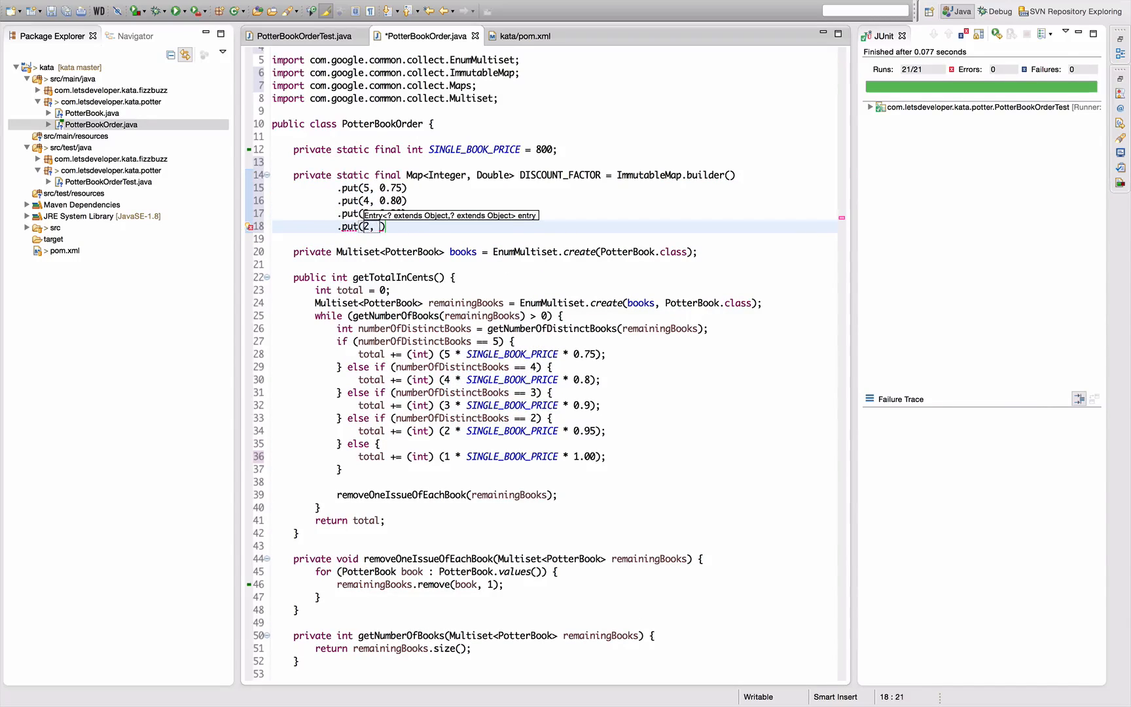
{"action": "type", "text": "0.95"}
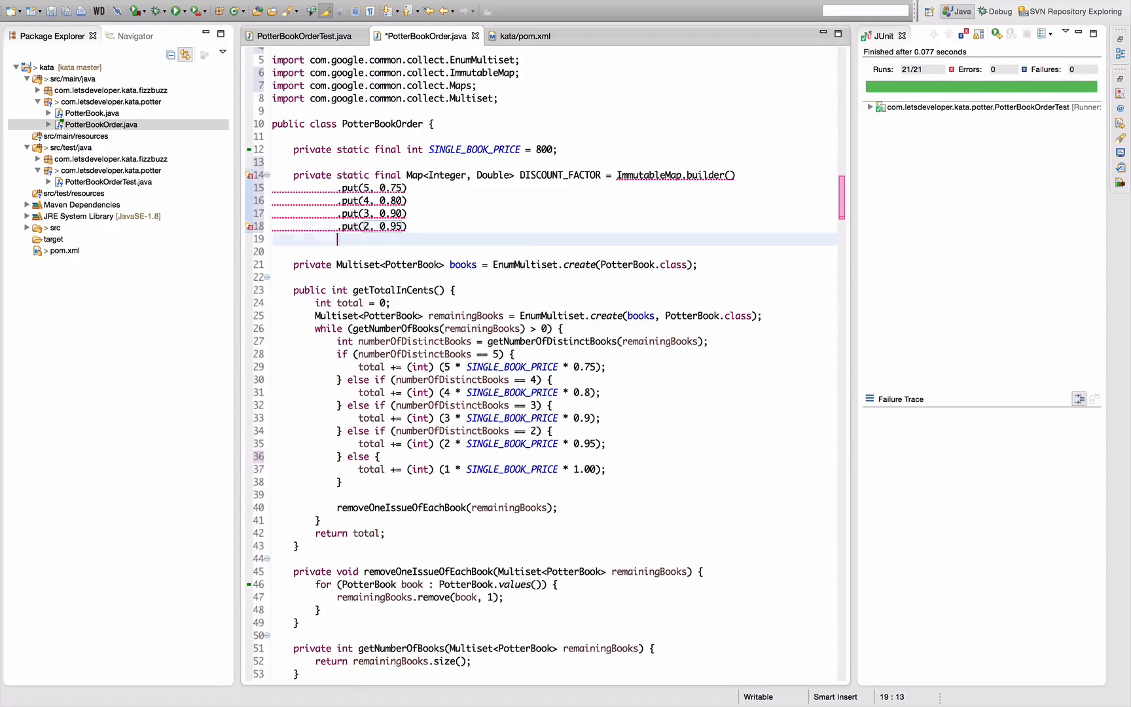
Add put(1, 1.00), build(); and <Integer, Double> type arguments to builder(), then save
{"action": "type", "text": ".build()"}
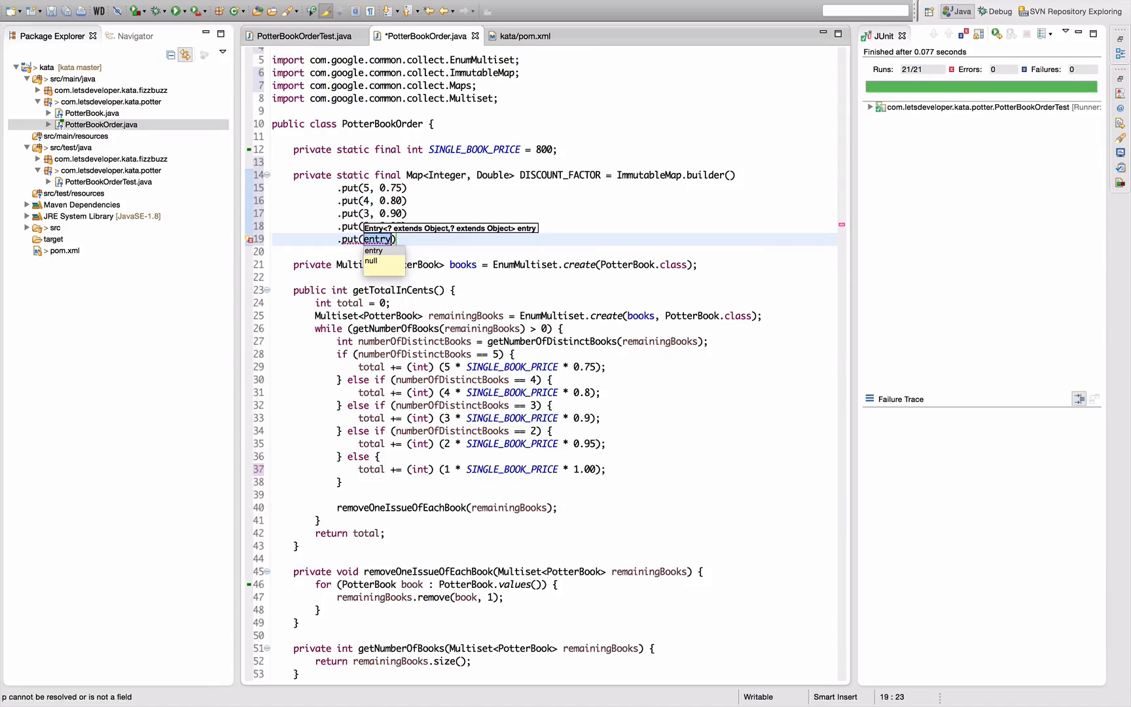
{"action": "type", "text": "1, 1"}
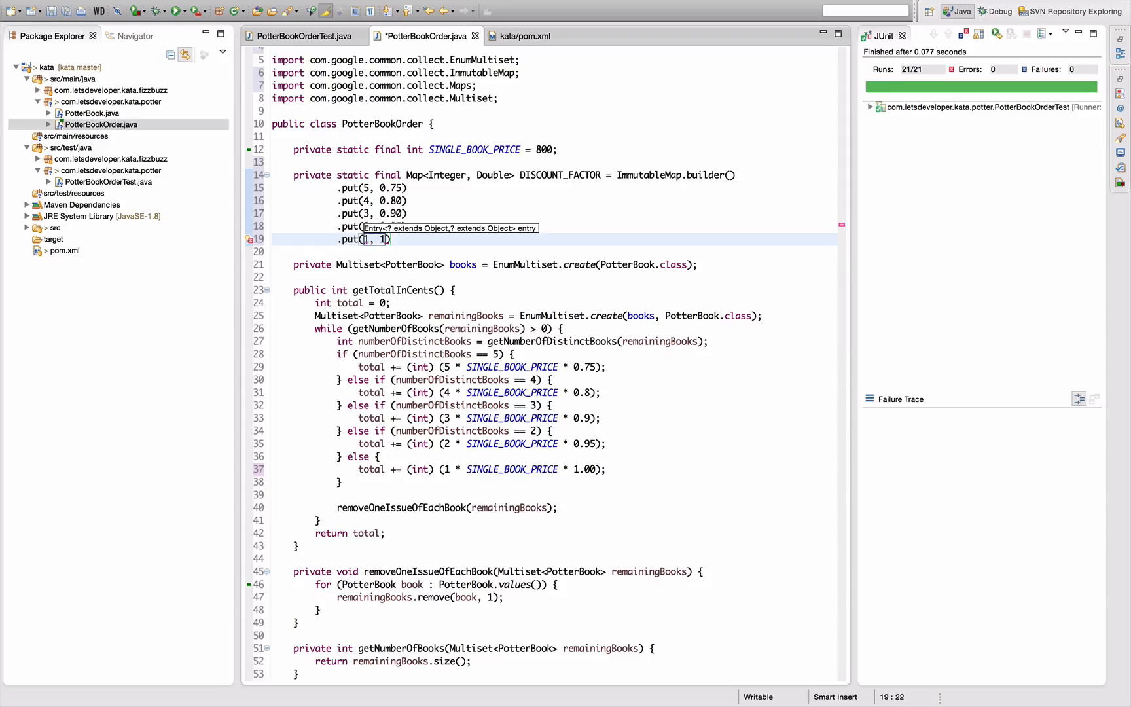
{"action": "type", "text": ".00"}
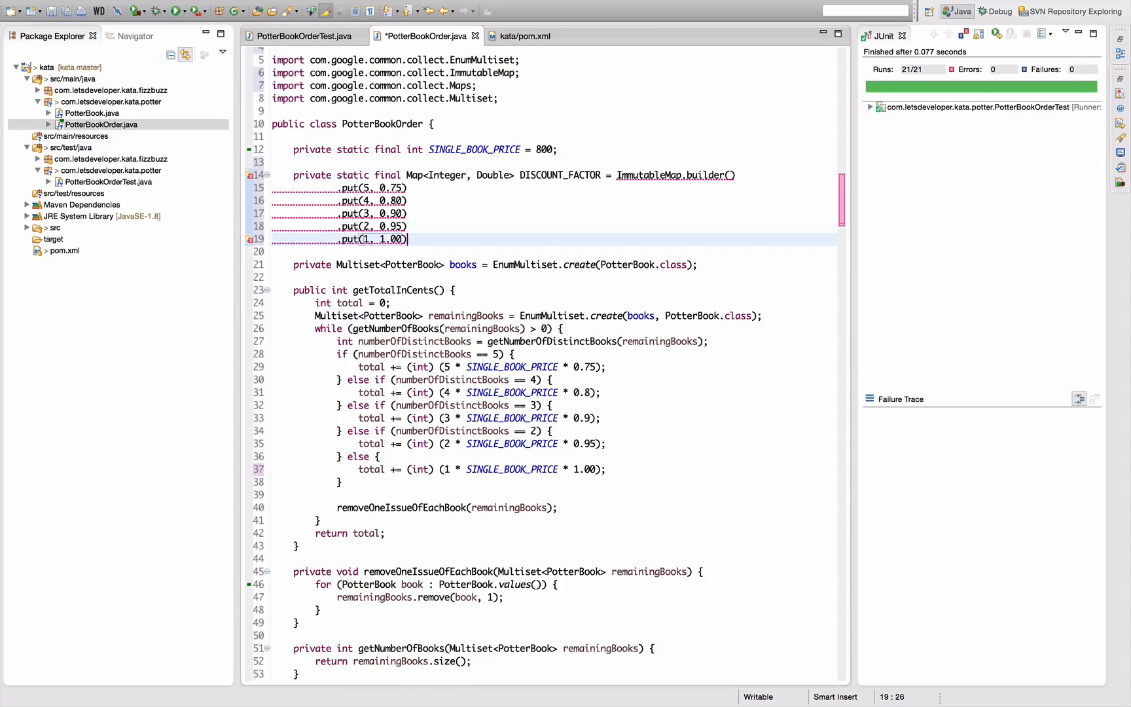
{"action": "type", "text": ".build()"}
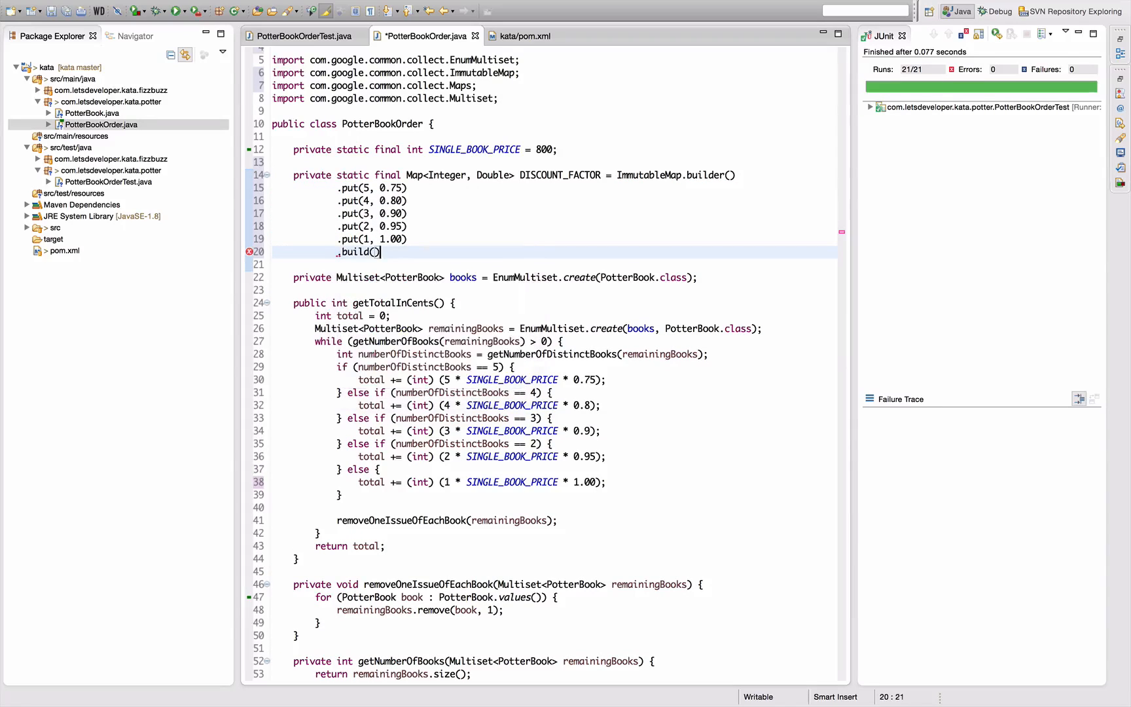
{"action": "type", "text": ";"}
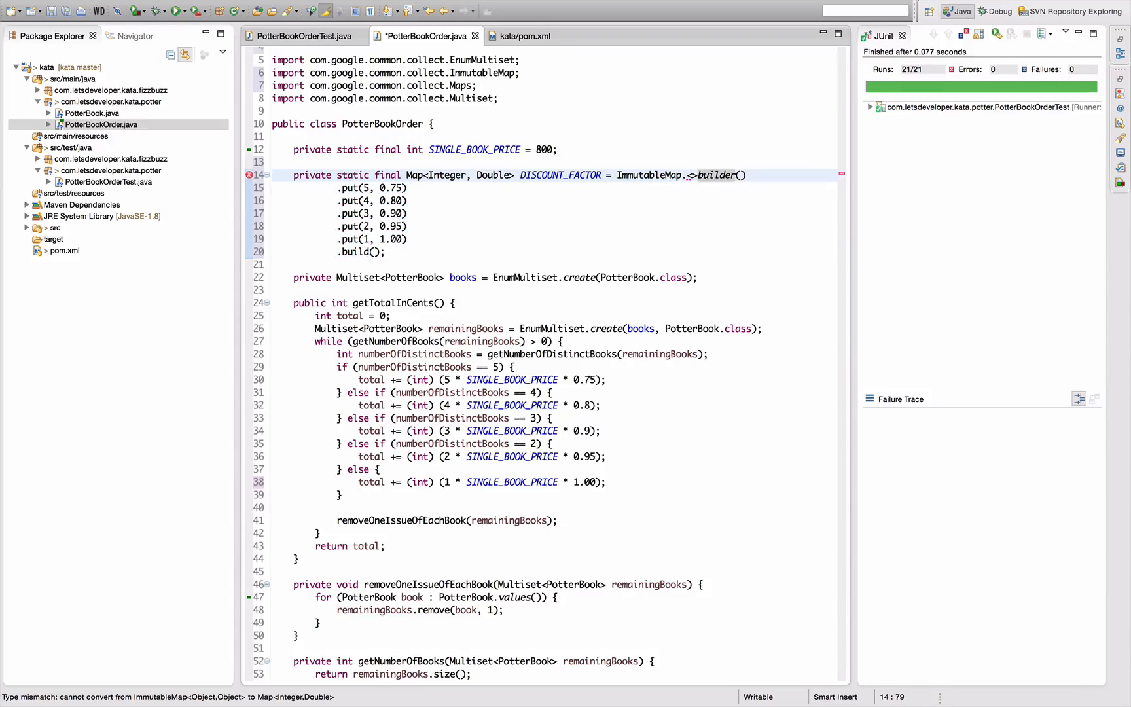
{"action": "type", "text": "Integer,"}
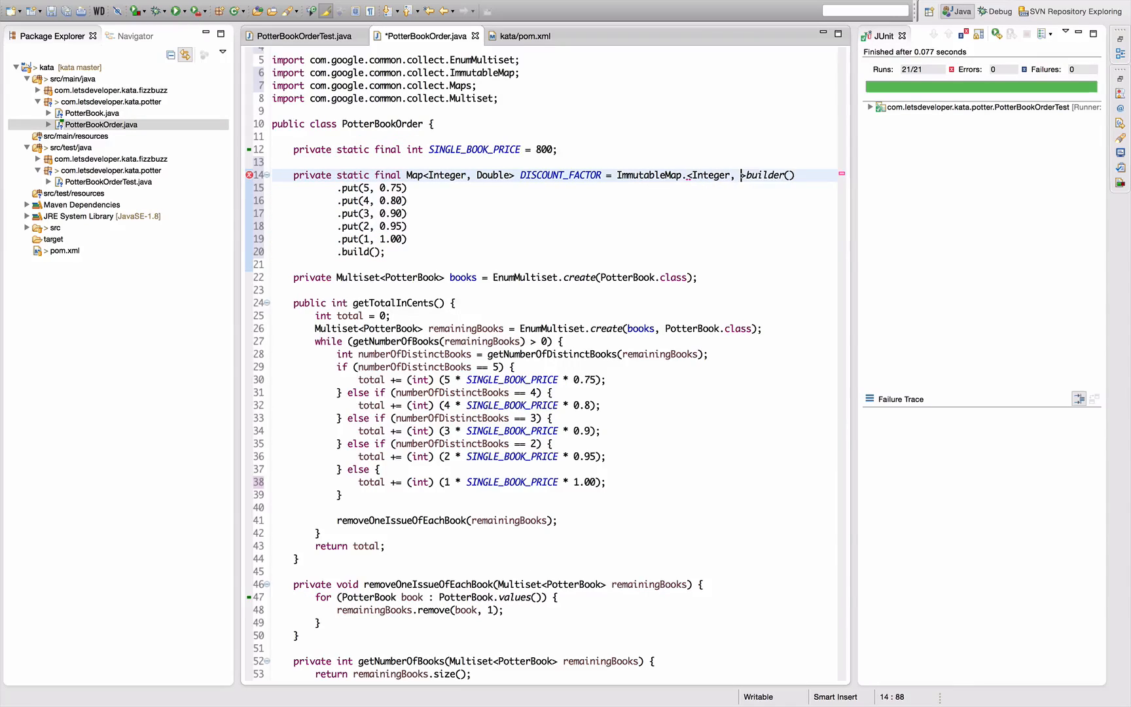
{"action": "type", "text": "Double"}
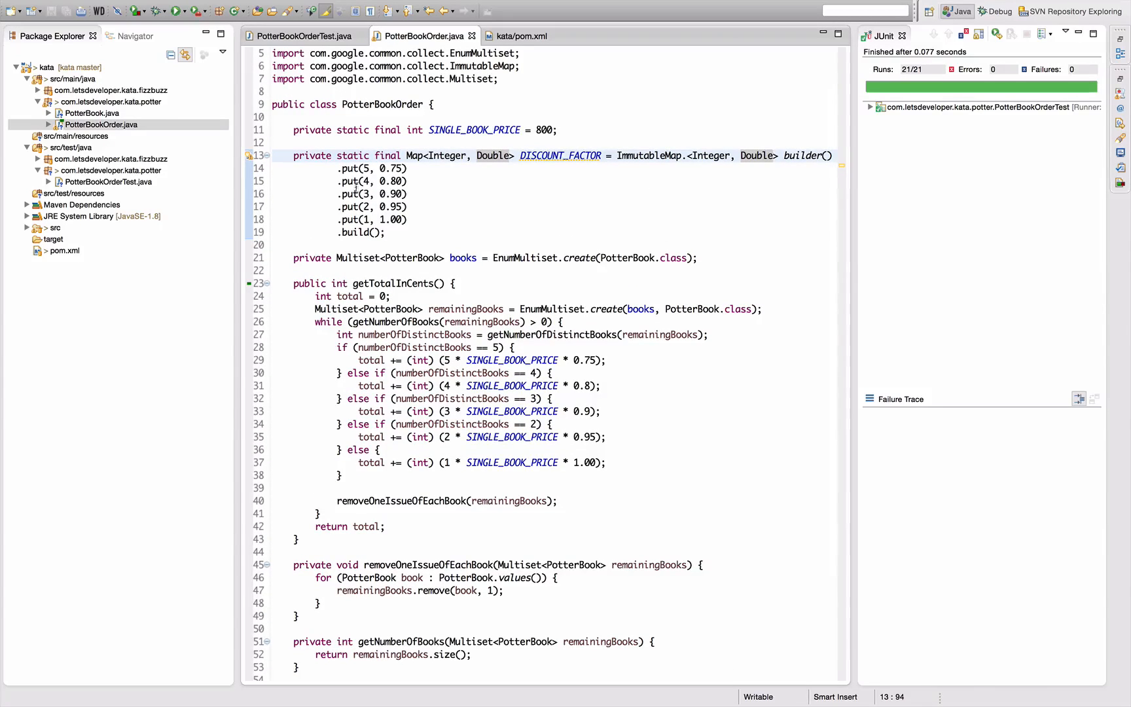
Add total += numberOfDistinctBooks * SINGLE_BOOK_PRICE * DISCOUNT_FACTOR.get(numberOfDistinctBooks); to the loop
{"action": "scroll", "scroll_direction": "down", "scroll_amount": 3}
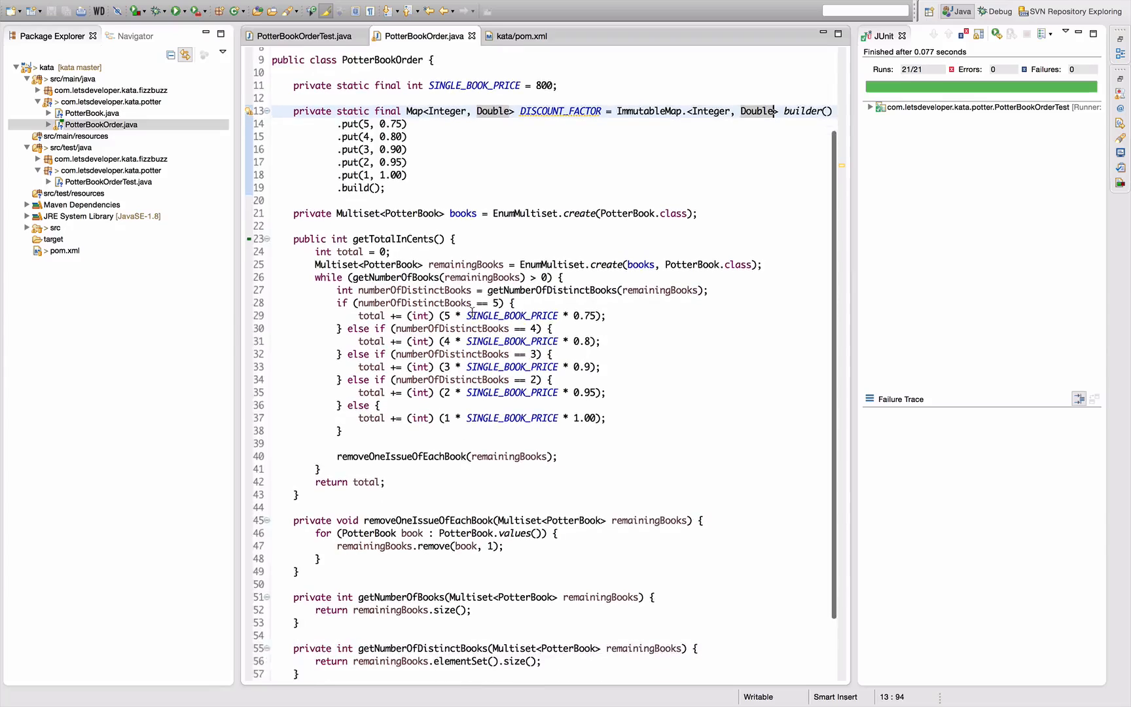
{"action": "scroll", "scroll_direction": "down", "scroll_amount": 3}
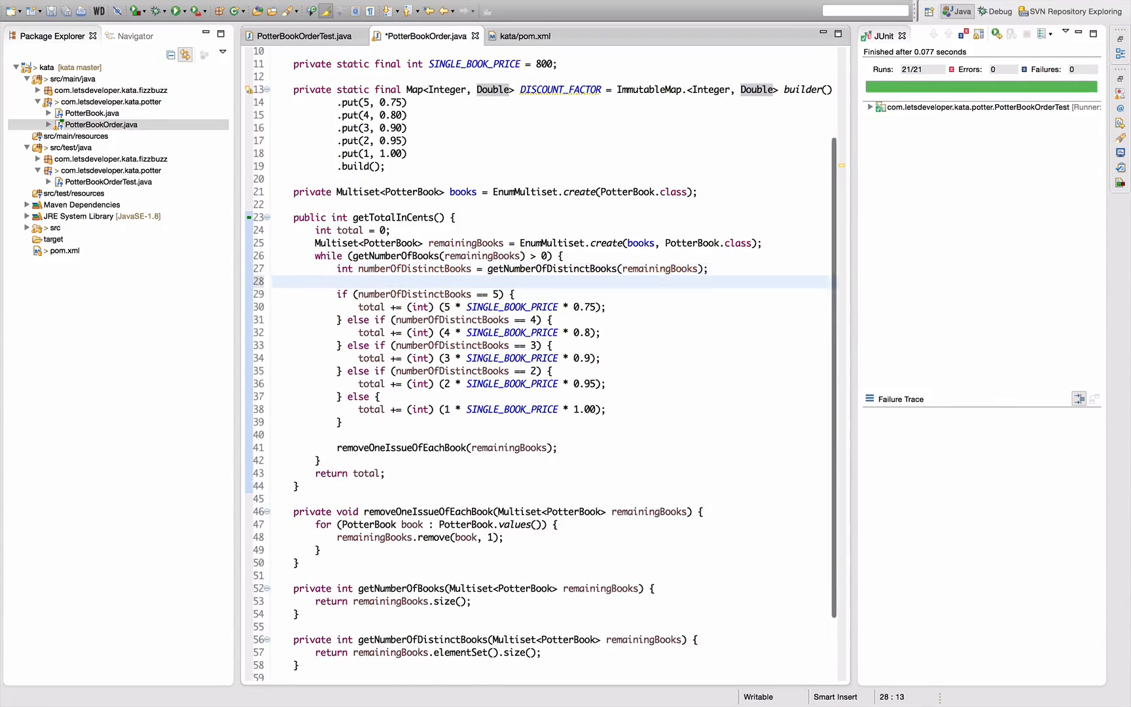
{"action": "type", "text": "total +"}
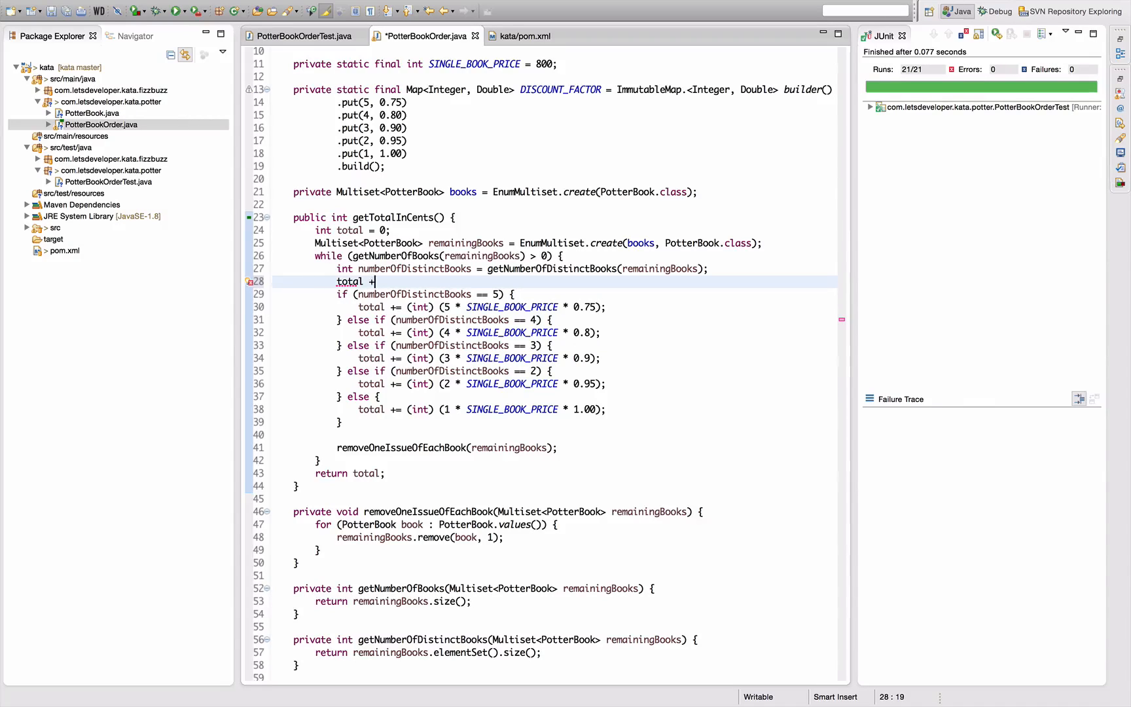
{"action": "type", "text": "="}
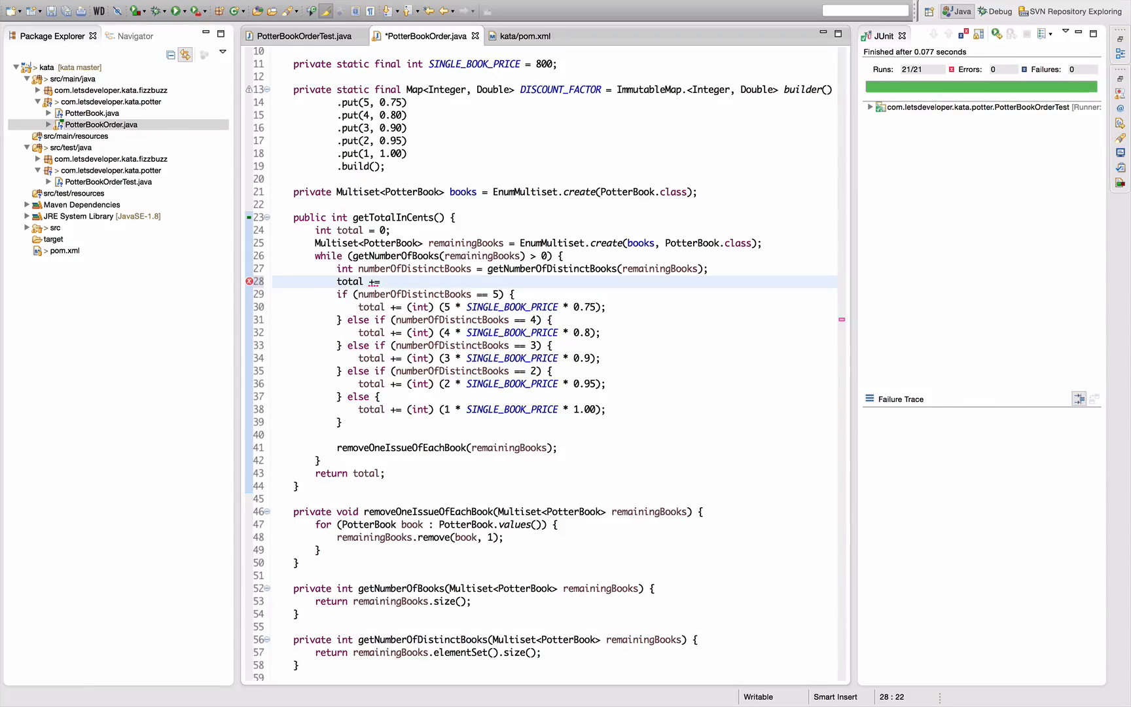
{"action": "type", "text": "numberOfDistinctBooks"}
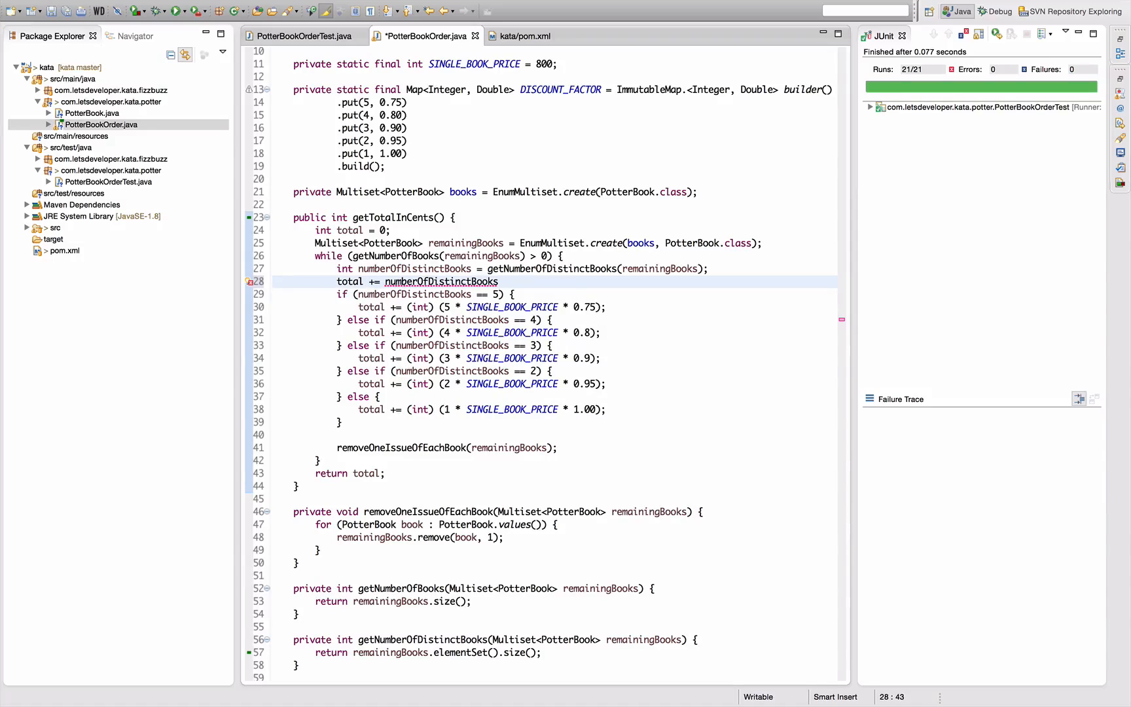
{"action": "type", "text": "* S"}
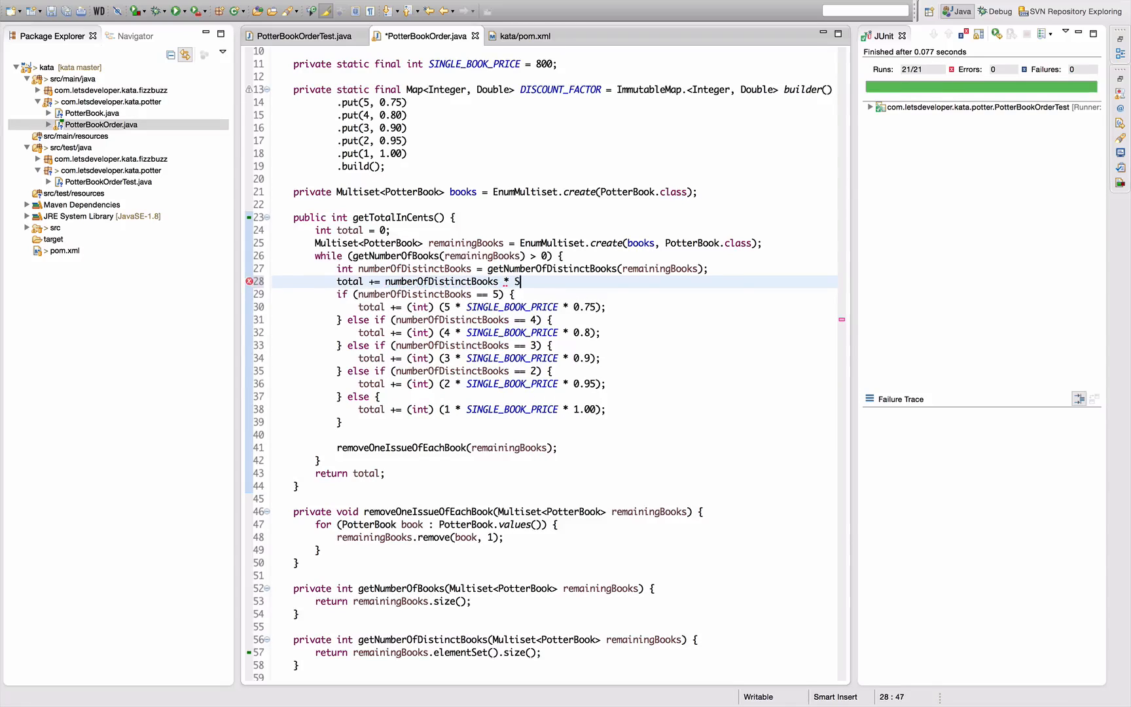
{"action": "type", "text": "INGLE_BOOK_PRICE *"}
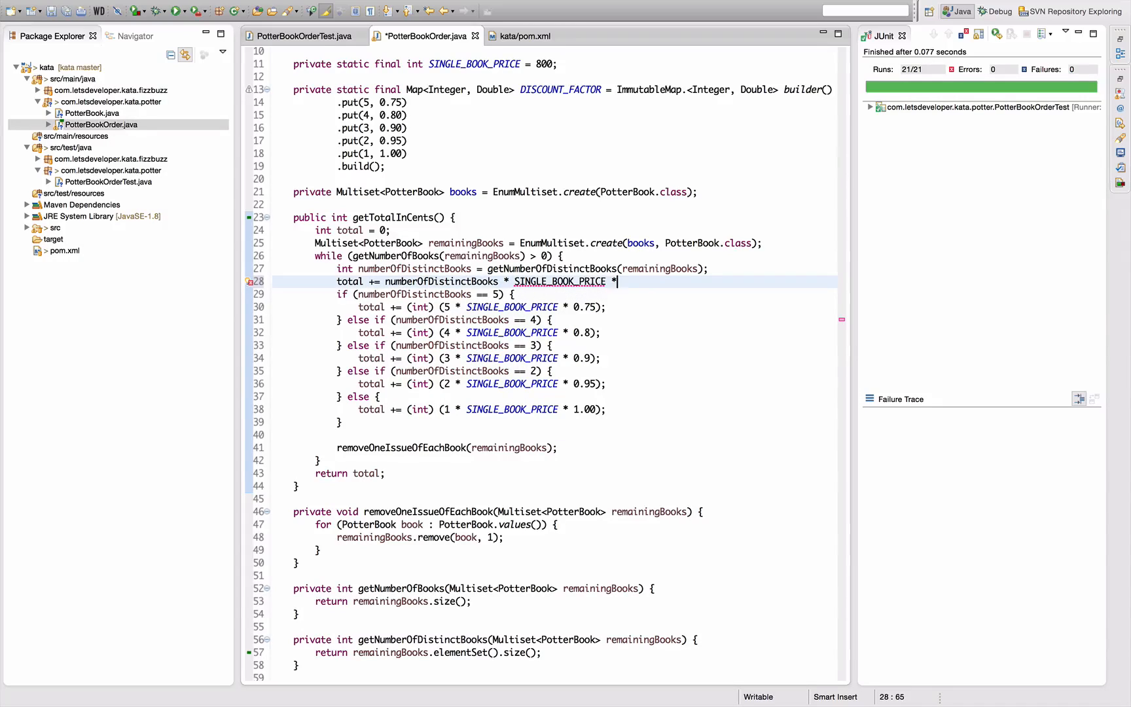
{"action": "type", "text": "DISCOUNT_FACTOR"}
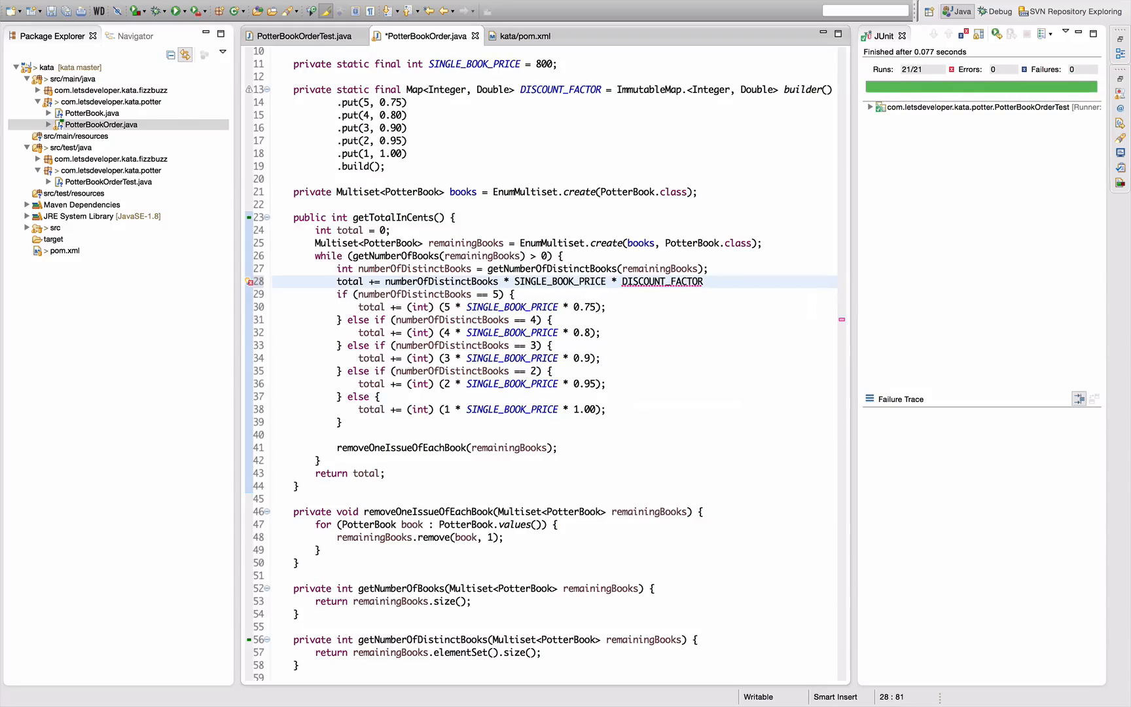
{"action": "type", "text": ".get(key)"}
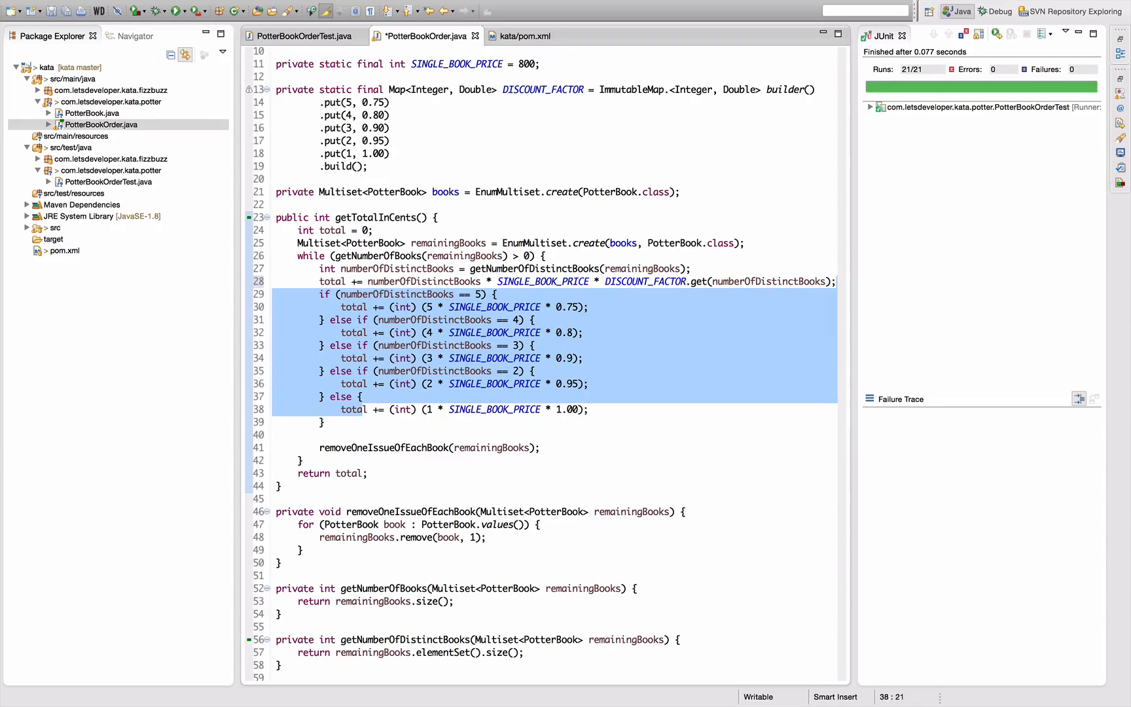
Remove the old if/else discount chain from getTotalInCents, leaving the single multiplication line
{"action": "key", "text": "Delete"}
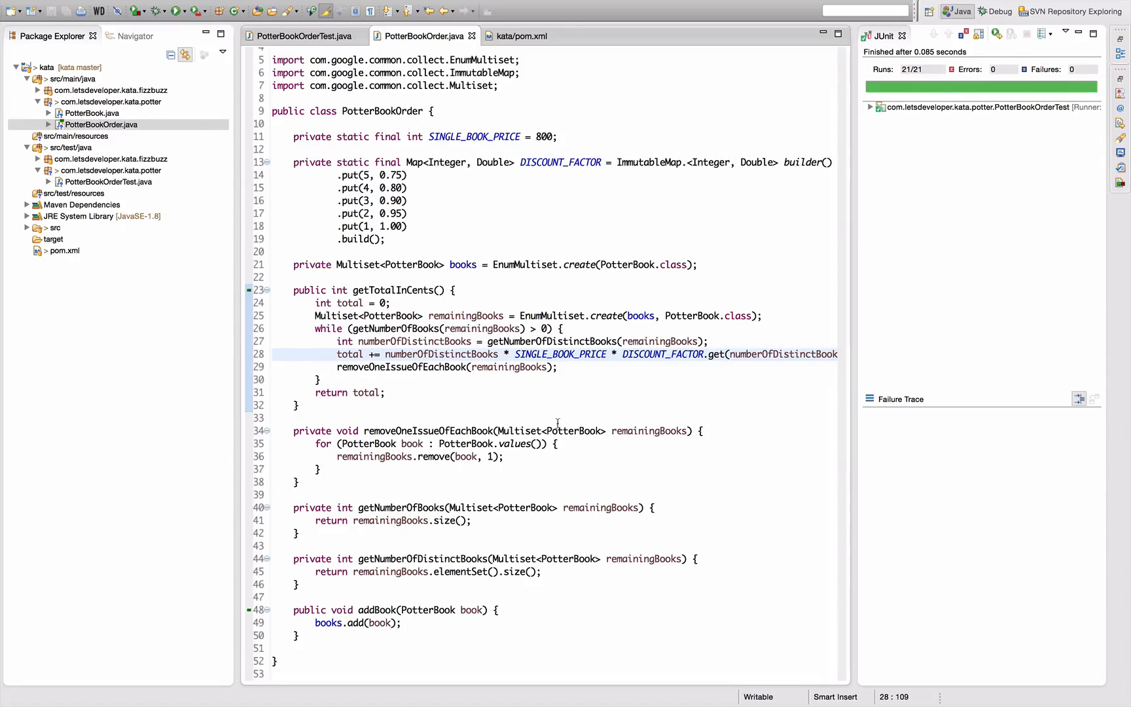
{"action": "mouse_move", "coordinate": [496, 223]}
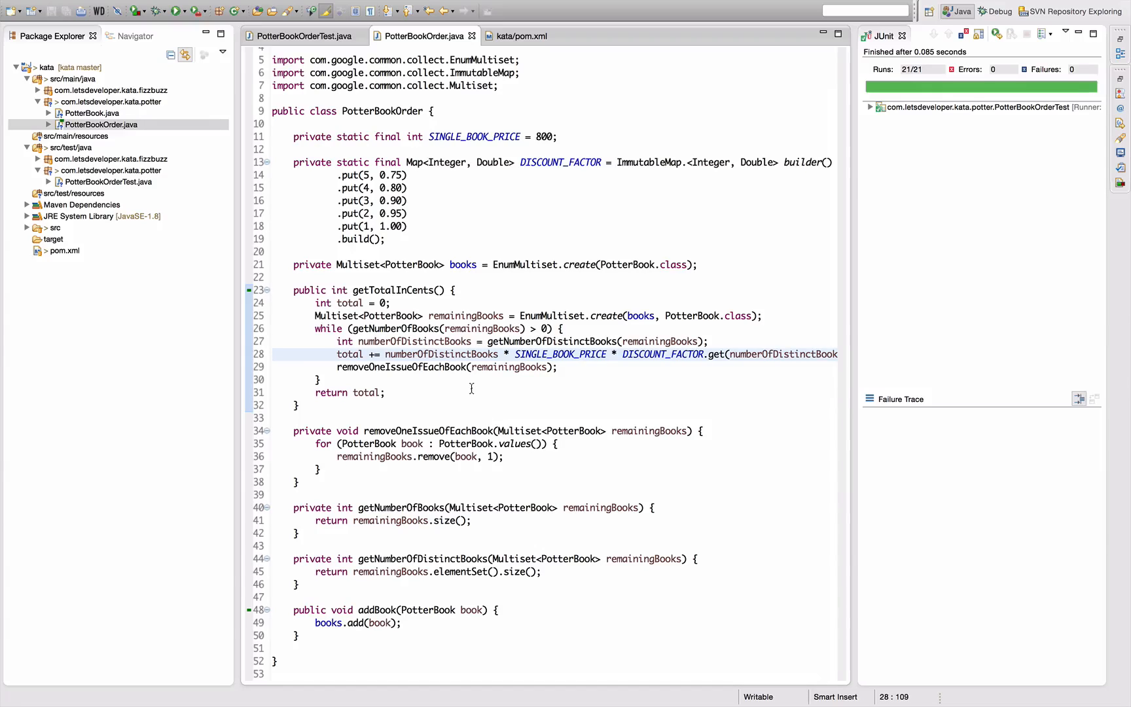
{"action": "left_click", "coordinate": [390, 302]}
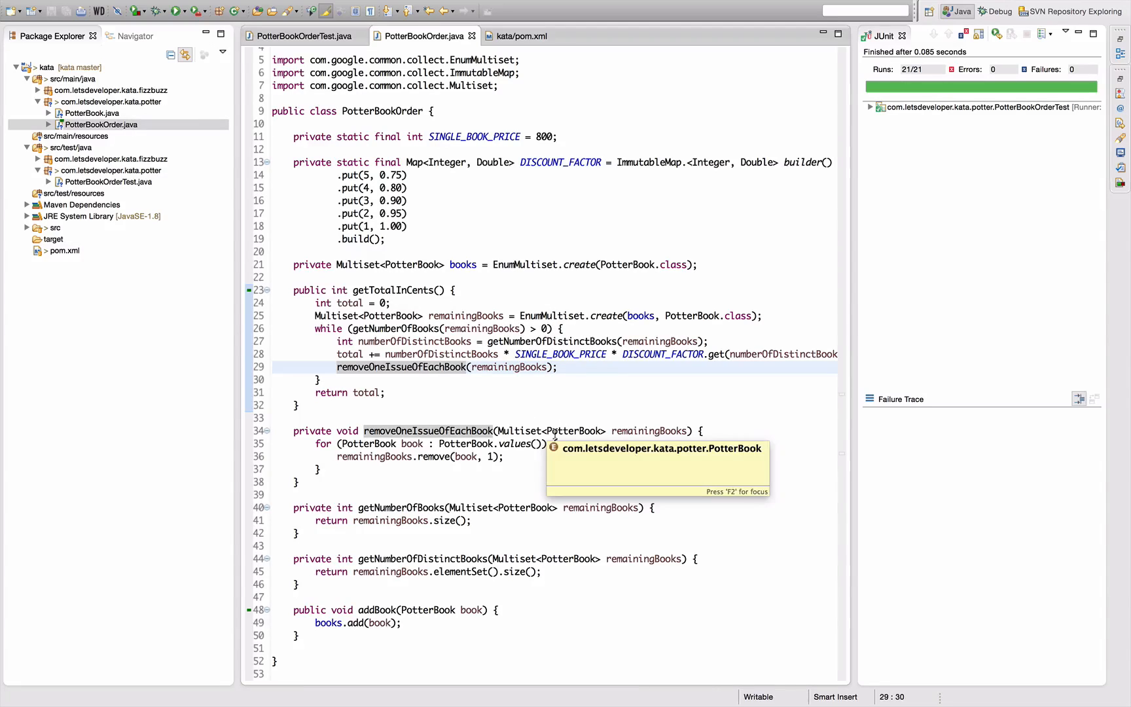
{"action": "mouse_move", "coordinate": [676, 402]}
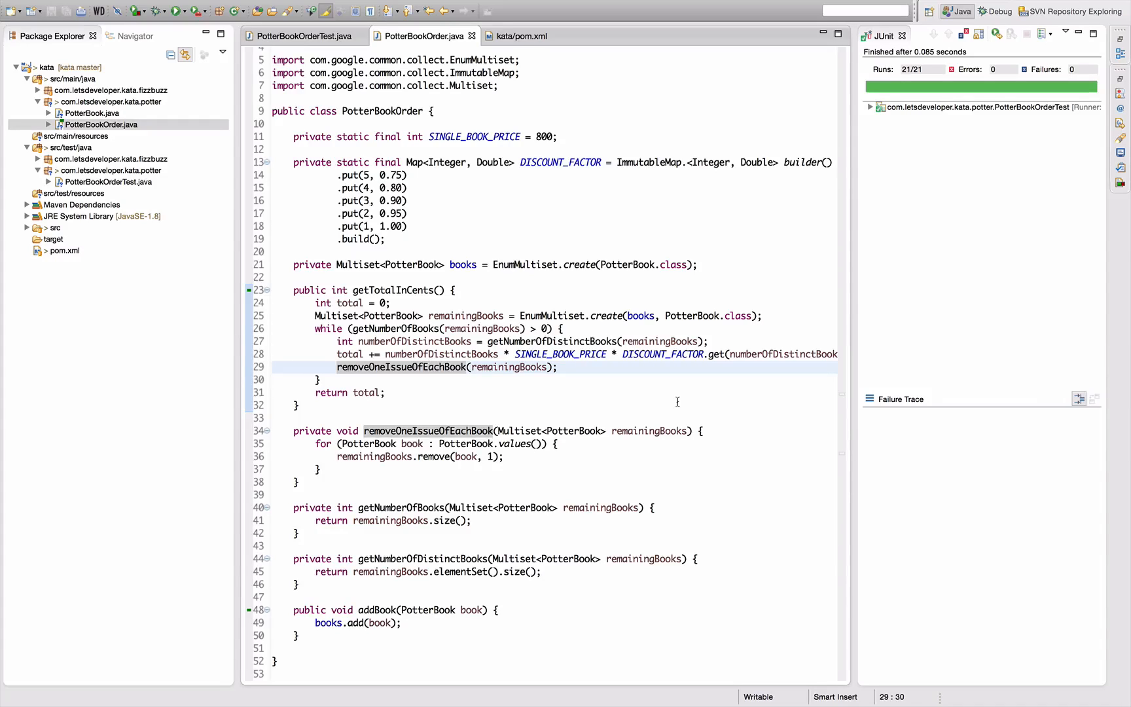
{"action": "left_click", "coordinate": [427, 367]}
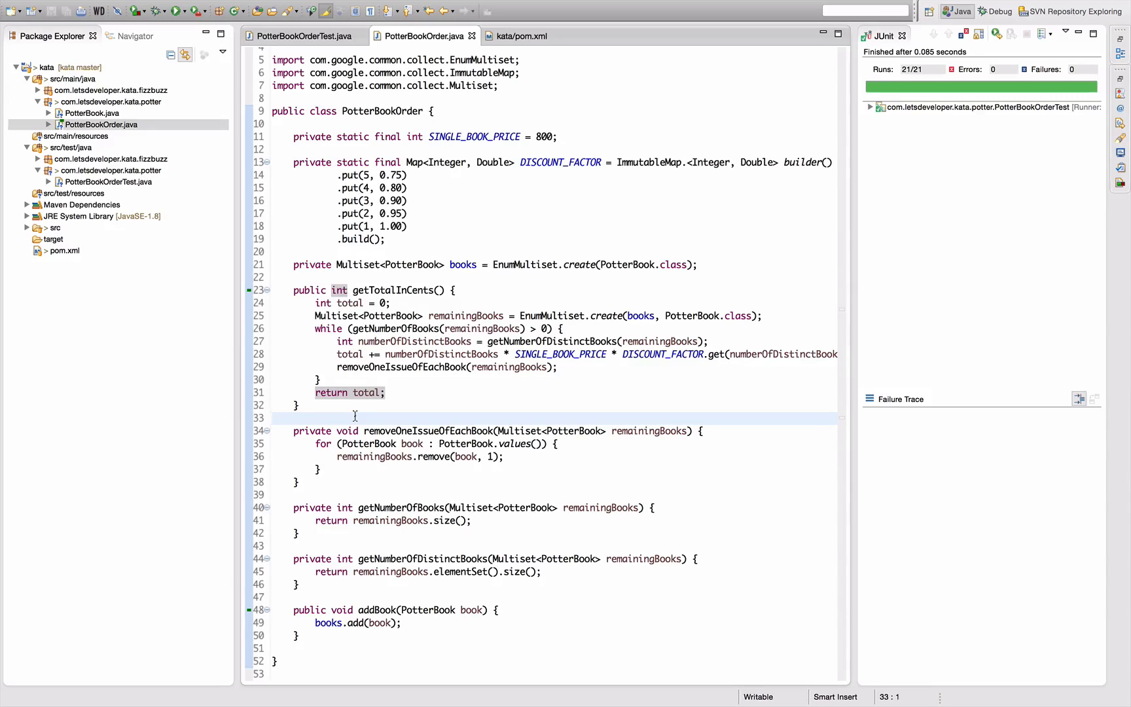
{"action": "left_click", "coordinate": [275, 418]}
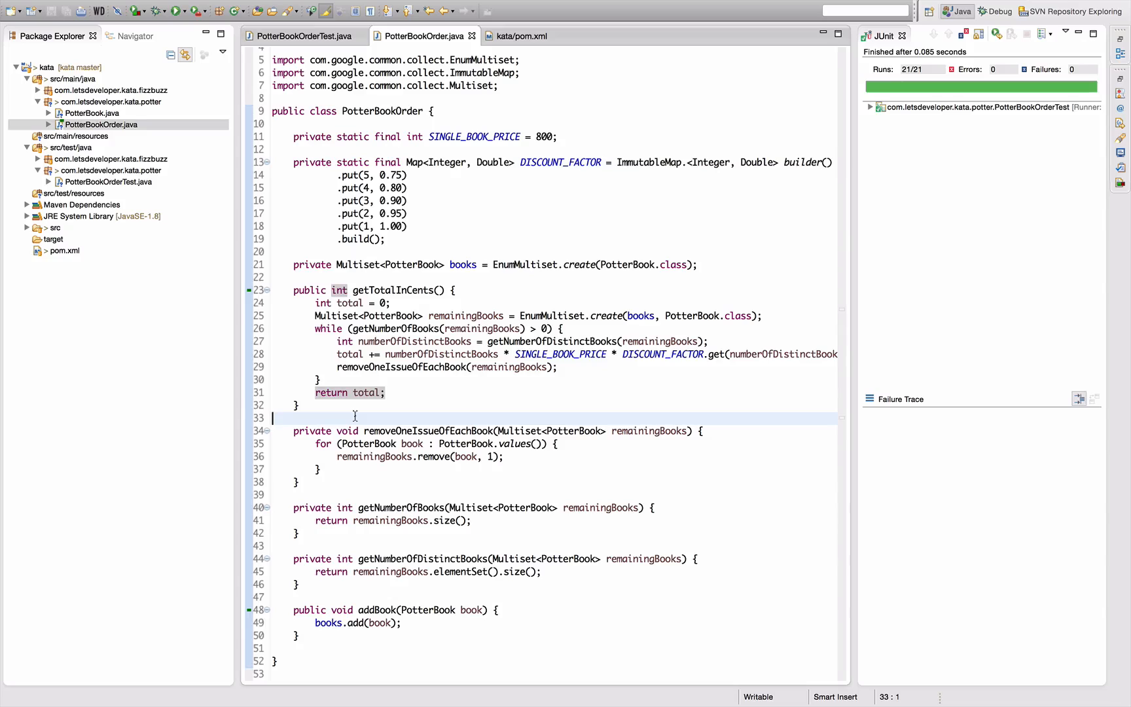